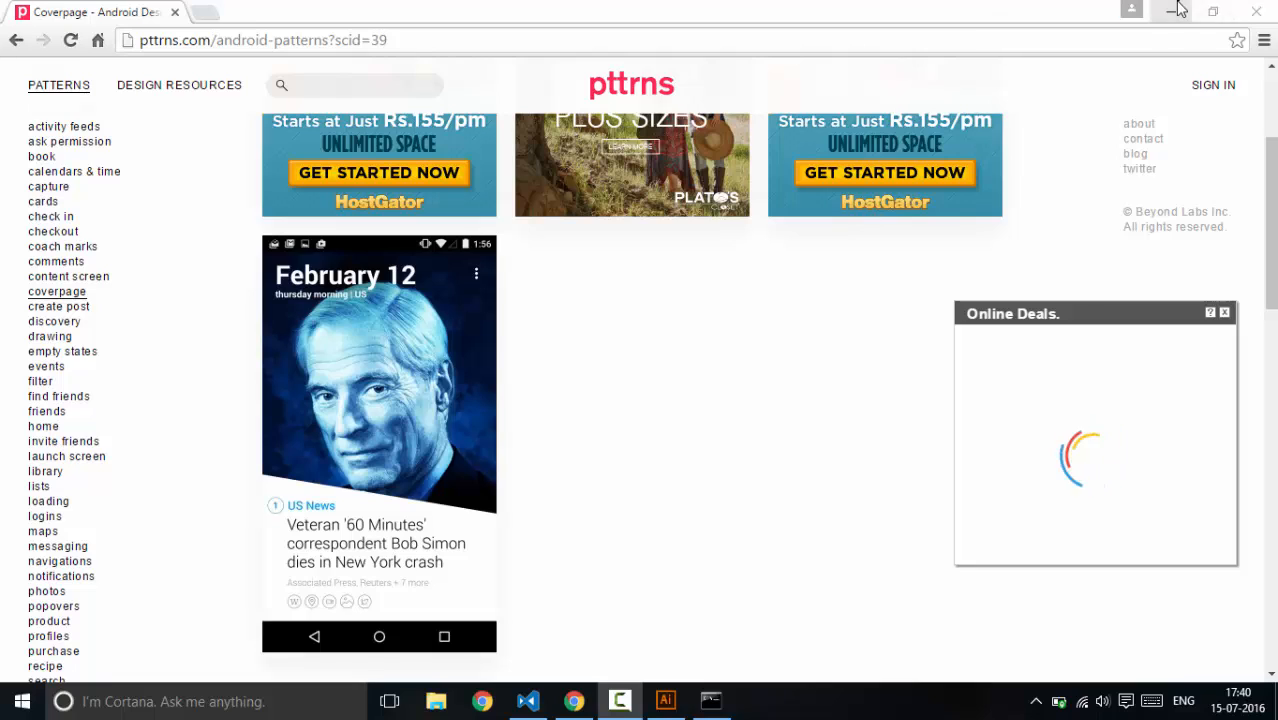
# Bring VS Code forward showing the generated drawable-xxxhdpi-icon.png with MYAPP in a hexagon
pyautogui.click(528, 700)
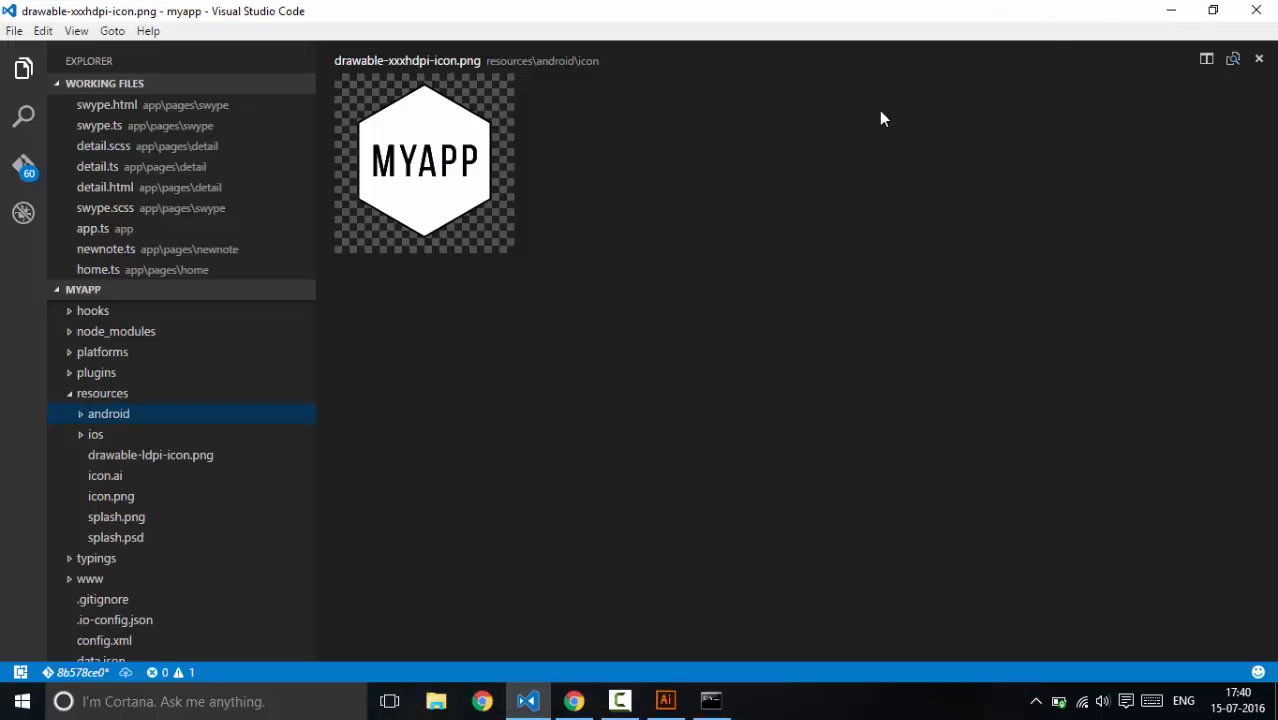
pyautogui.moveTo(516, 200)
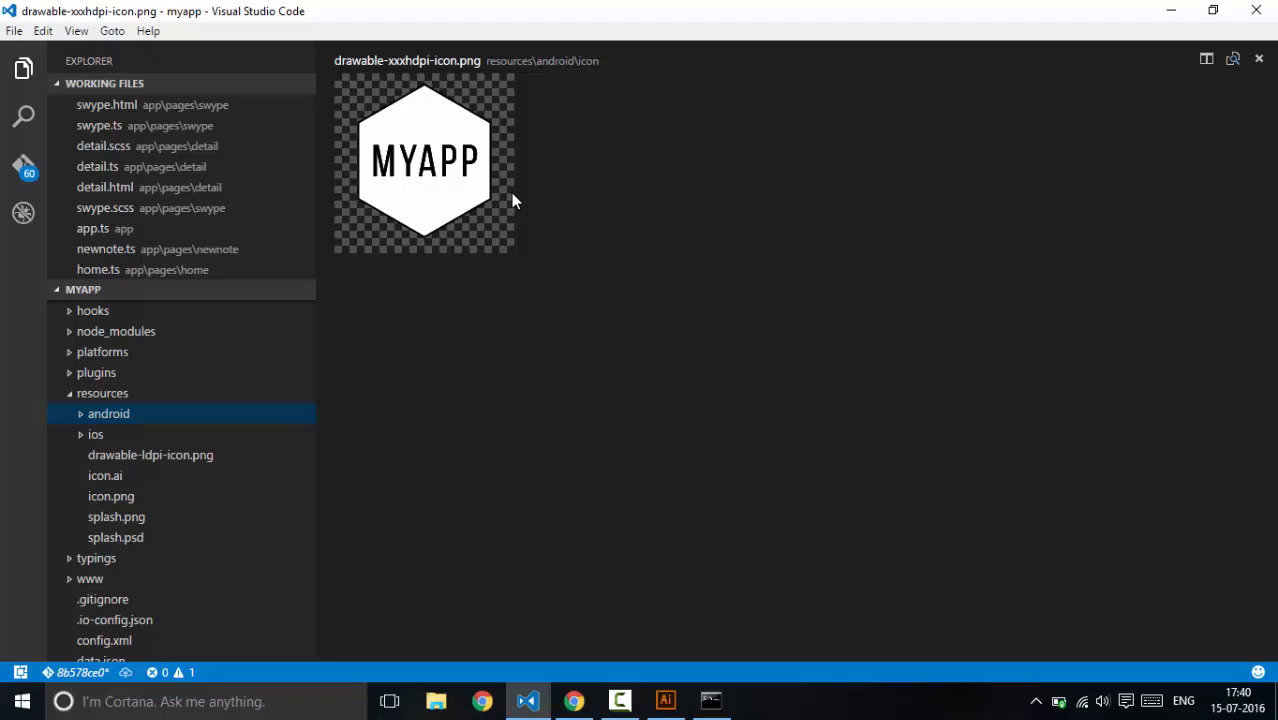
pyautogui.moveTo(520, 202)
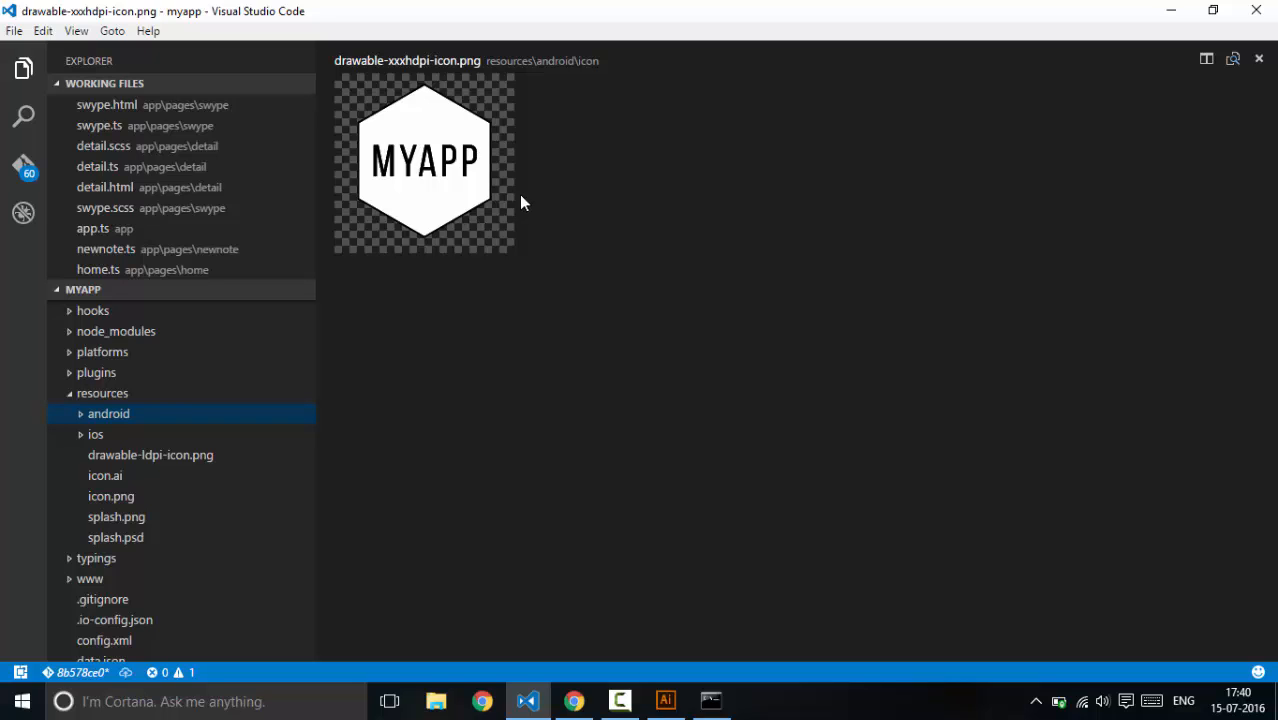
pyautogui.moveTo(510, 136)
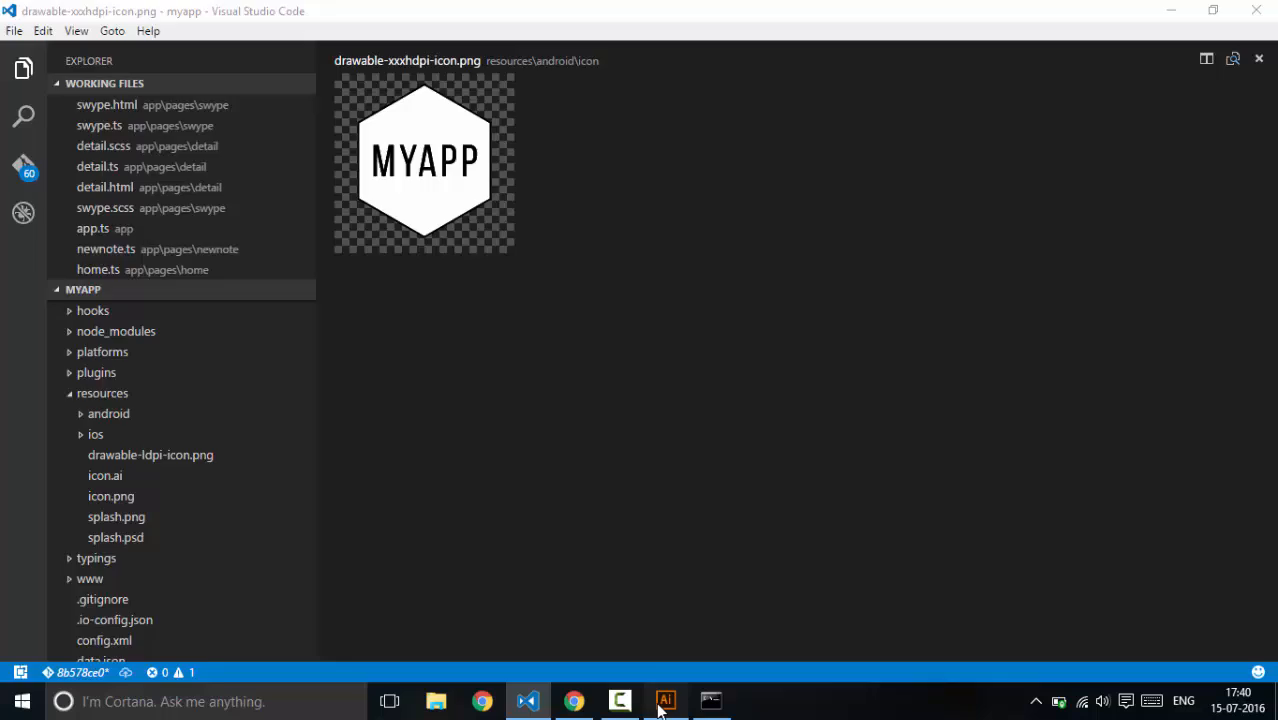
# Bring Illustrator forward with icon.ai showing the MYAPP hexagon artwork, putting the browser away
pyautogui.click(664, 700)
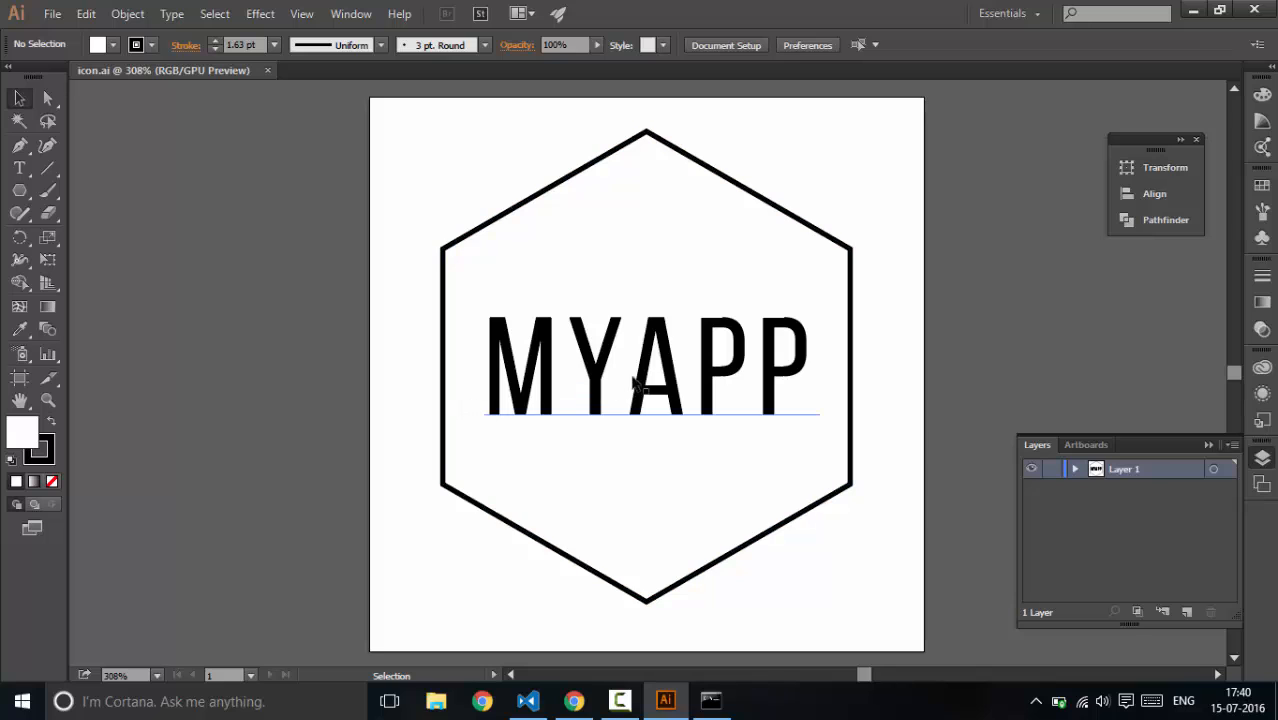
pyautogui.moveTo(790, 414)
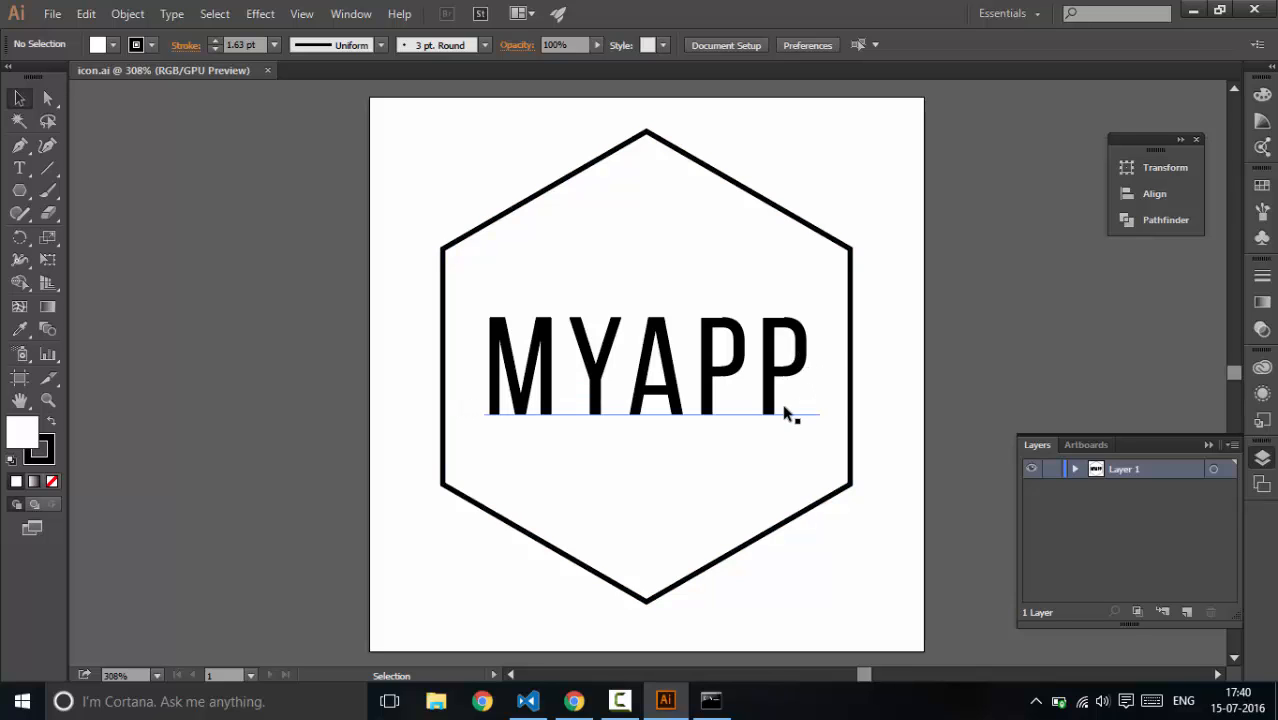
pyautogui.click(572, 700)
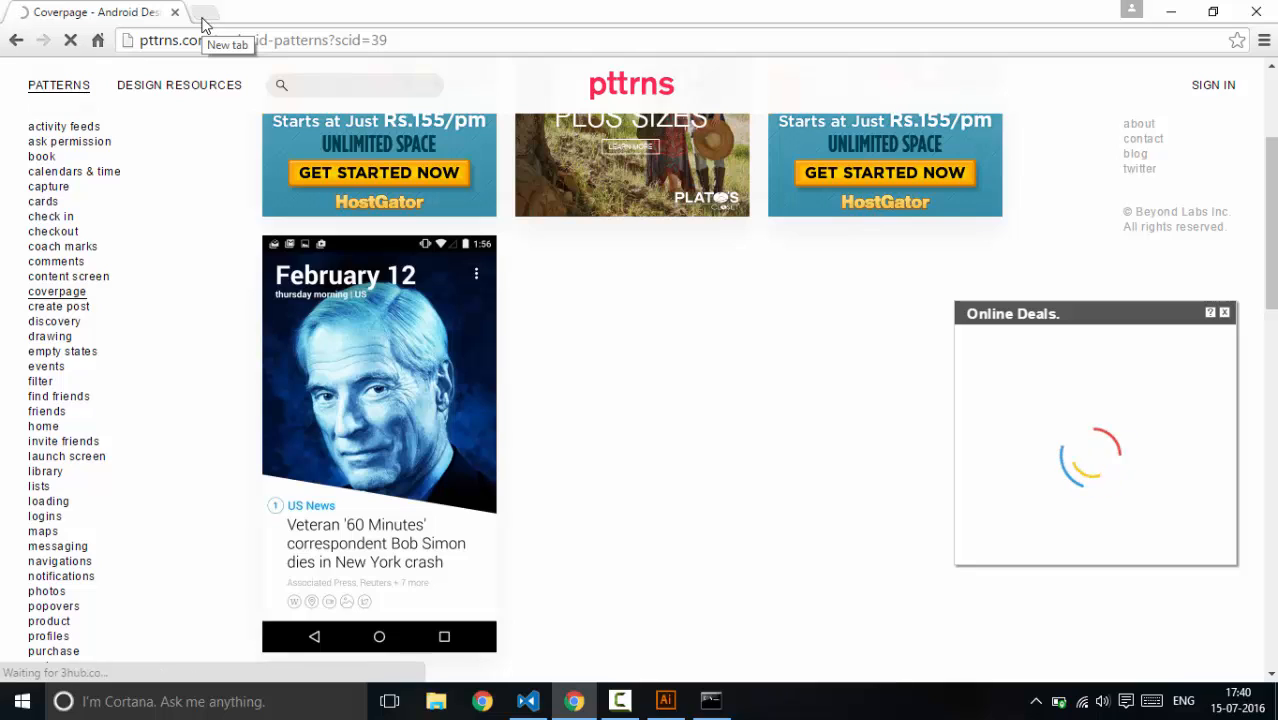
pyautogui.moveTo(1000, 8)
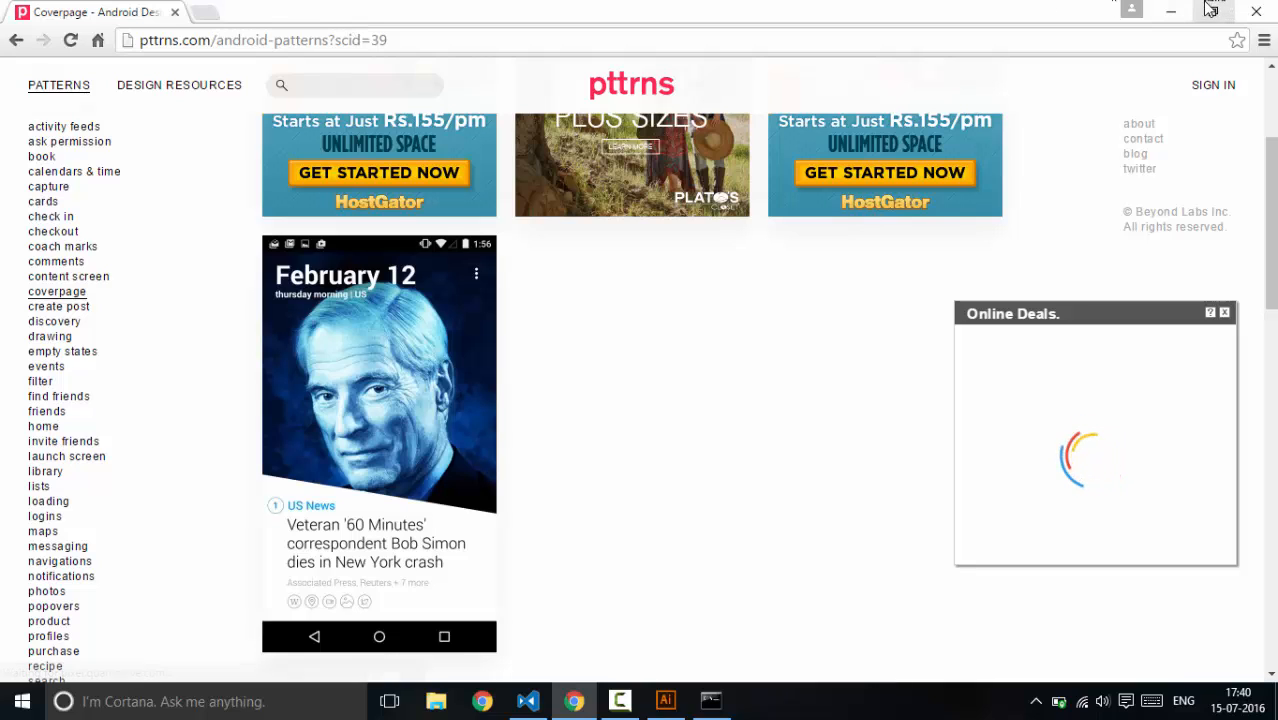
pyautogui.click(664, 700)
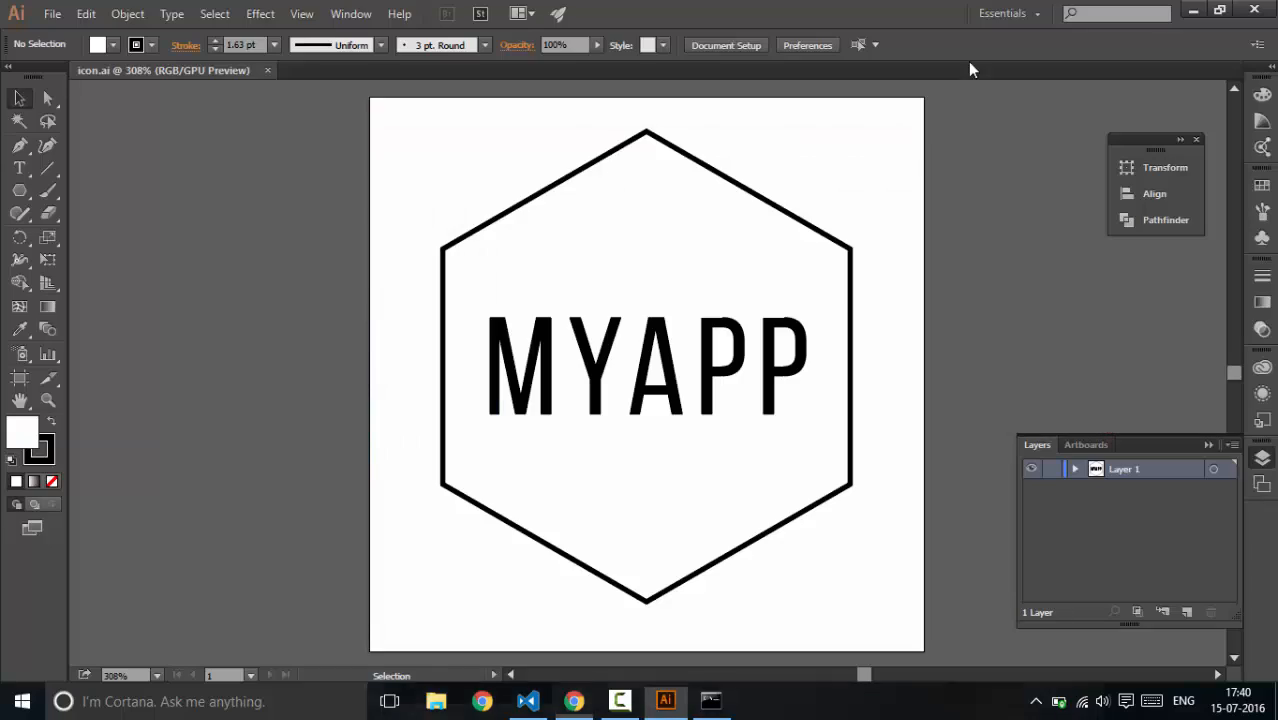
pyautogui.moveTo(388, 278)
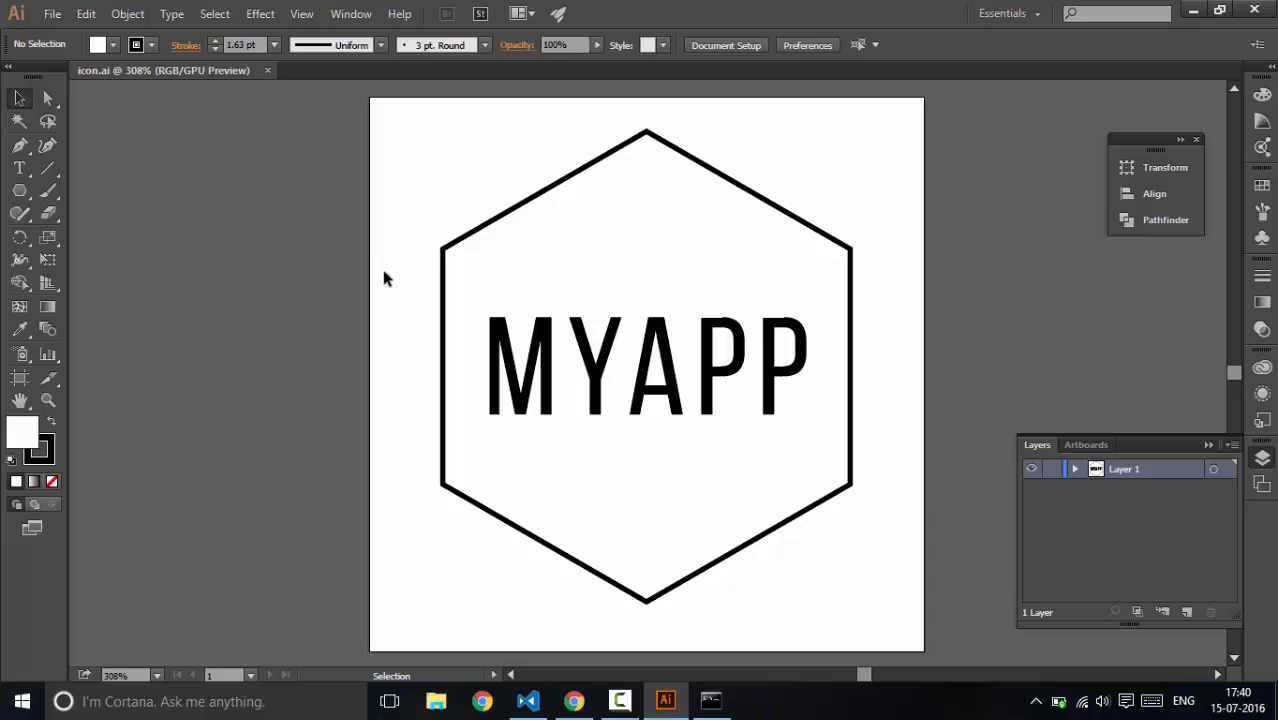
# Delete the MYAPP lettering and draw a solid black circle inside the hexagon, then deselect it
pyautogui.click(644, 364)
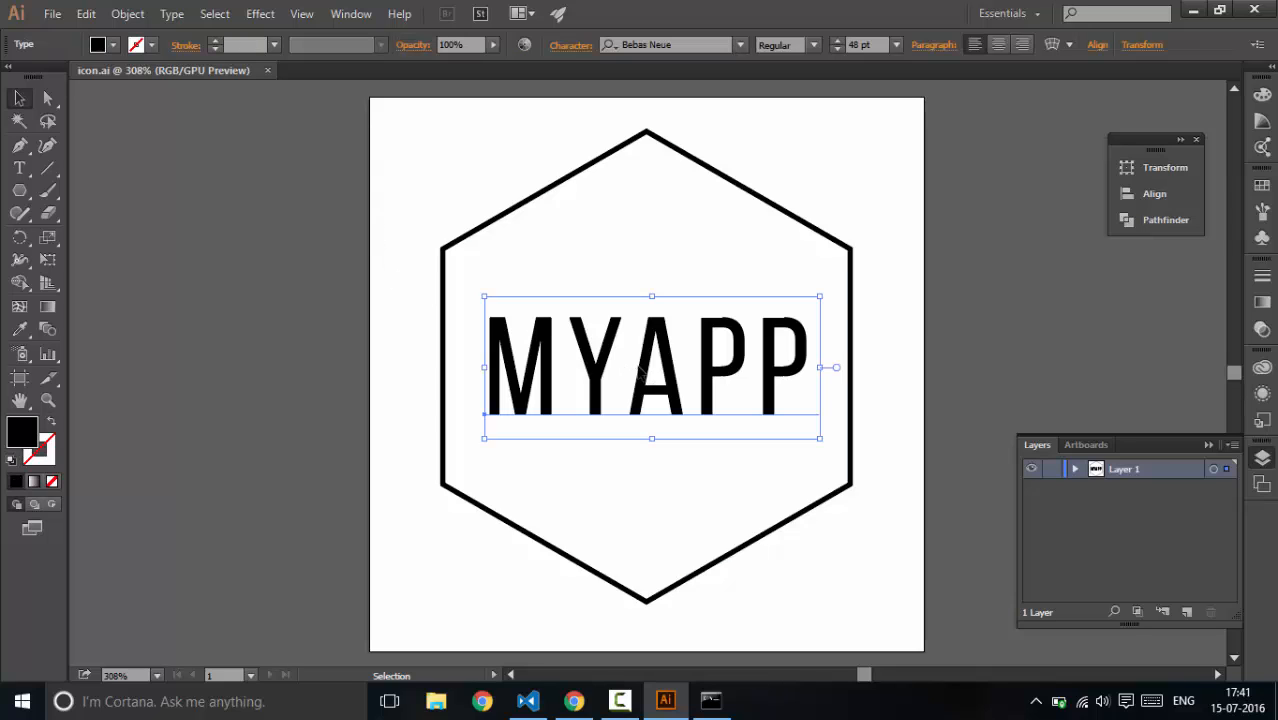
pyautogui.press('Delete')
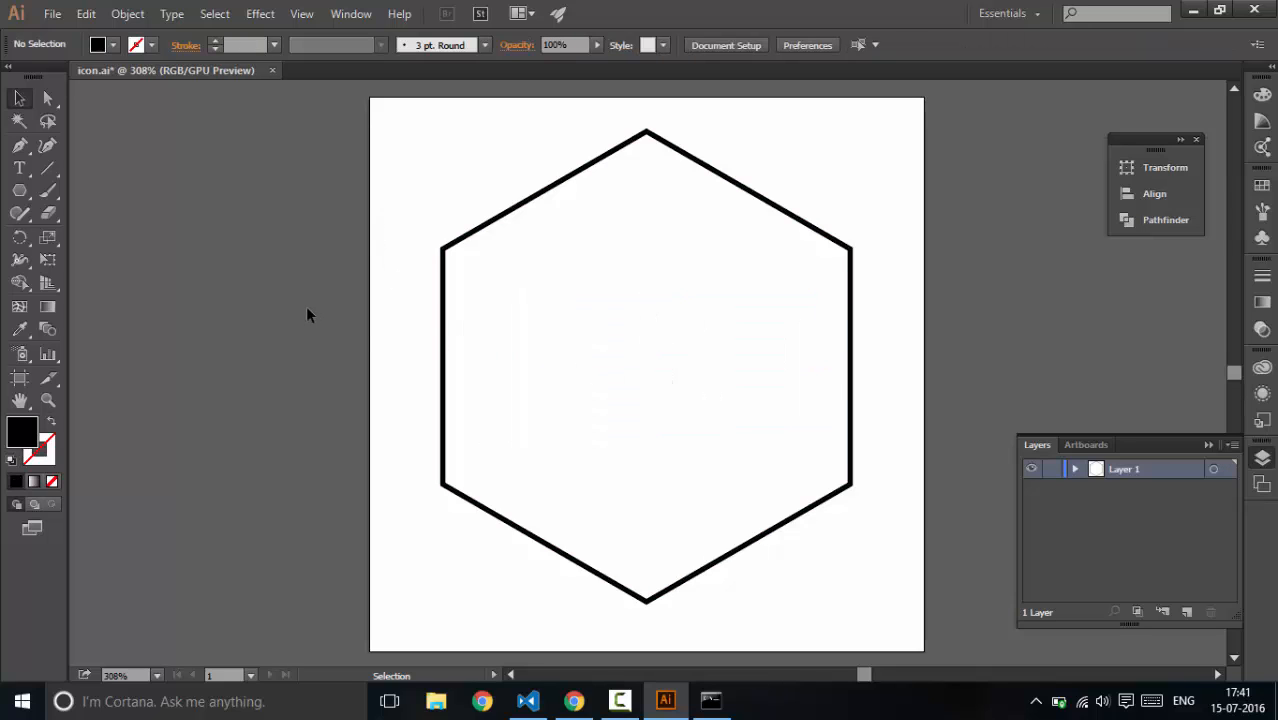
pyautogui.moveTo(112, 418)
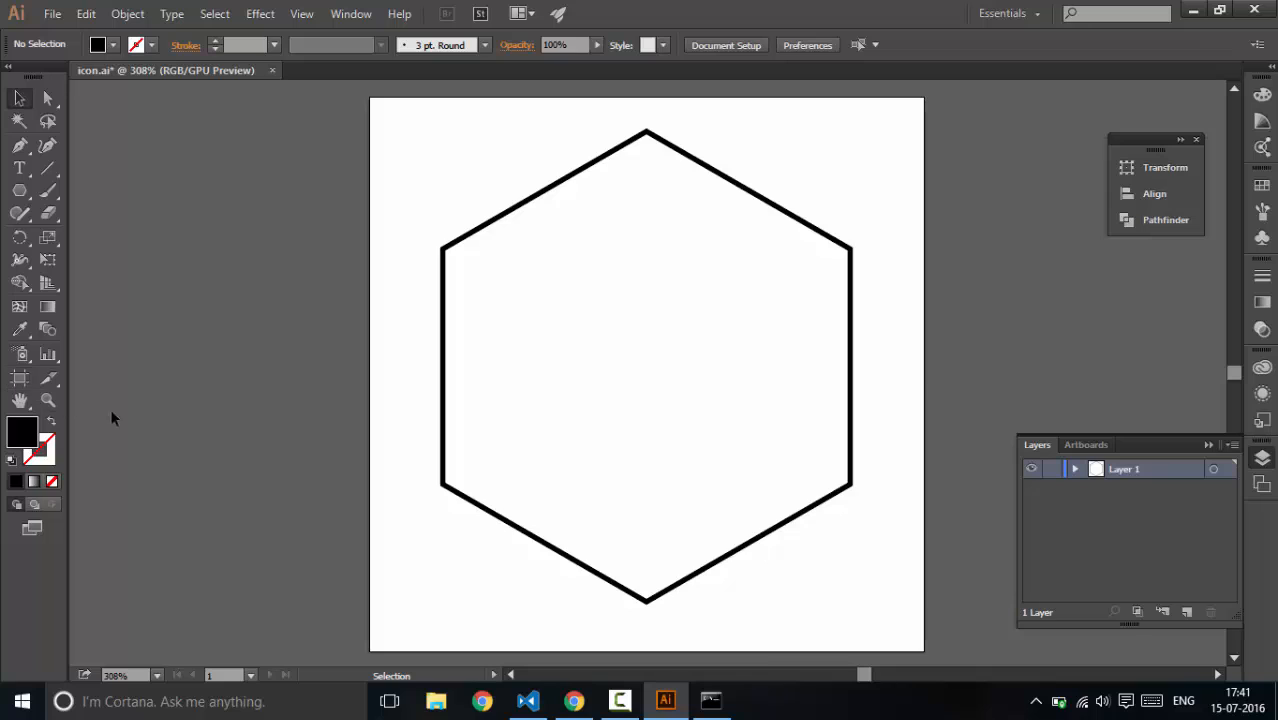
pyautogui.click(20, 190)
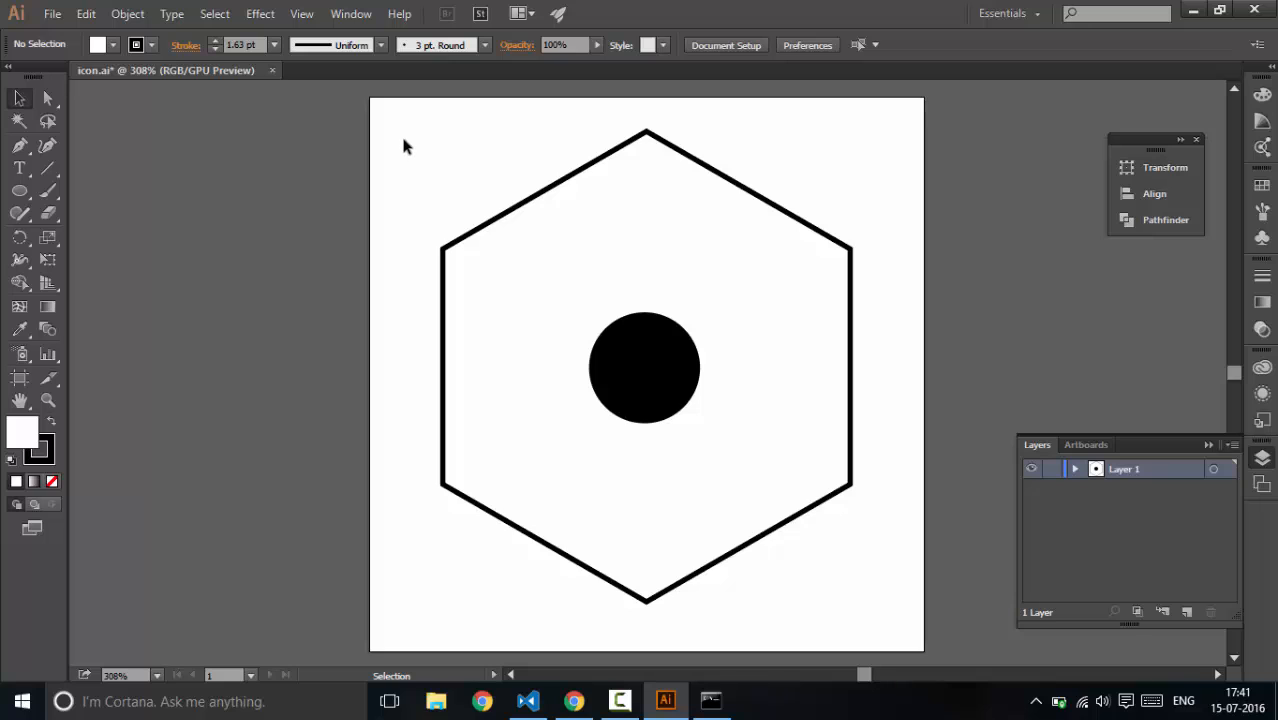
pyautogui.click(52, 12)
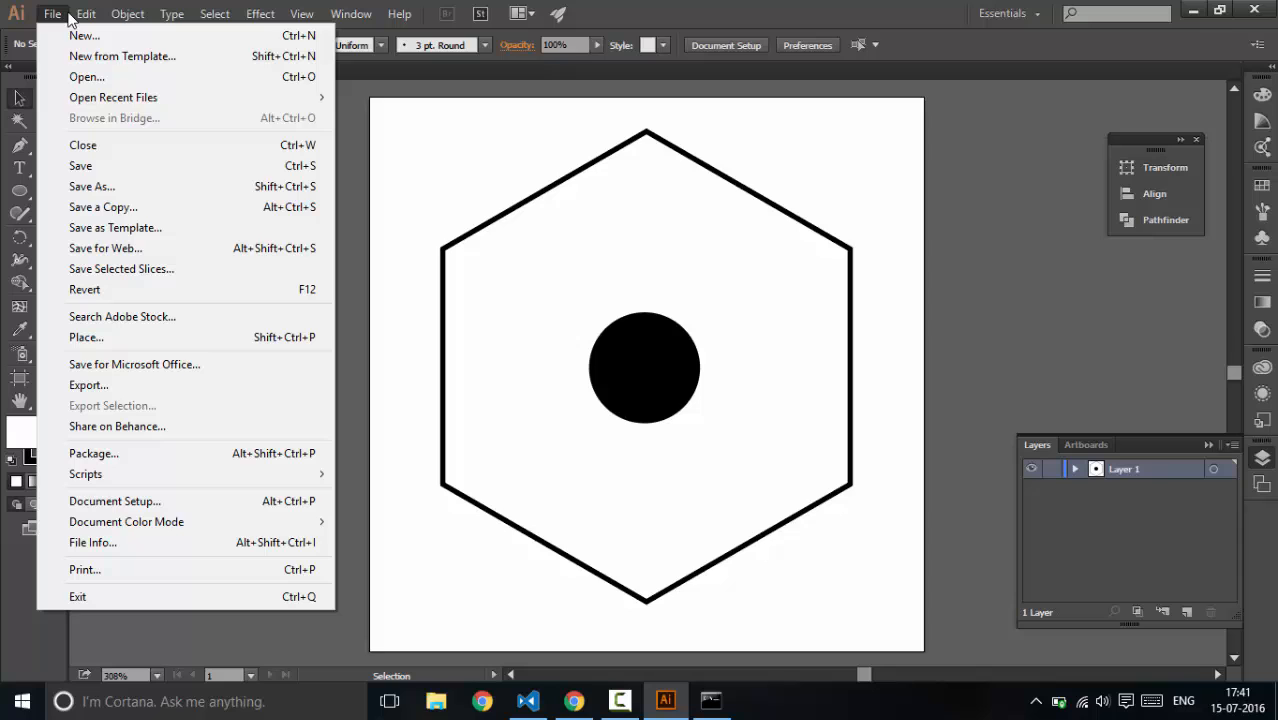
pyautogui.moveTo(92, 186)
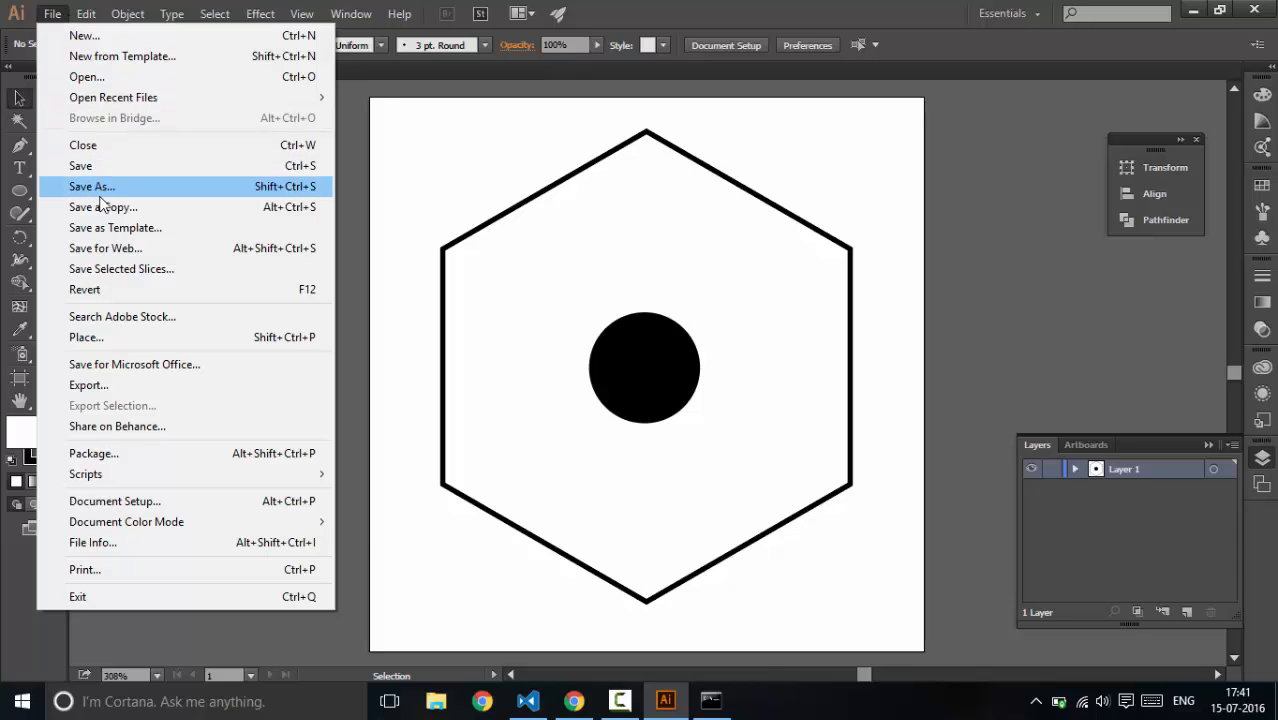
# Save the design as icon.ai in myapp\resources, replacing the existing file
pyautogui.click(92, 186)
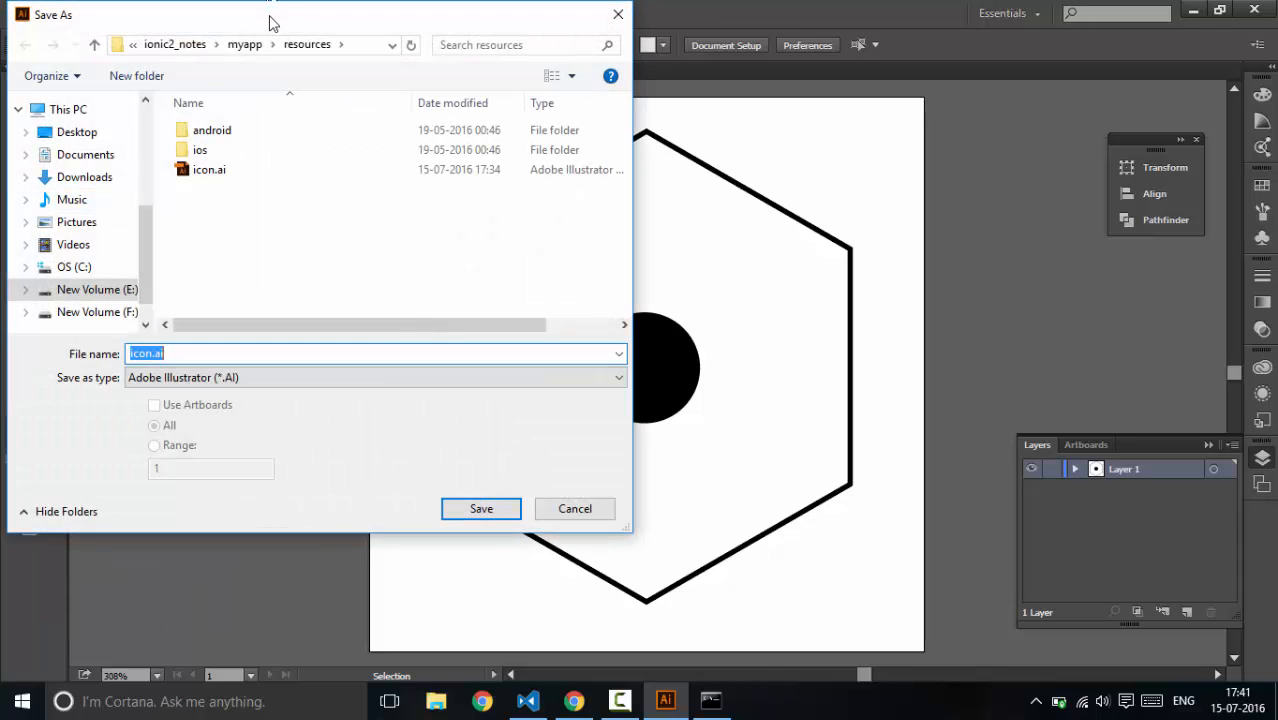
pyautogui.click(244, 44)
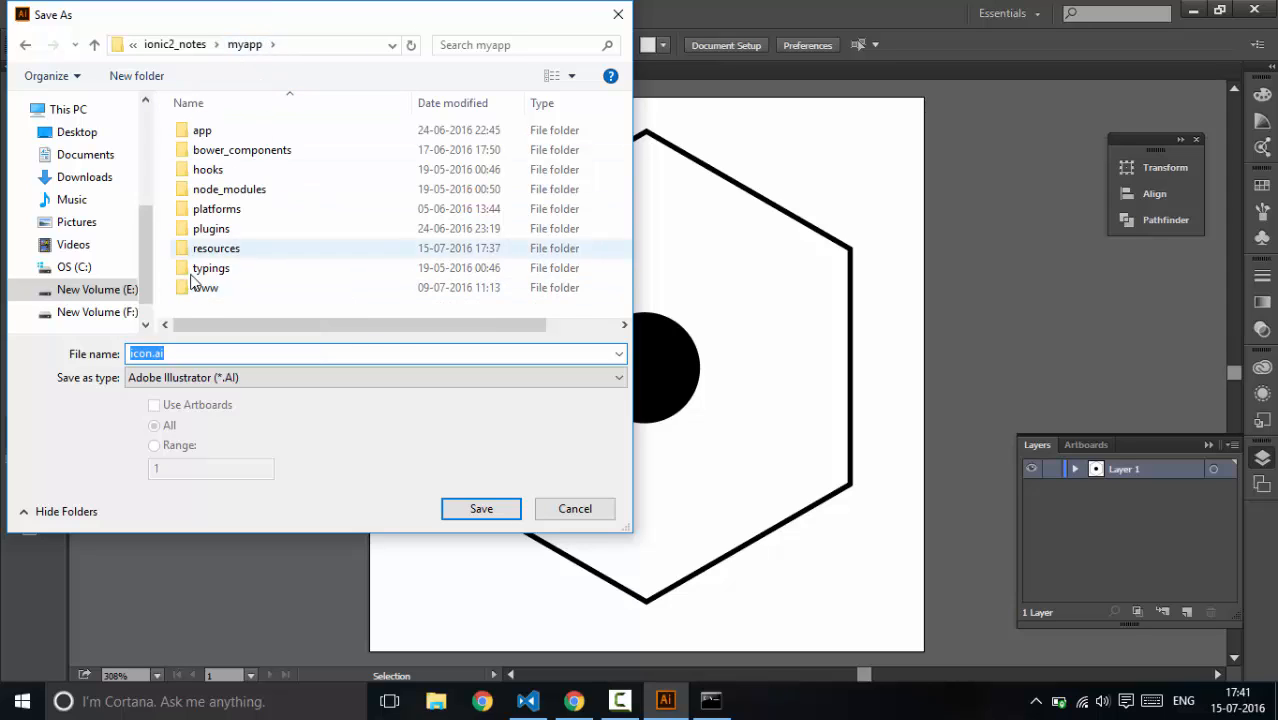
pyautogui.moveTo(268, 264)
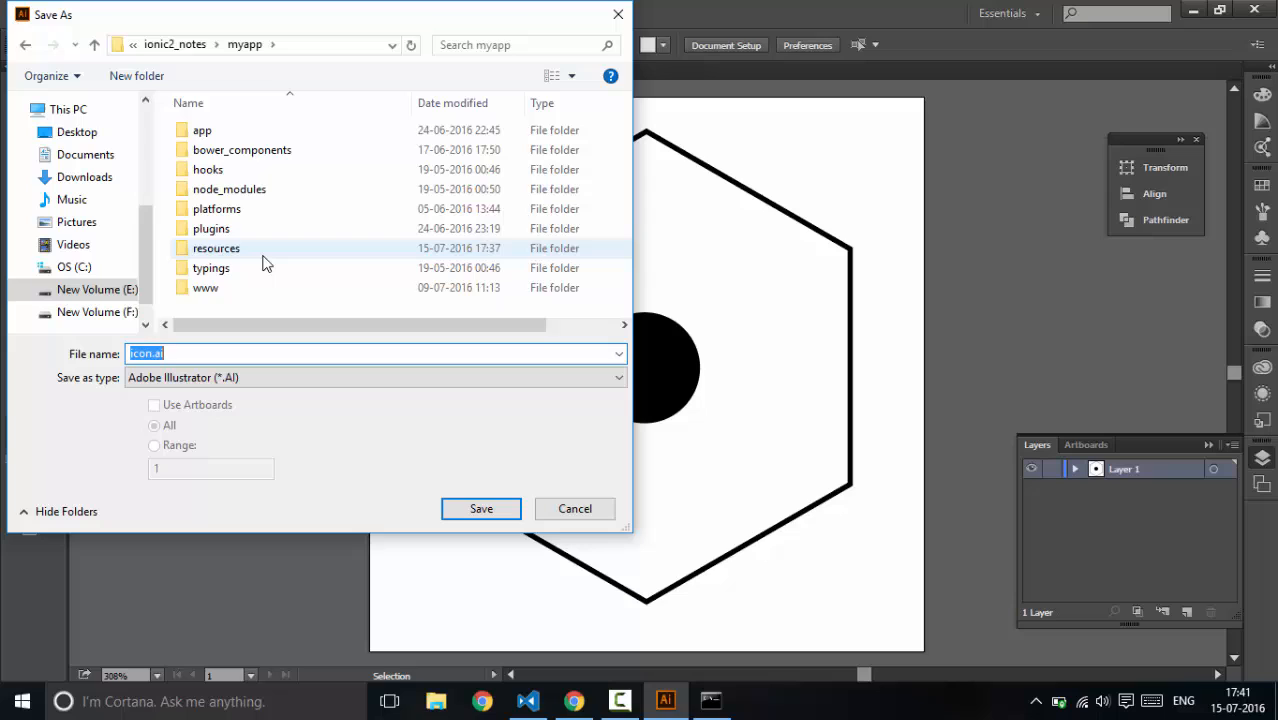
pyautogui.doubleClick(216, 248)
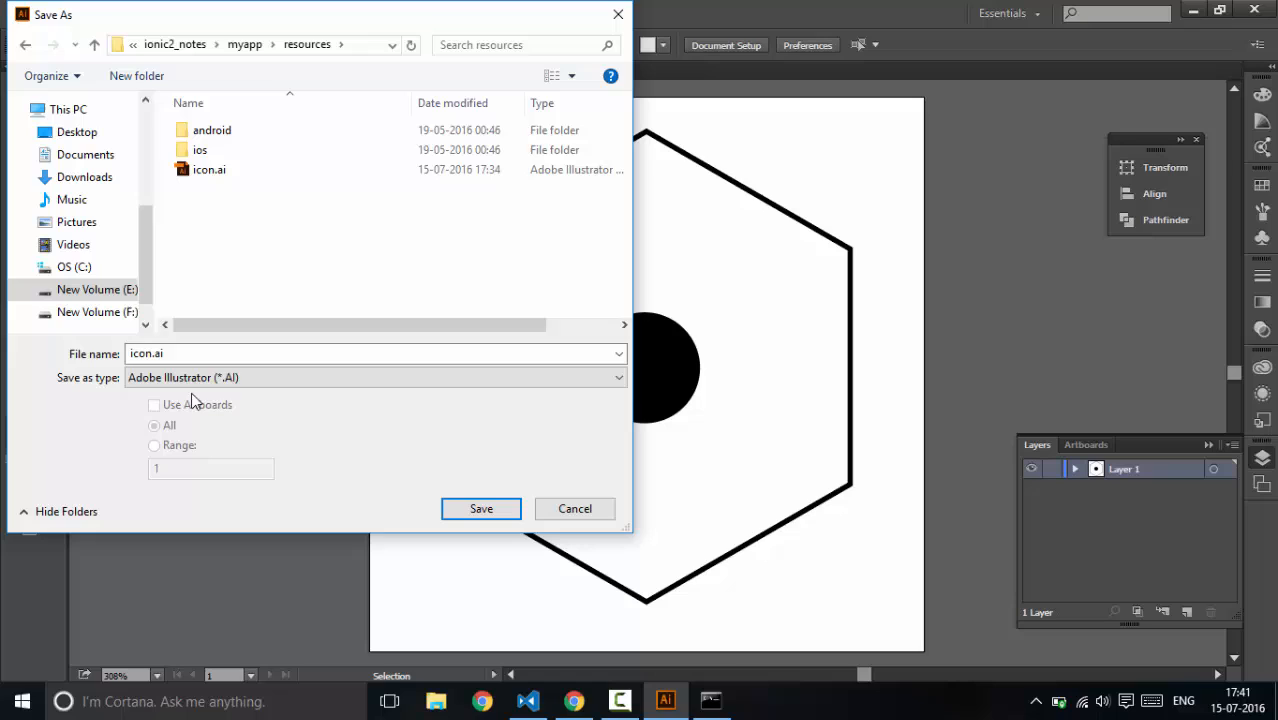
pyautogui.moveTo(200, 436)
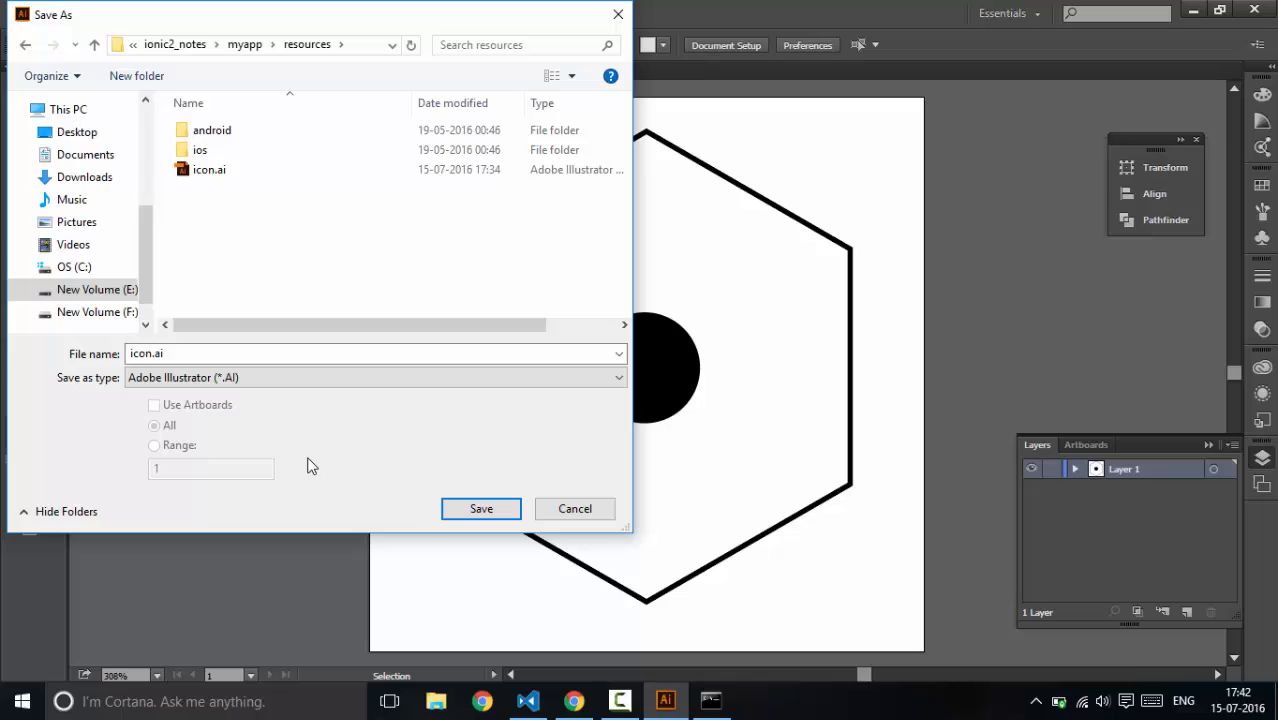
pyautogui.moveTo(480, 510)
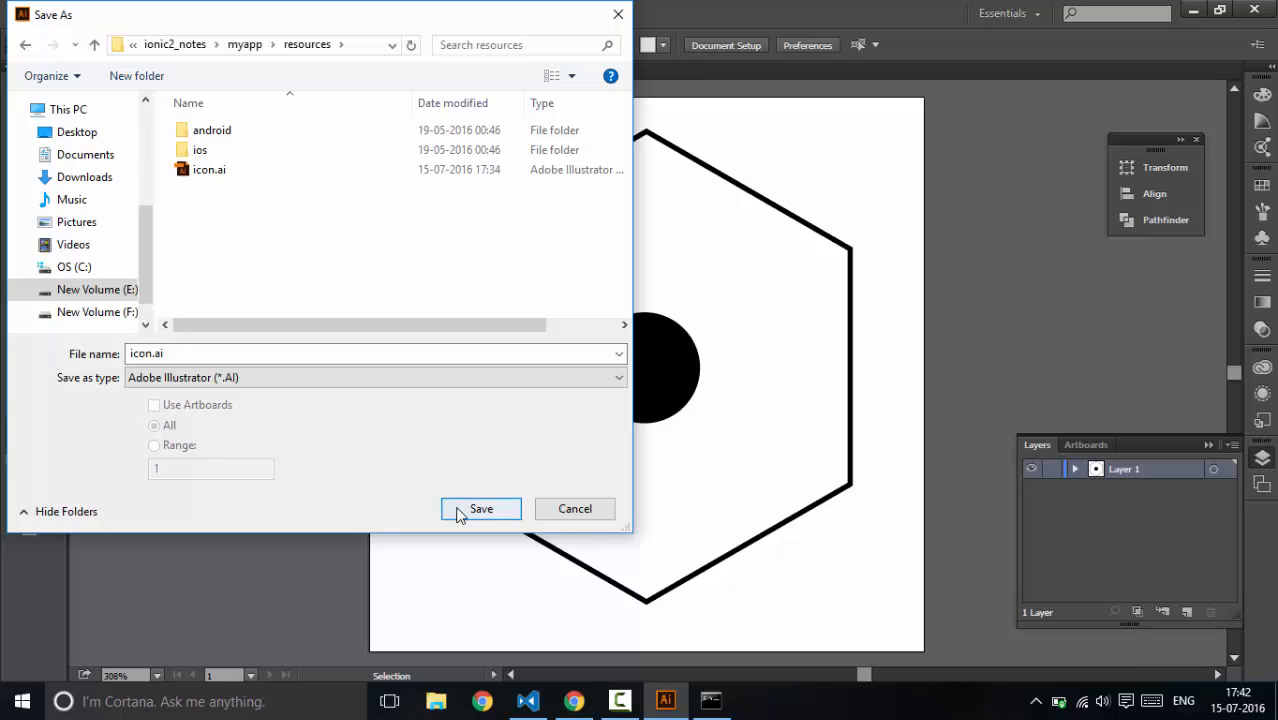
pyautogui.click(480, 508)
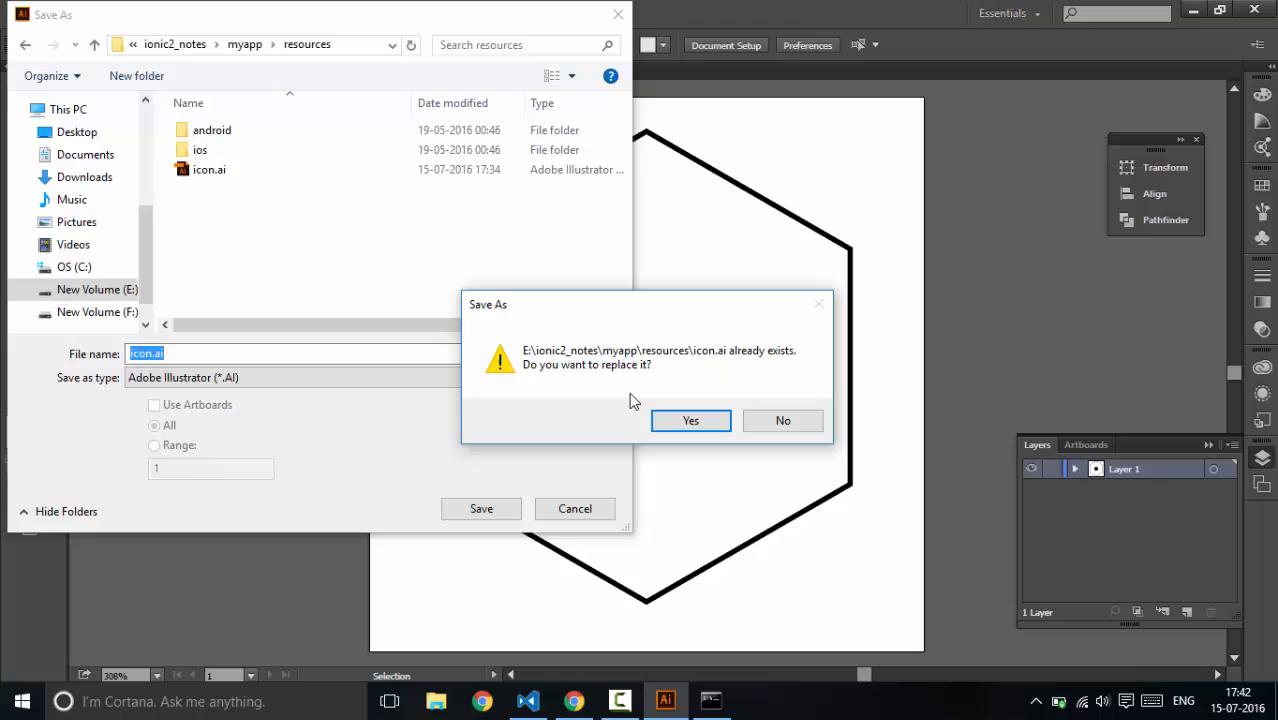
pyautogui.click(690, 420)
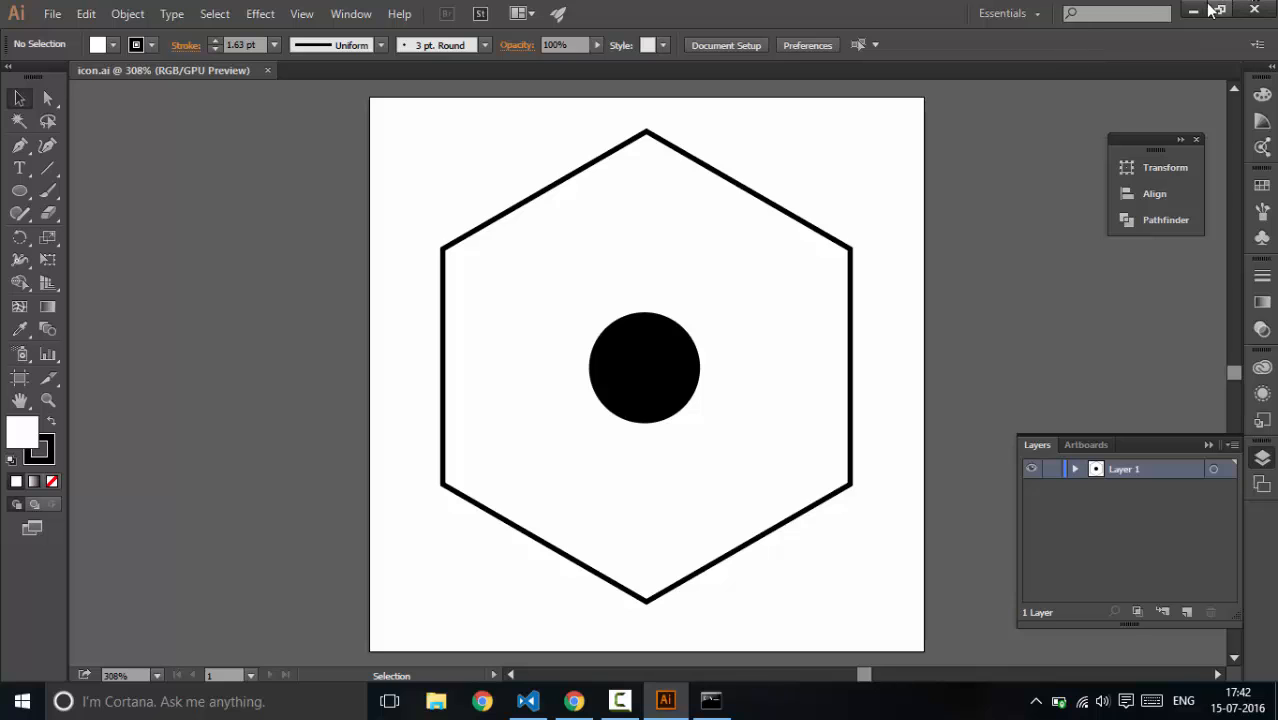
# Return to VS Code to check the icon resources, then bring the Command Prompt window to the front
pyautogui.click(1212, 12)
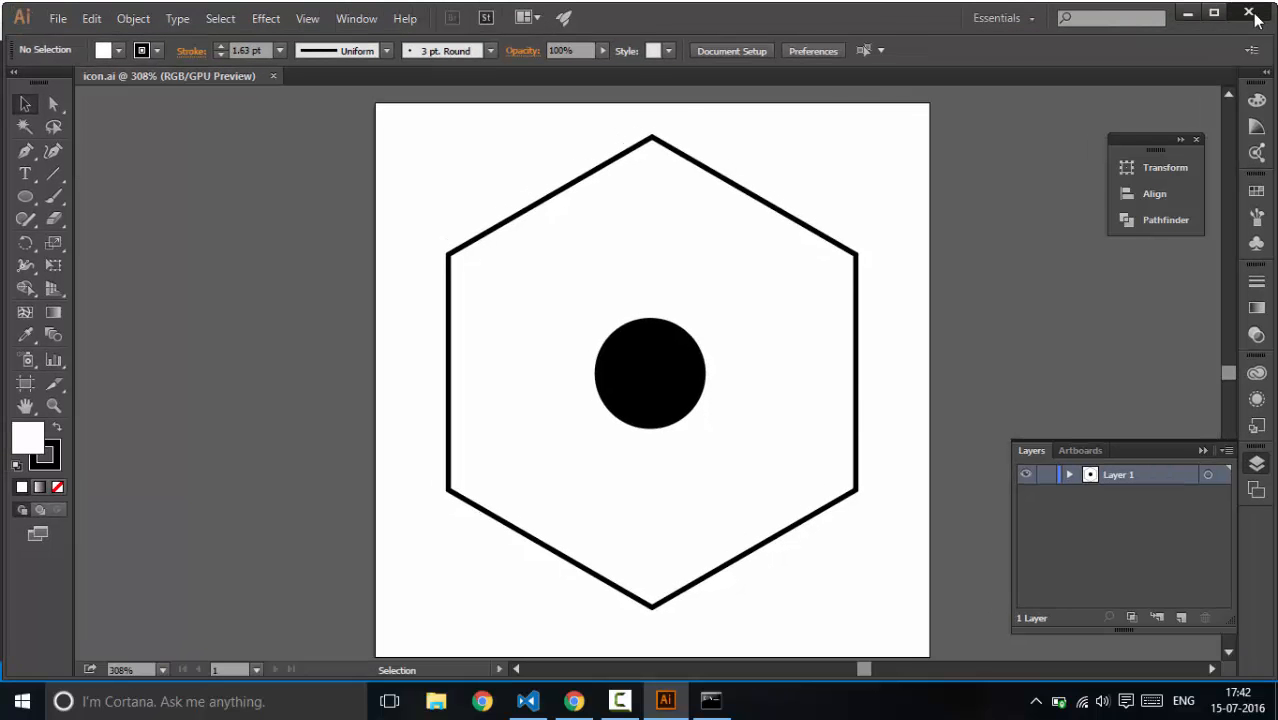
pyautogui.click(620, 700)
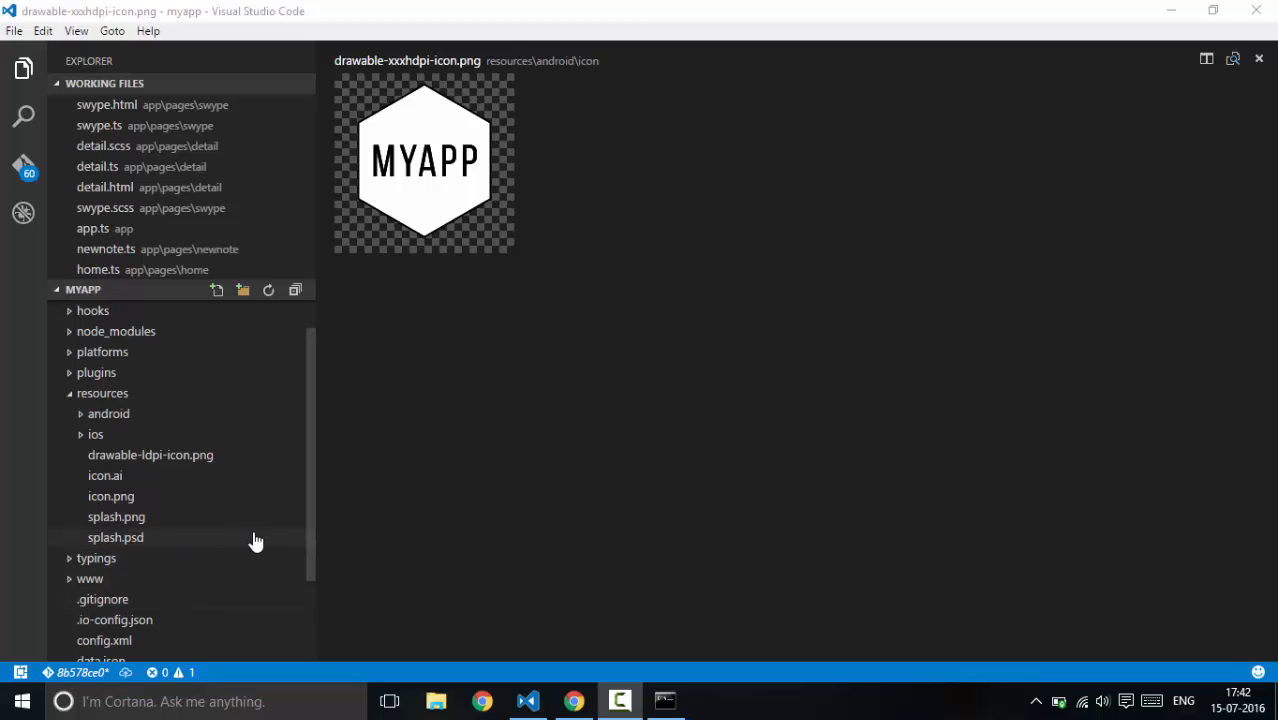
pyautogui.moveTo(212, 552)
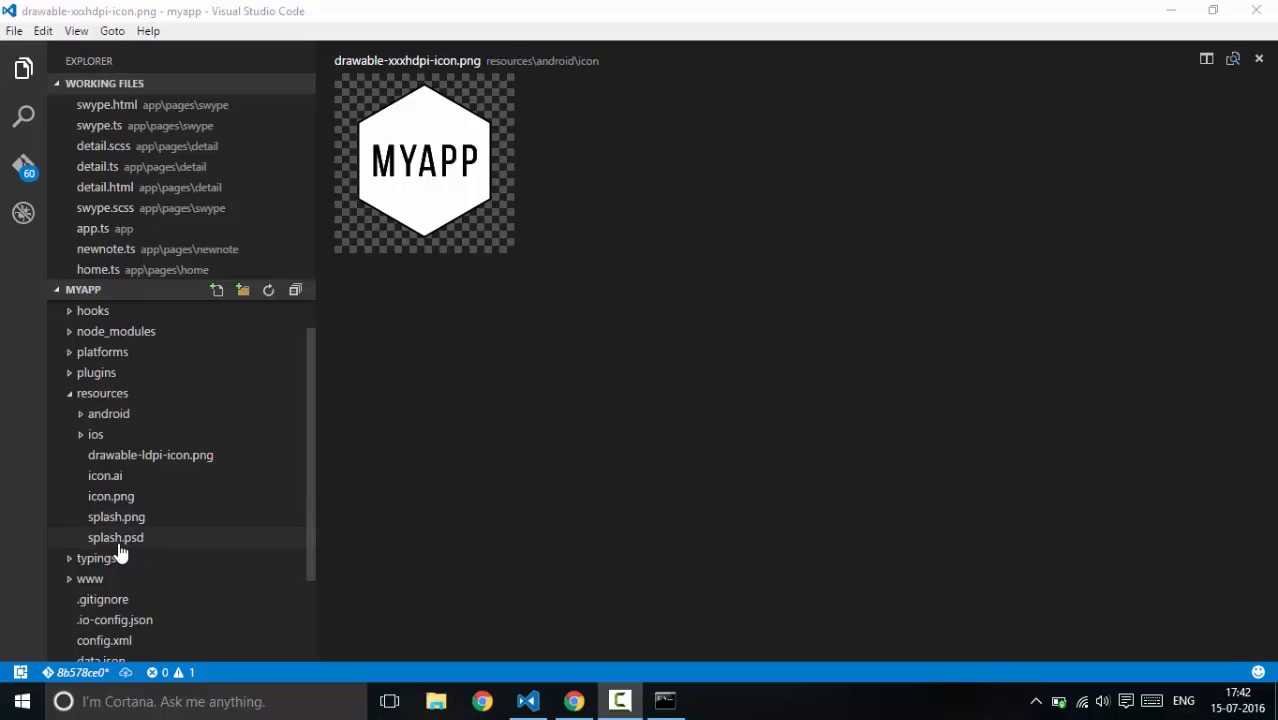
pyautogui.moveTo(202, 528)
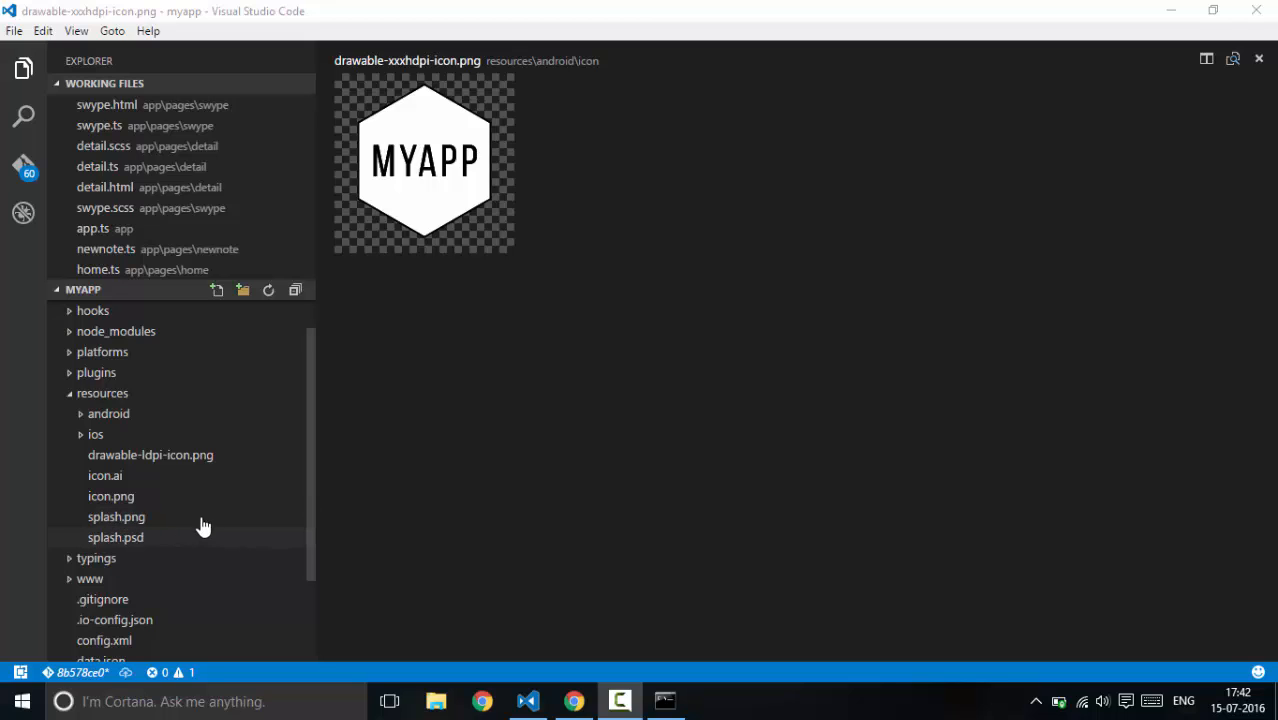
pyautogui.moveTo(172, 416)
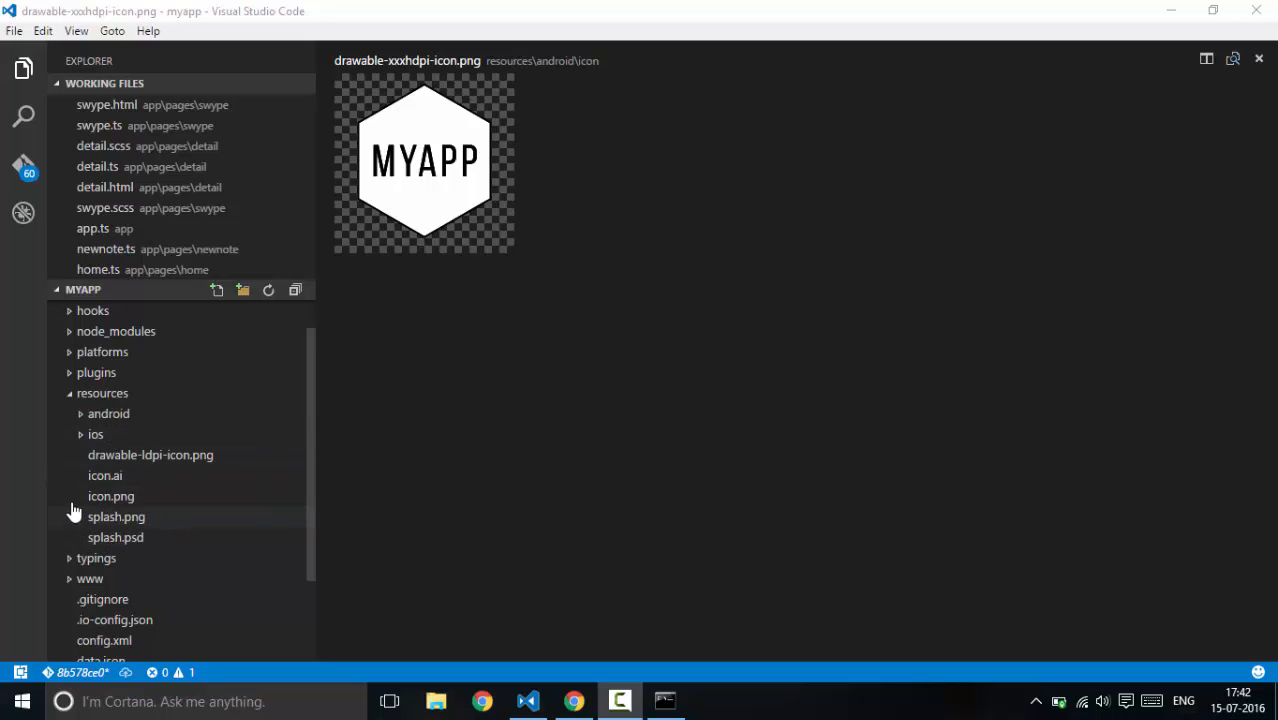
pyautogui.moveTo(106, 476)
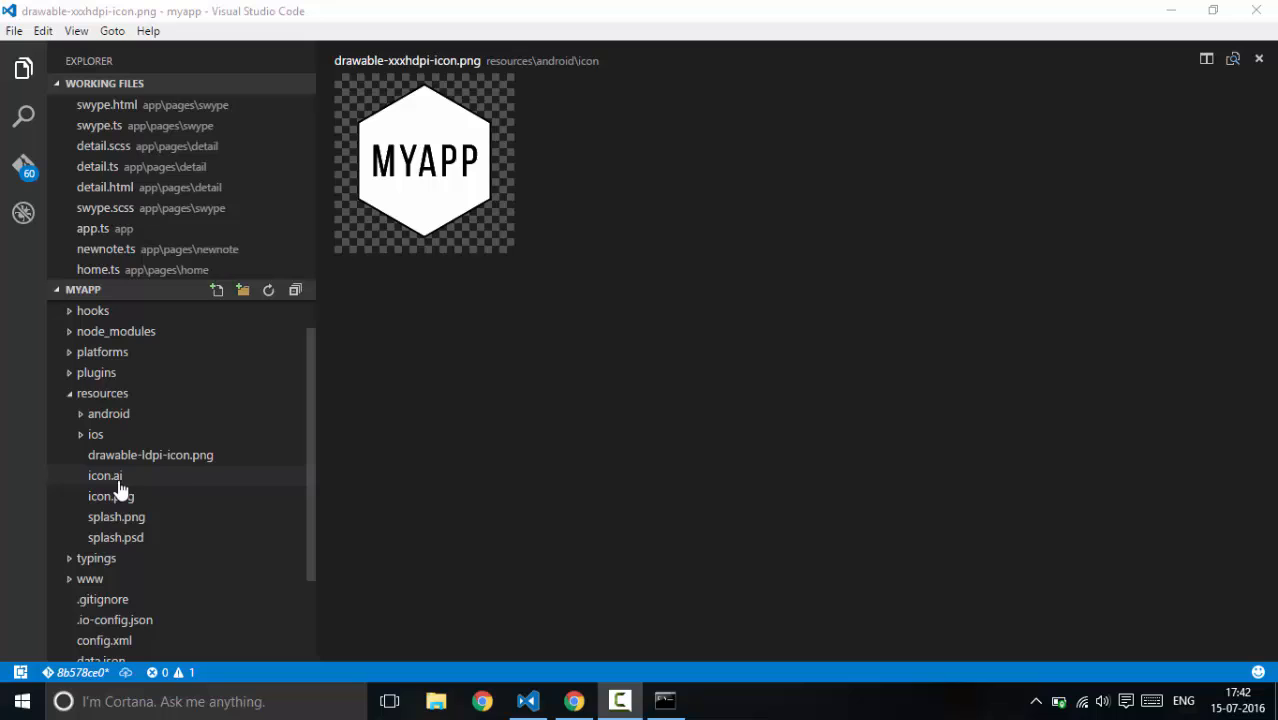
pyautogui.moveTo(130, 392)
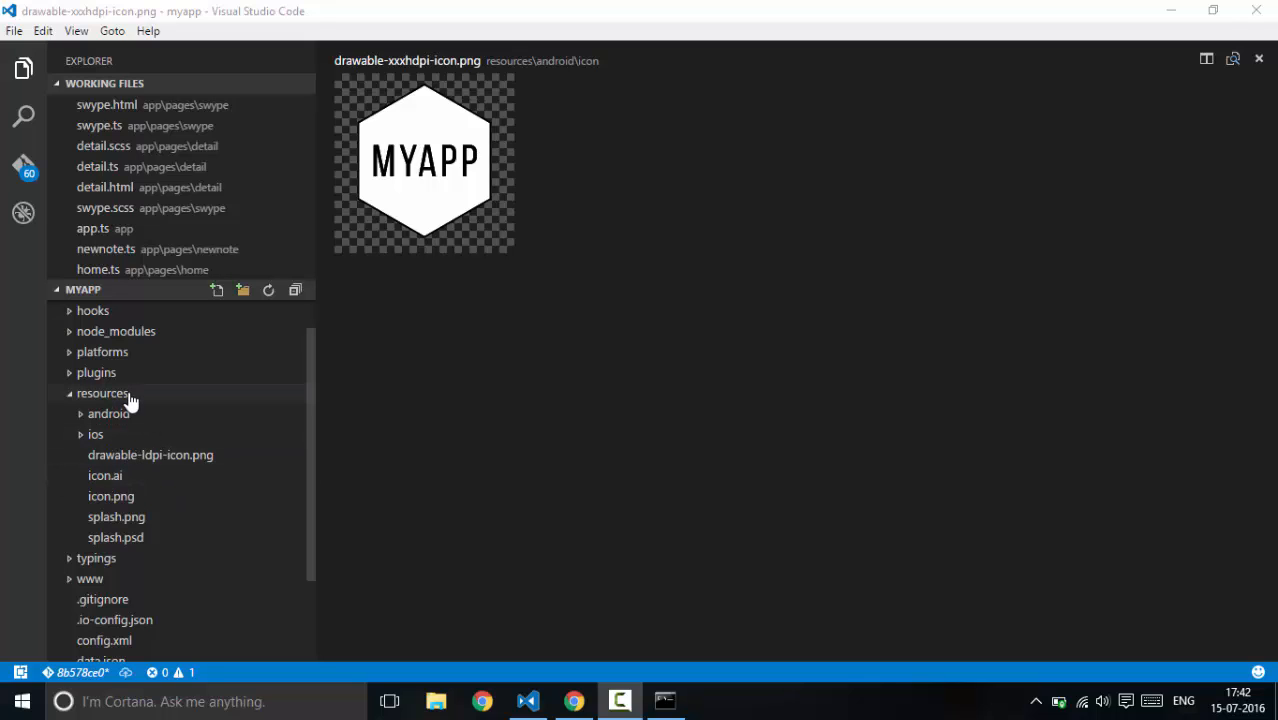
pyautogui.click(102, 392)
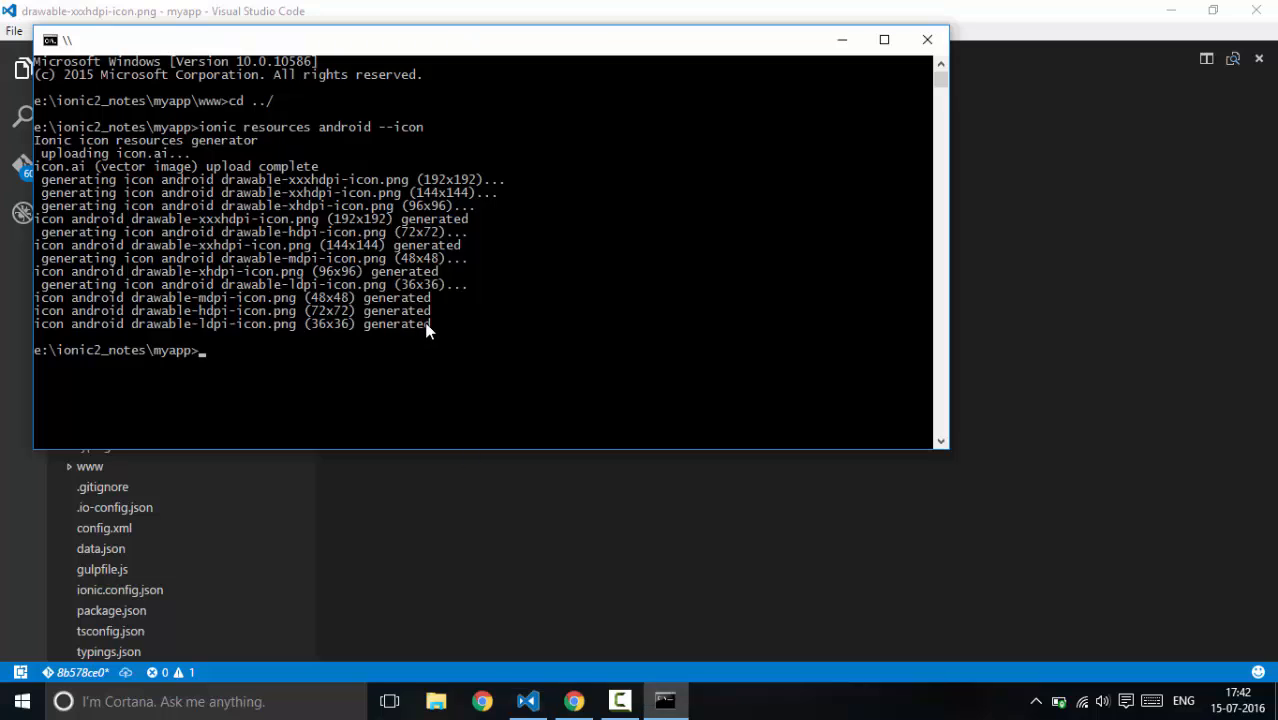
# Run 'ionic resources android --icon' to regenerate every Android icon density
pyautogui.write('ionic r')
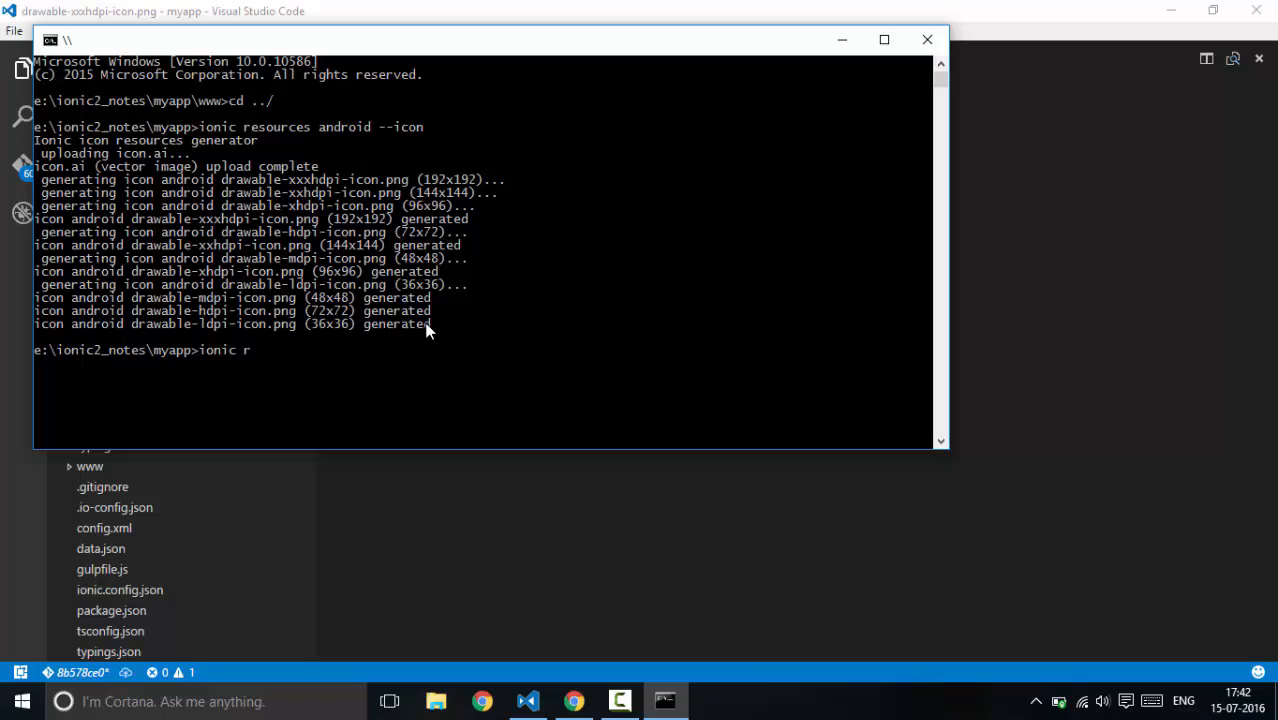
pyautogui.write('esources')
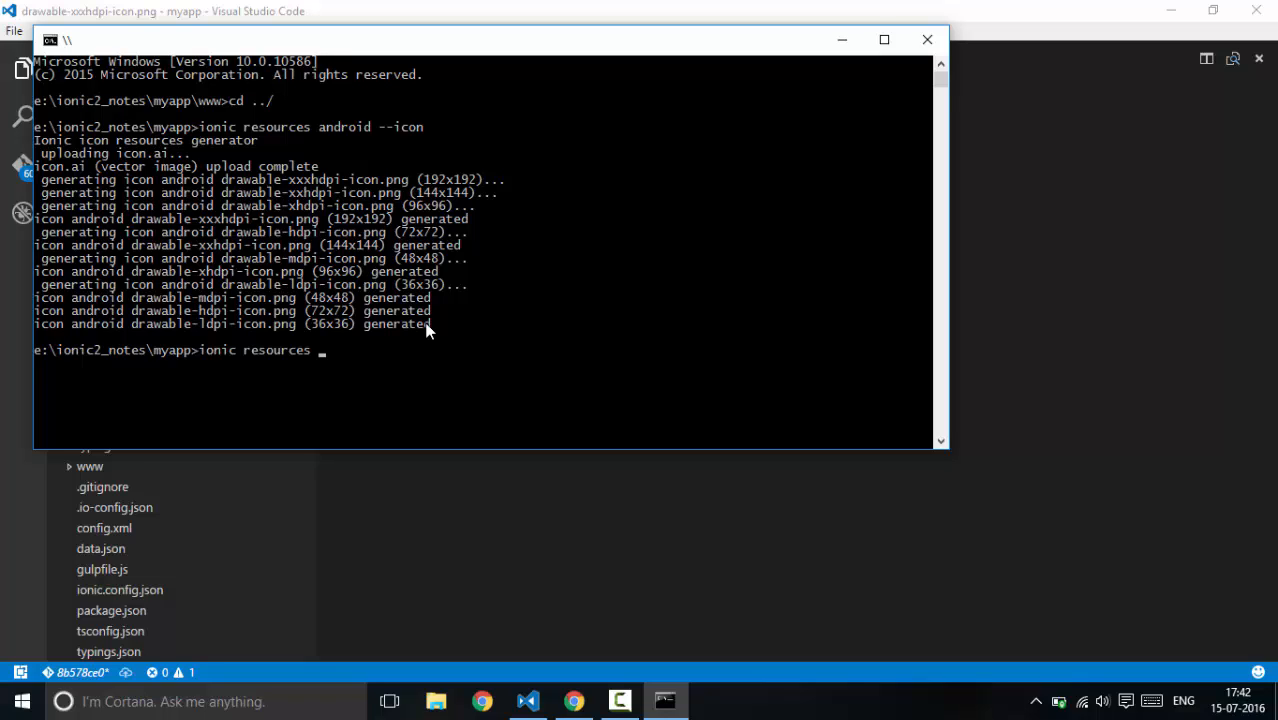
pyautogui.write('a')
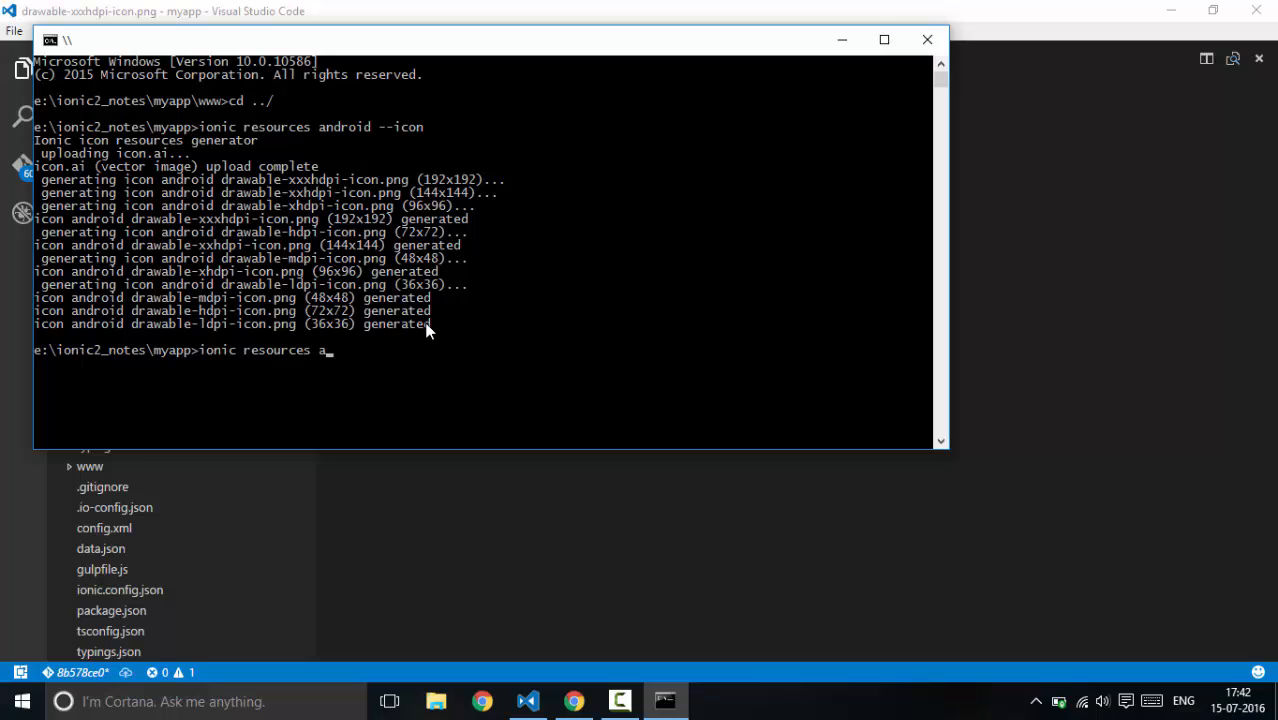
pyautogui.write('ndroid')
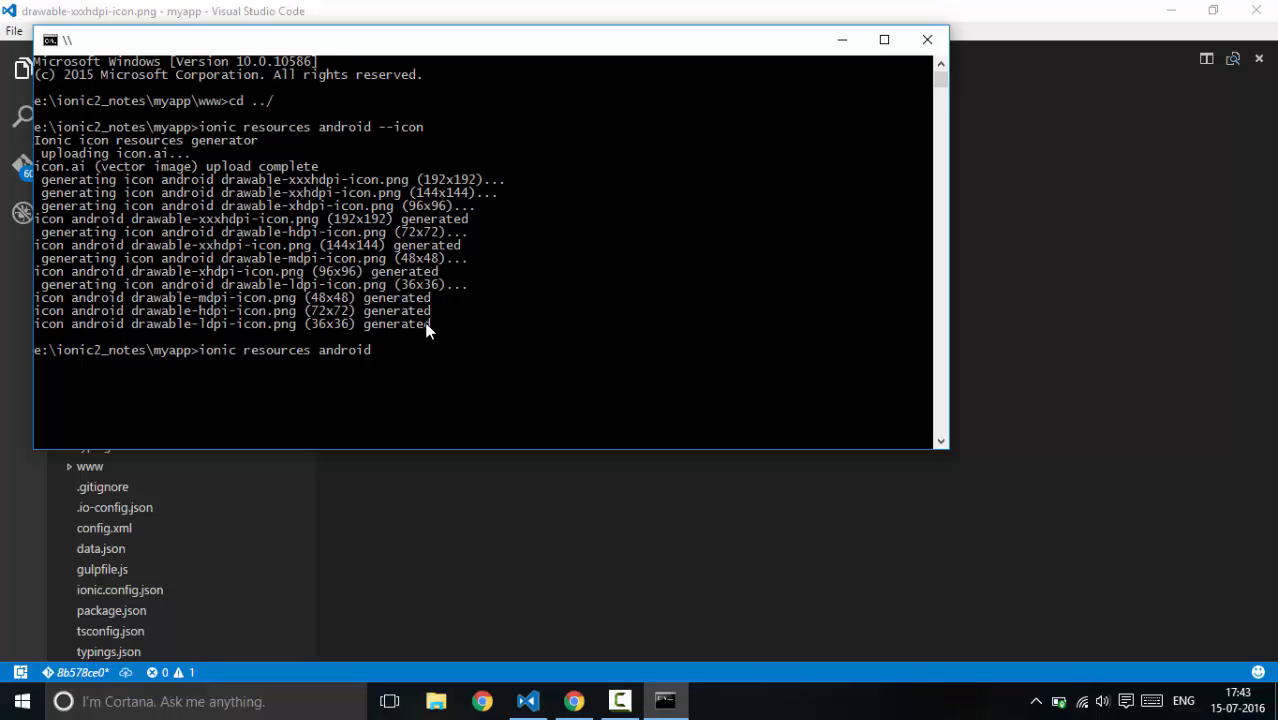
pyautogui.write('--icon')
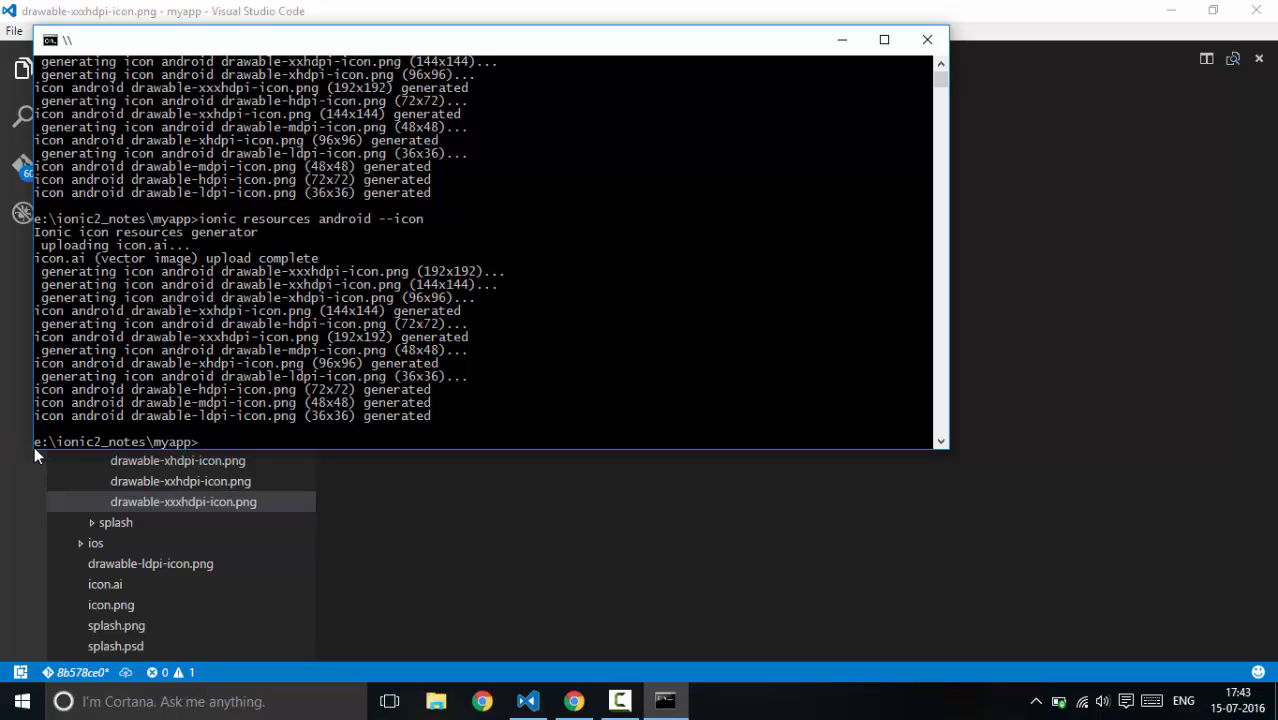
pyautogui.moveTo(268, 448)
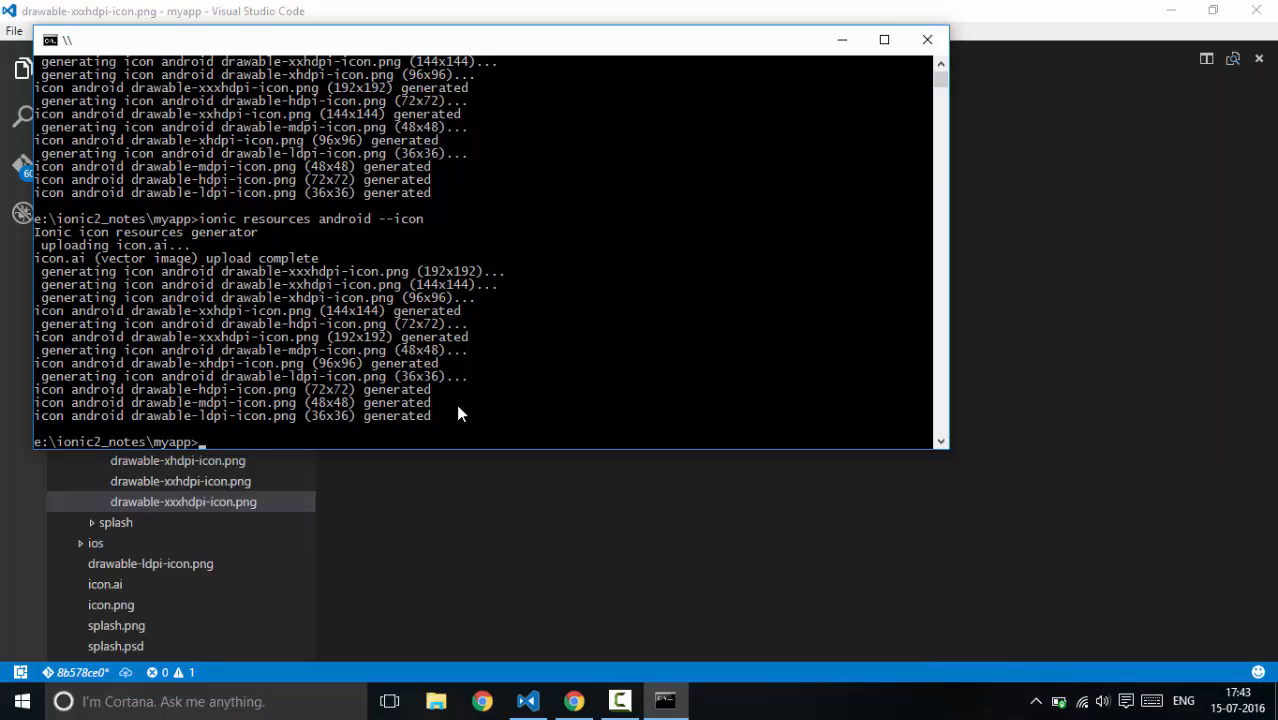
pyautogui.moveTo(136, 356)
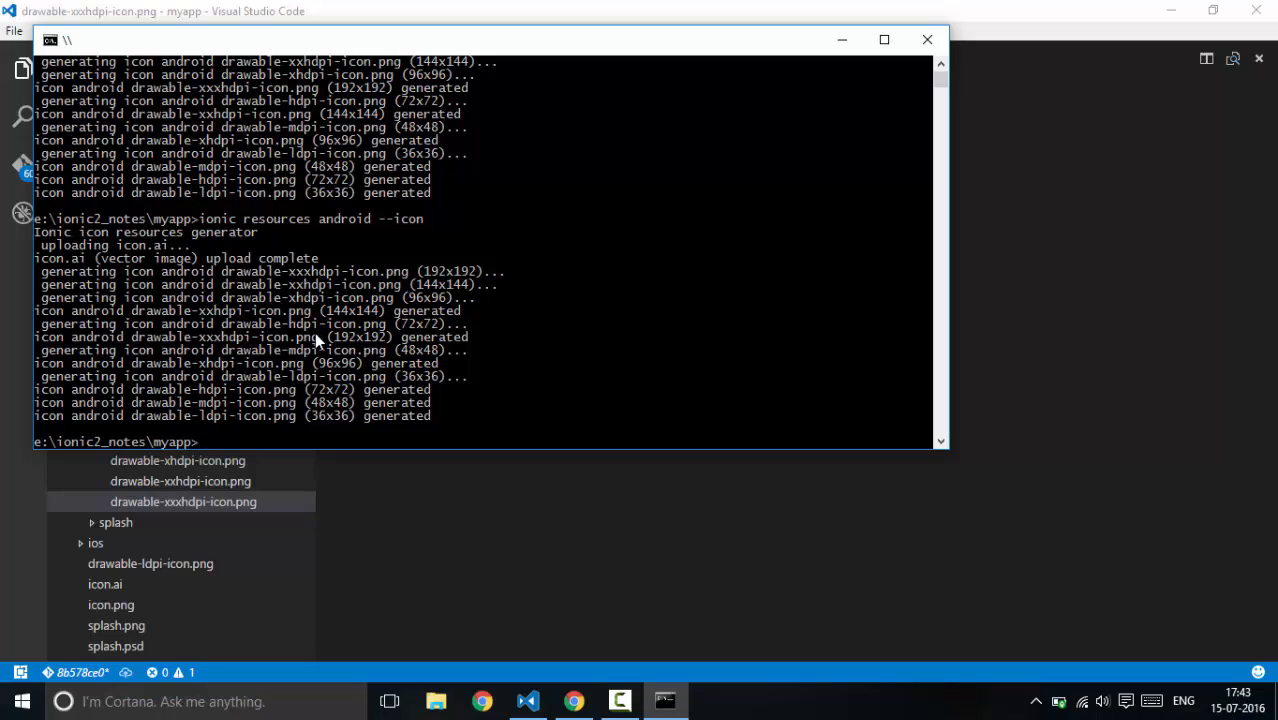
pyautogui.moveTo(340, 390)
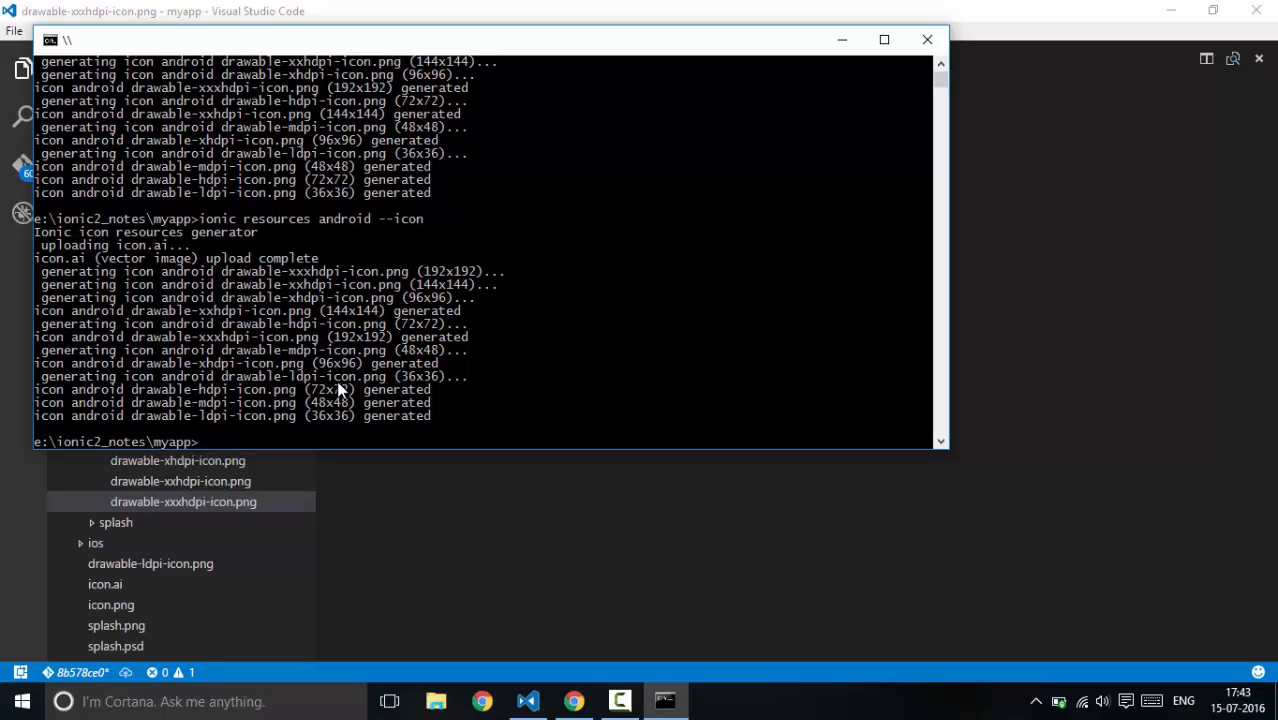
pyautogui.moveTo(362, 400)
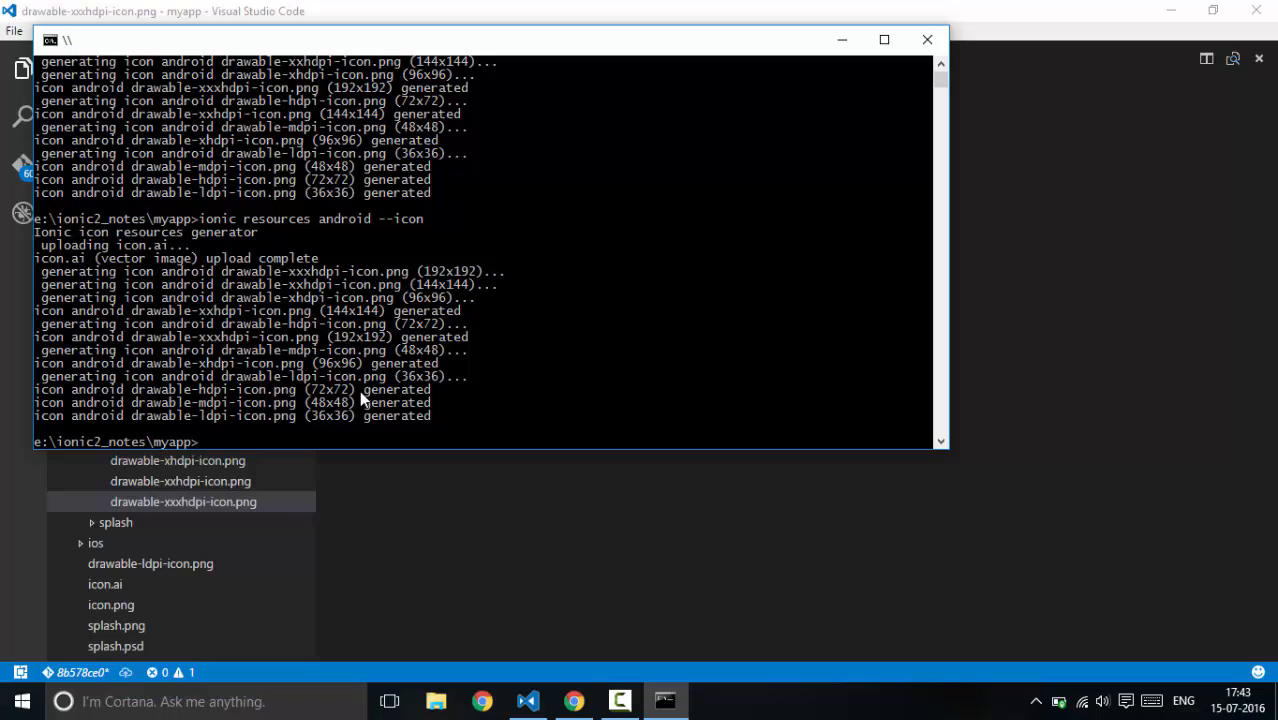
pyautogui.moveTo(390, 264)
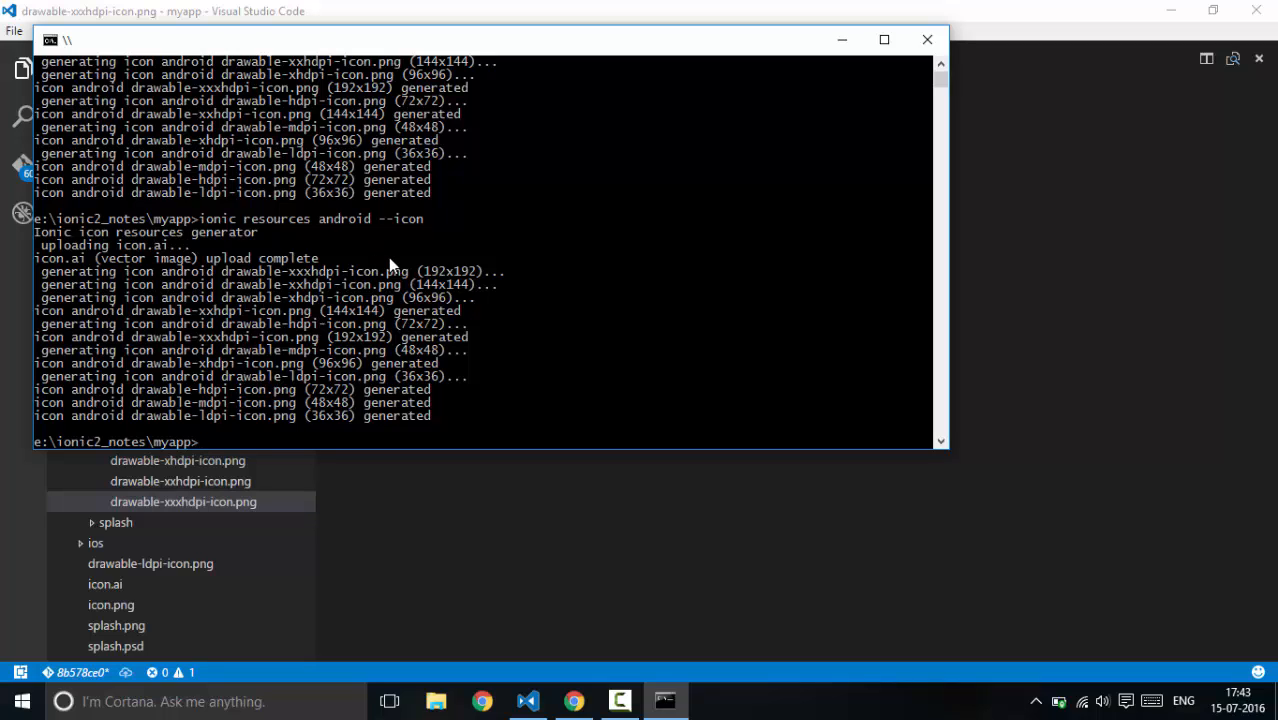
pyautogui.moveTo(426, 268)
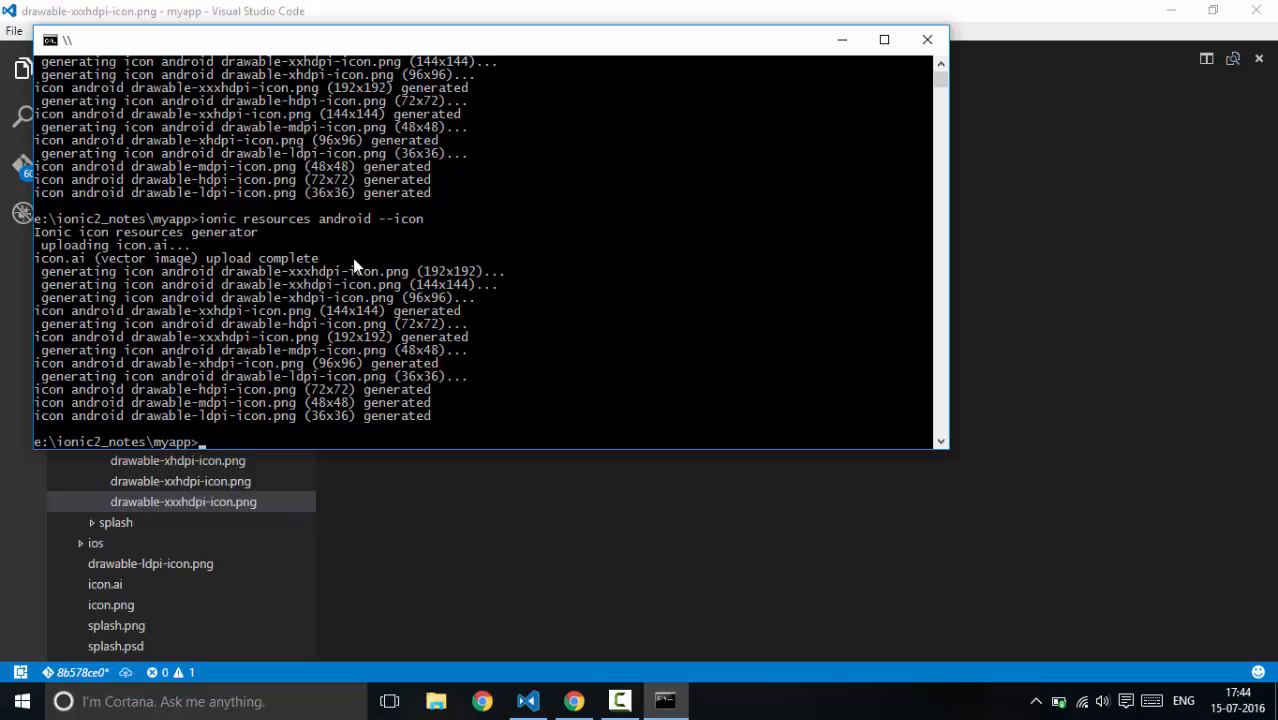
pyautogui.moveTo(264, 356)
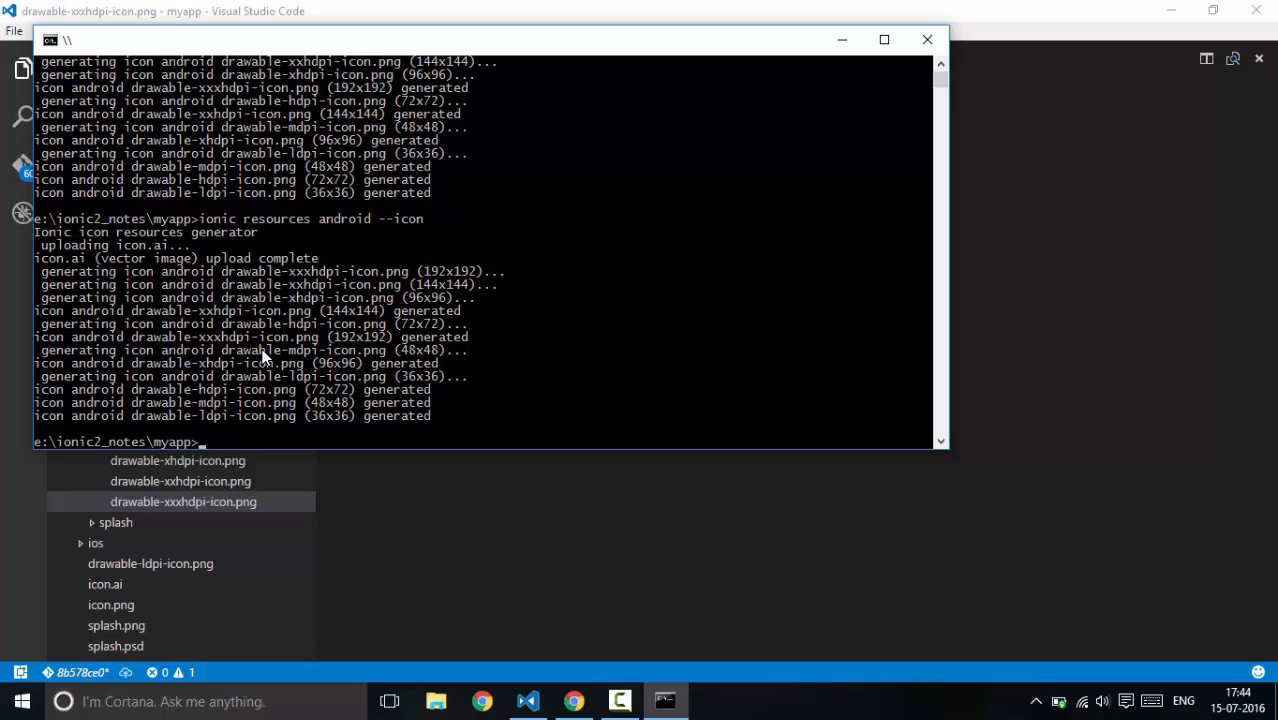
pyautogui.moveTo(388, 330)
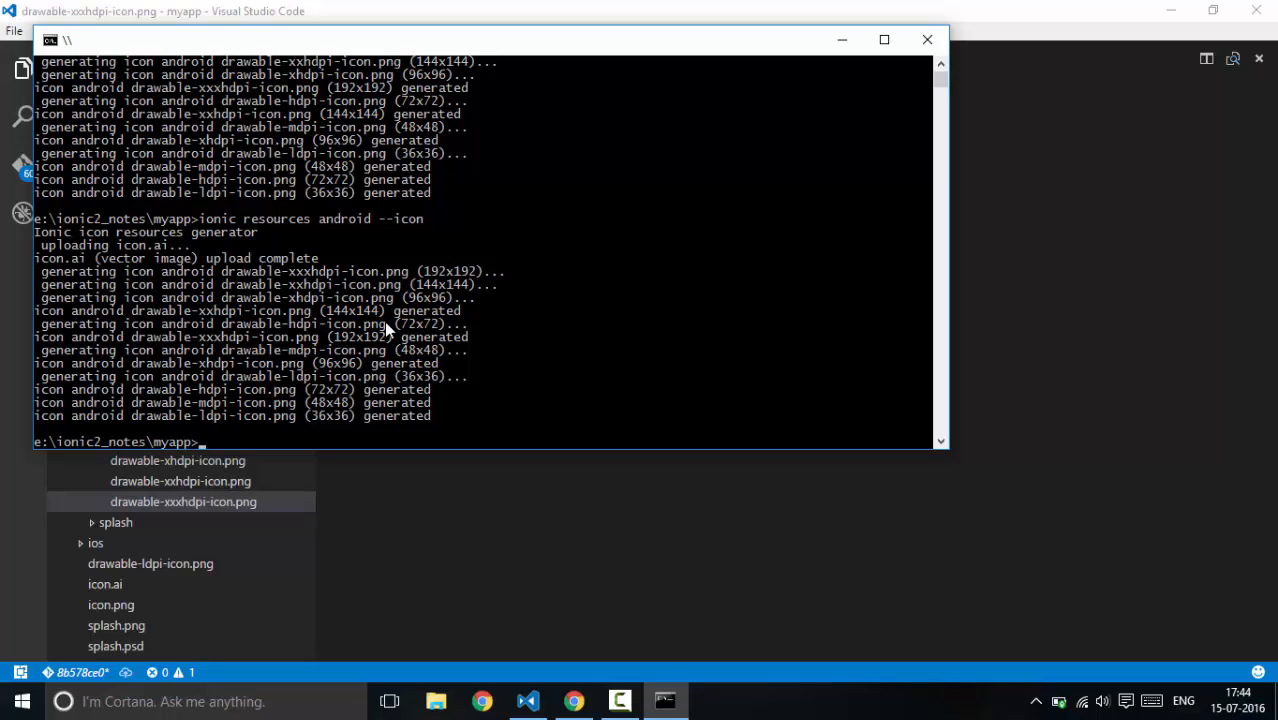
pyautogui.moveTo(208, 312)
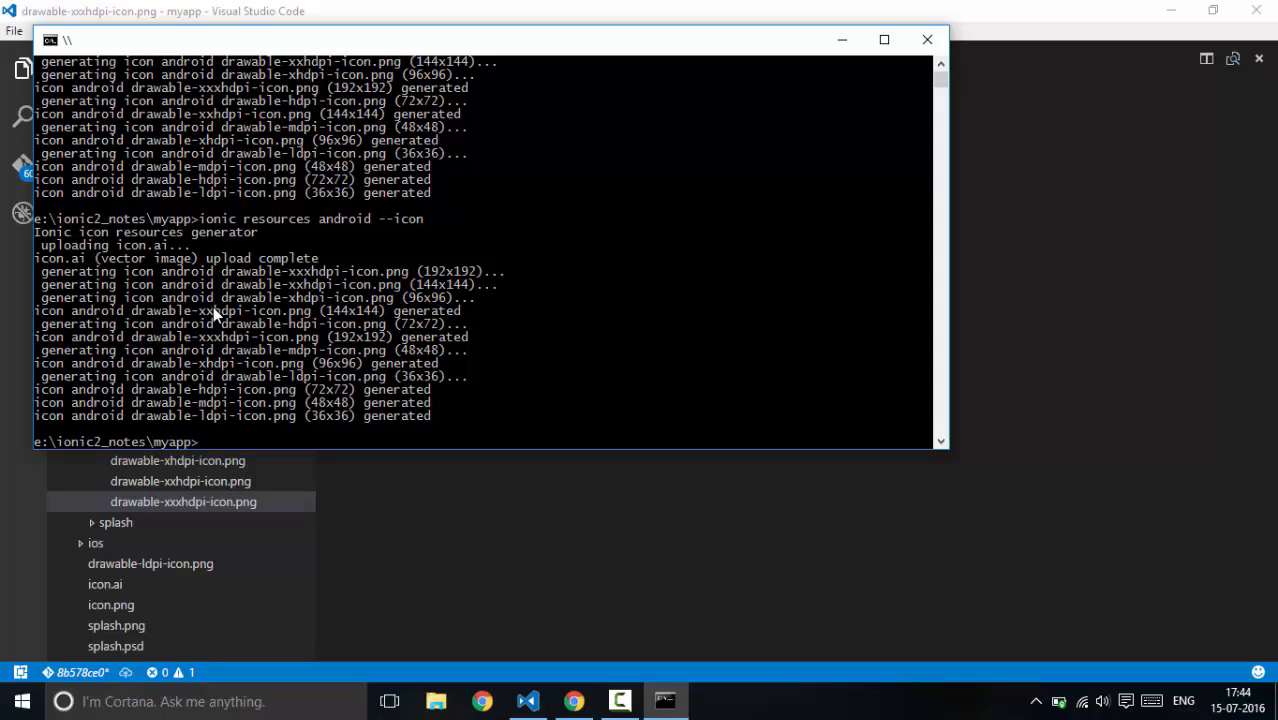
pyautogui.moveTo(408, 420)
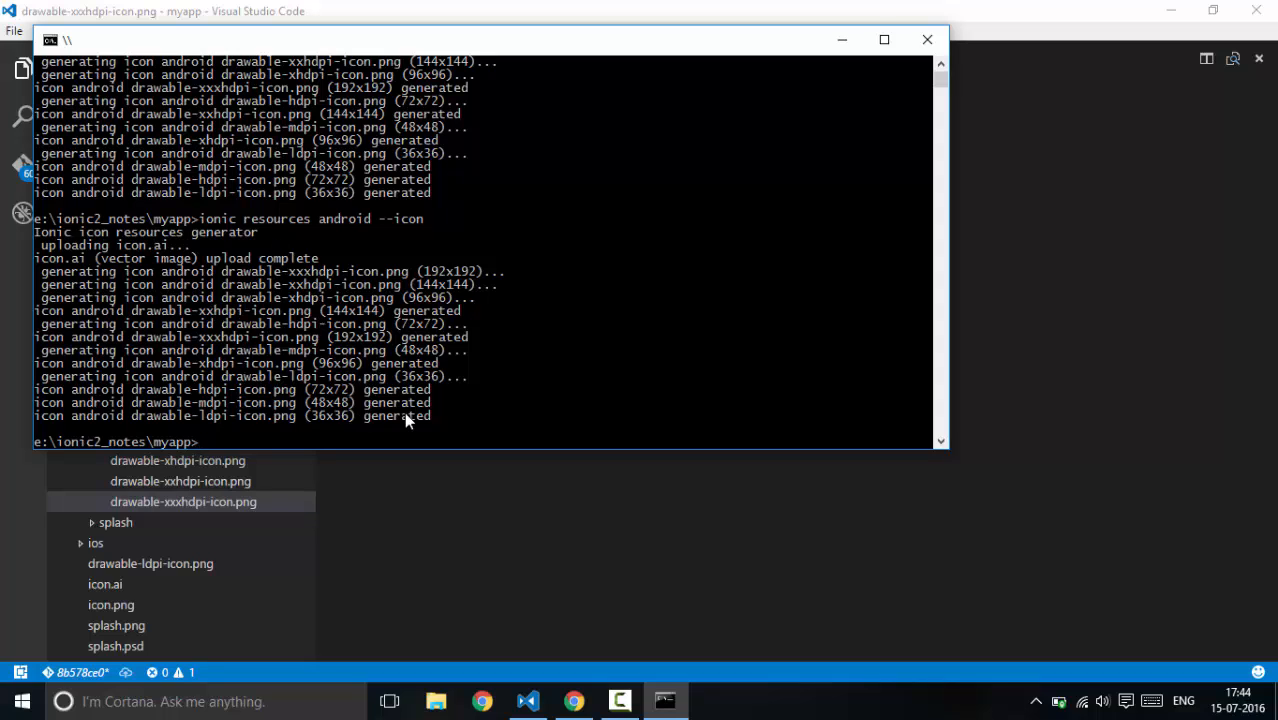
# Preview the regenerated xxhdpi and hdpi Android icons in VS Code, then return to Command Prompt
pyautogui.click(926, 40)
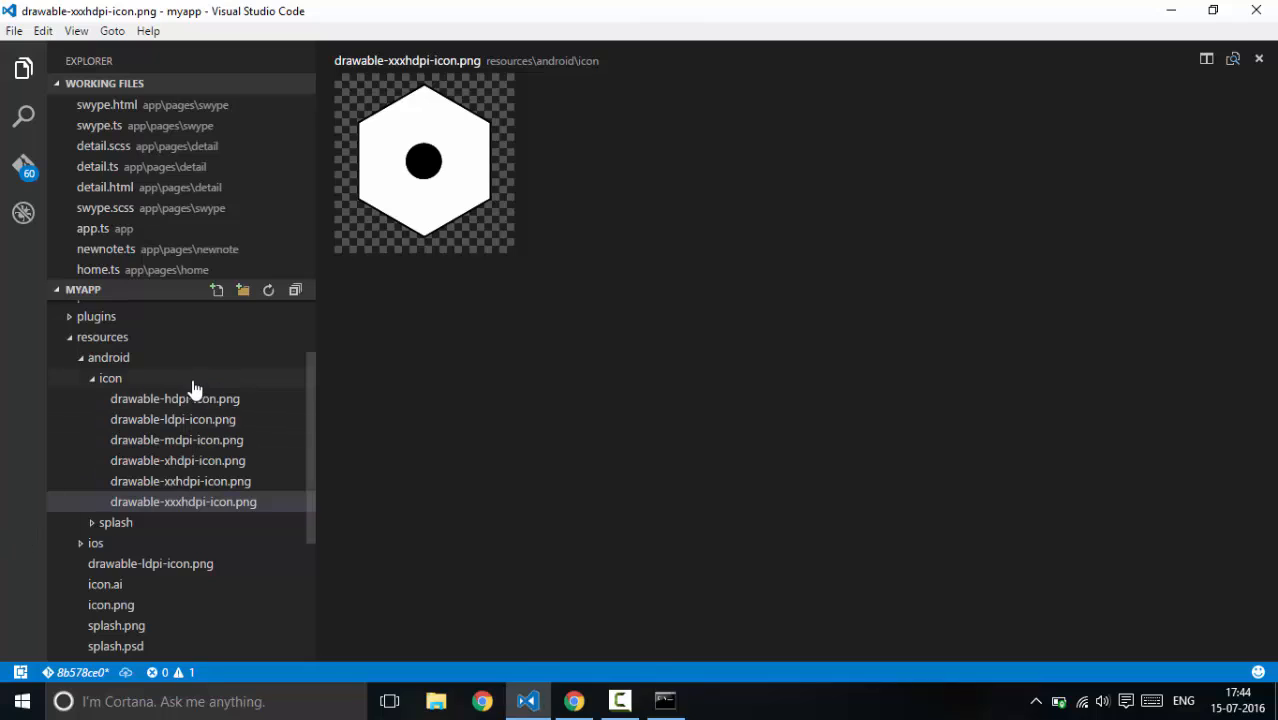
pyautogui.moveTo(168, 364)
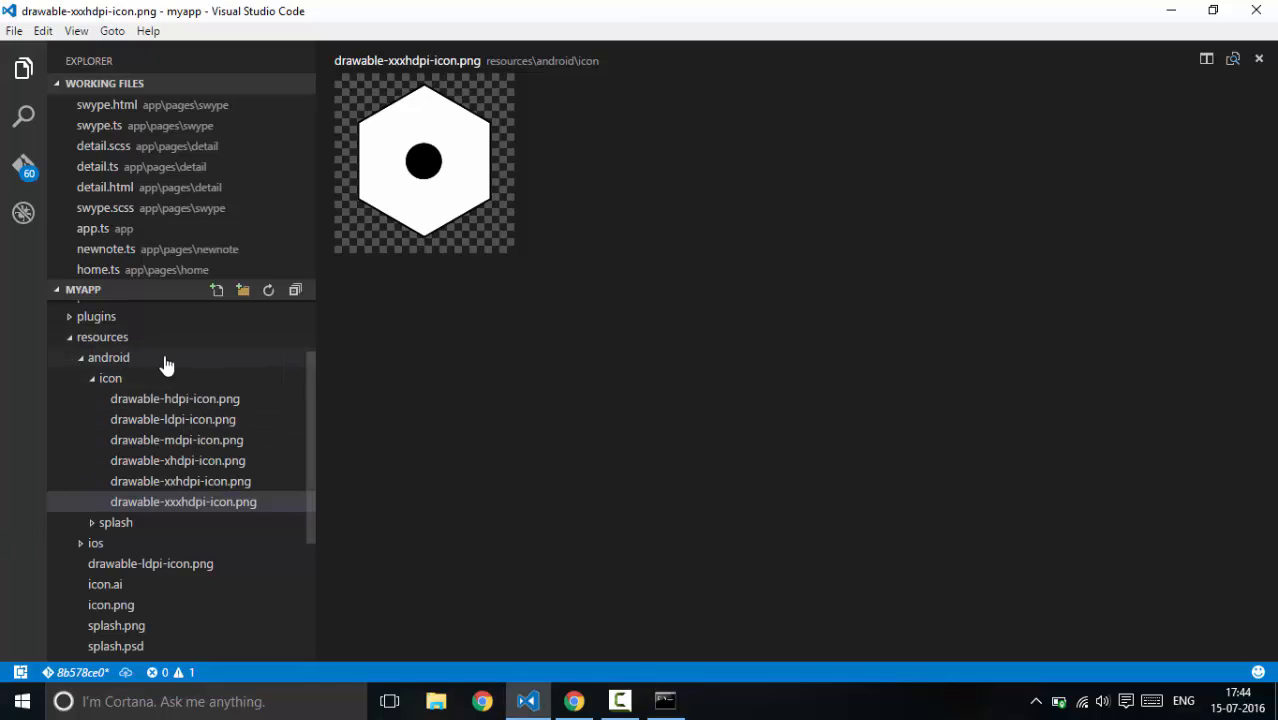
pyautogui.moveTo(144, 336)
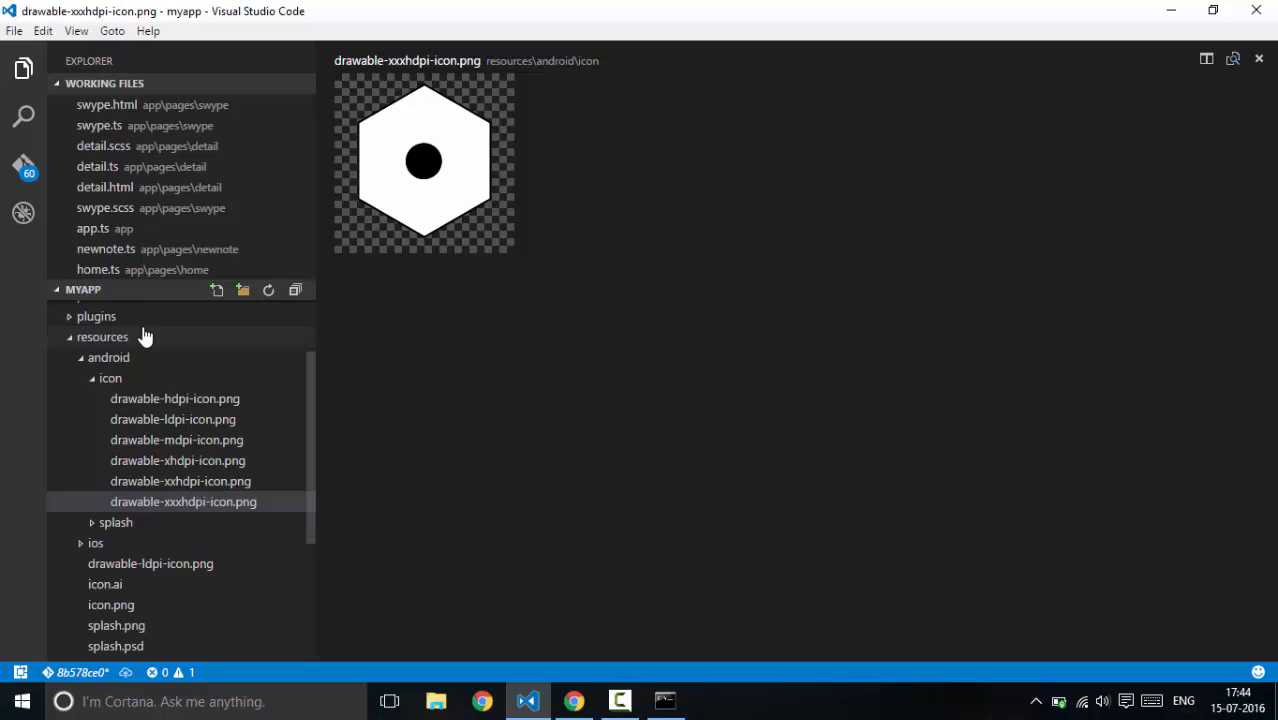
pyautogui.click(180, 480)
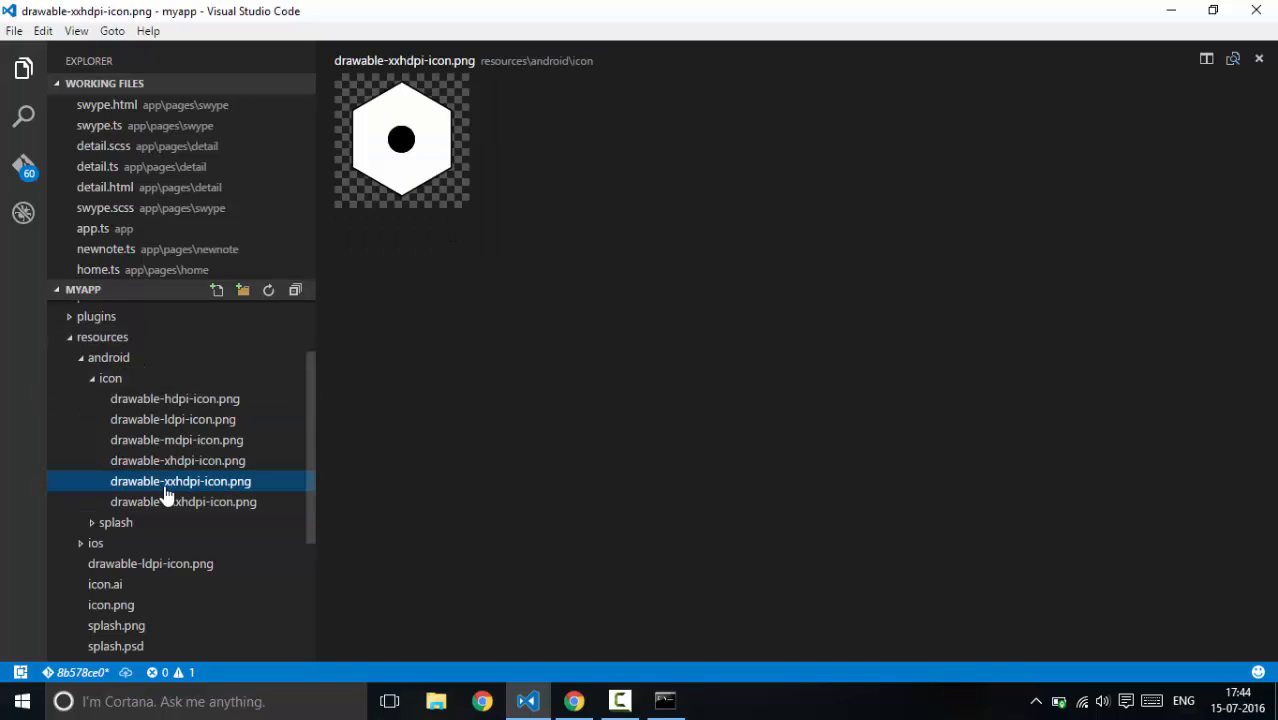
pyautogui.click(176, 398)
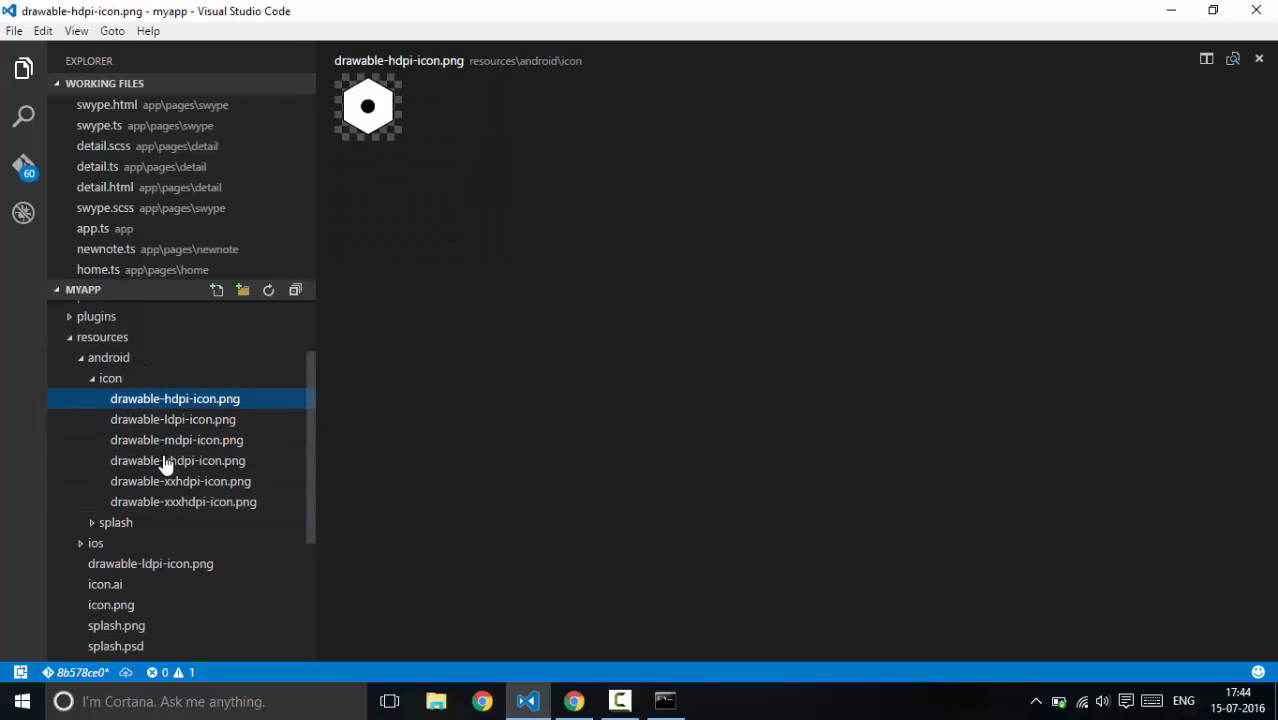
pyautogui.click(178, 460)
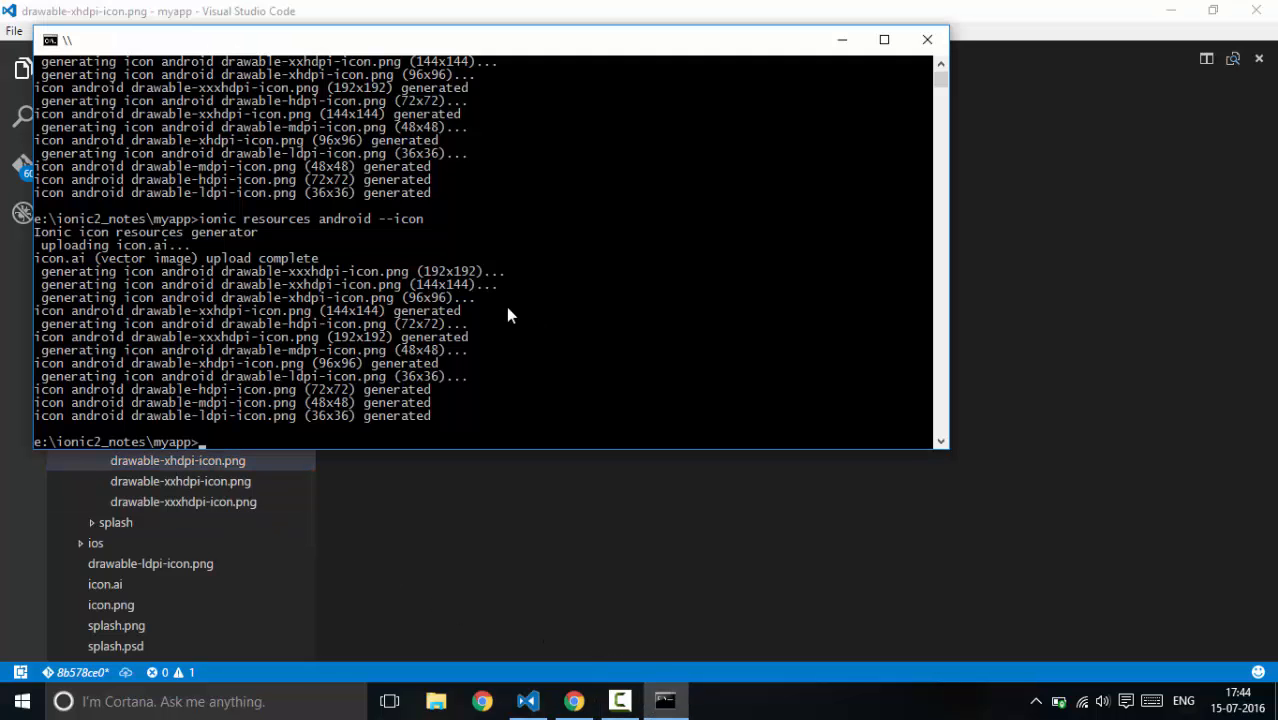
# Run 'ionic resources android --splash' to generate the Android splash screens
pyautogui.write('ionic')
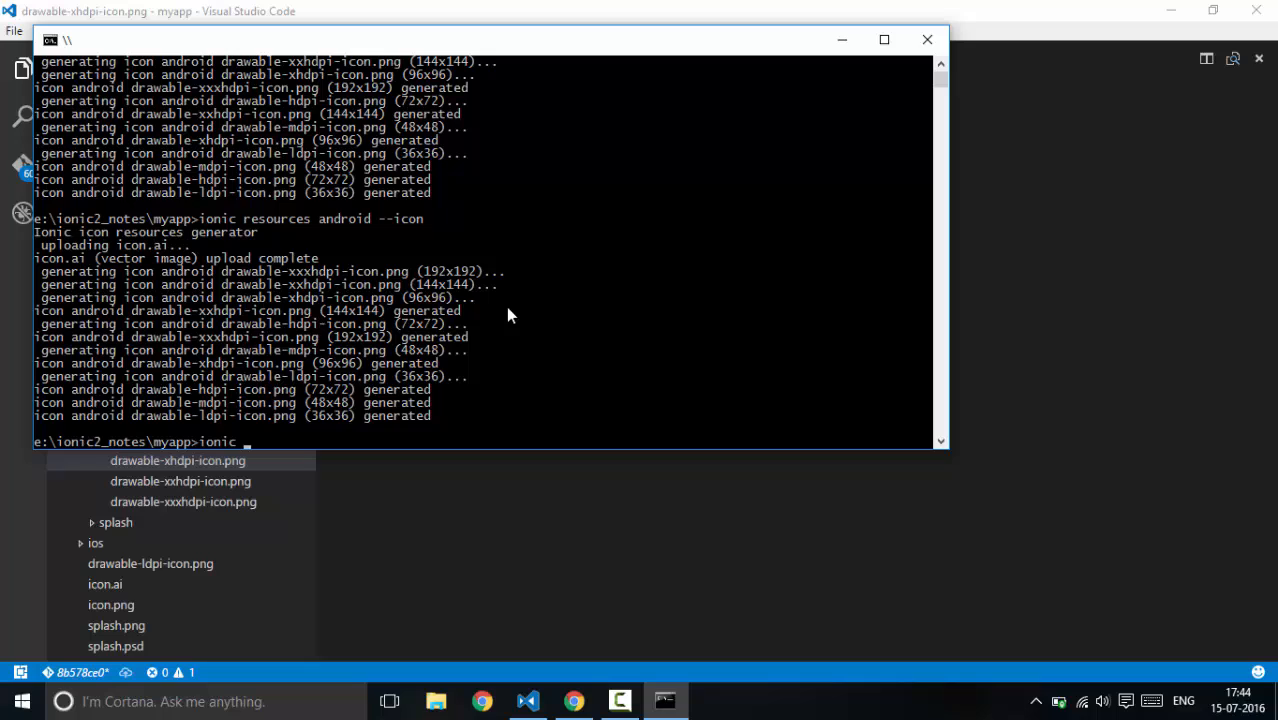
pyautogui.write('resources android --')
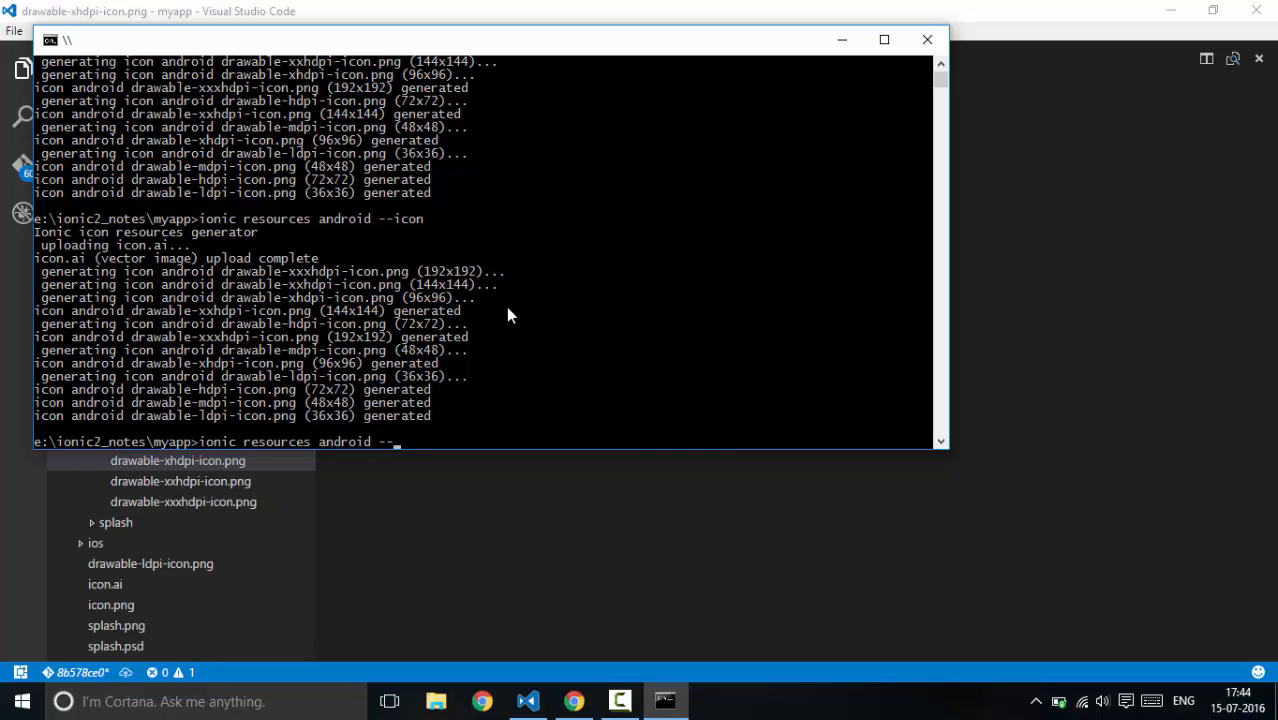
pyautogui.write('splash')
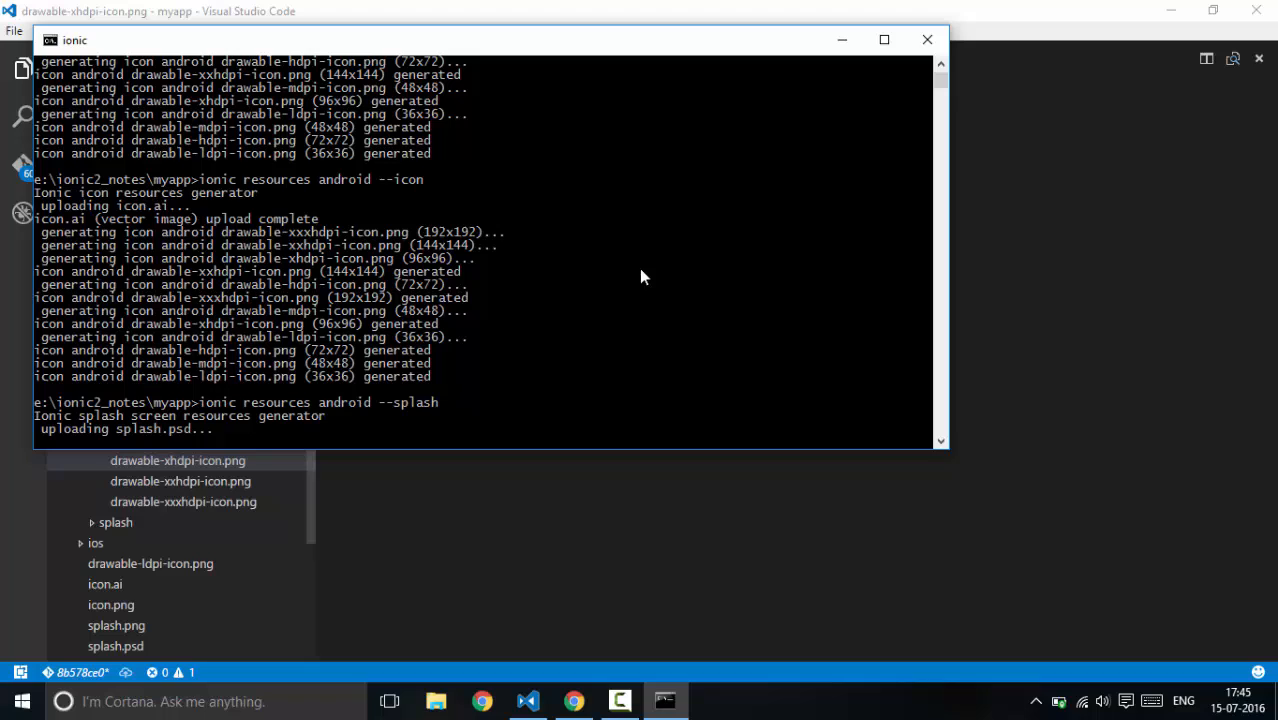
pyautogui.moveTo(604, 378)
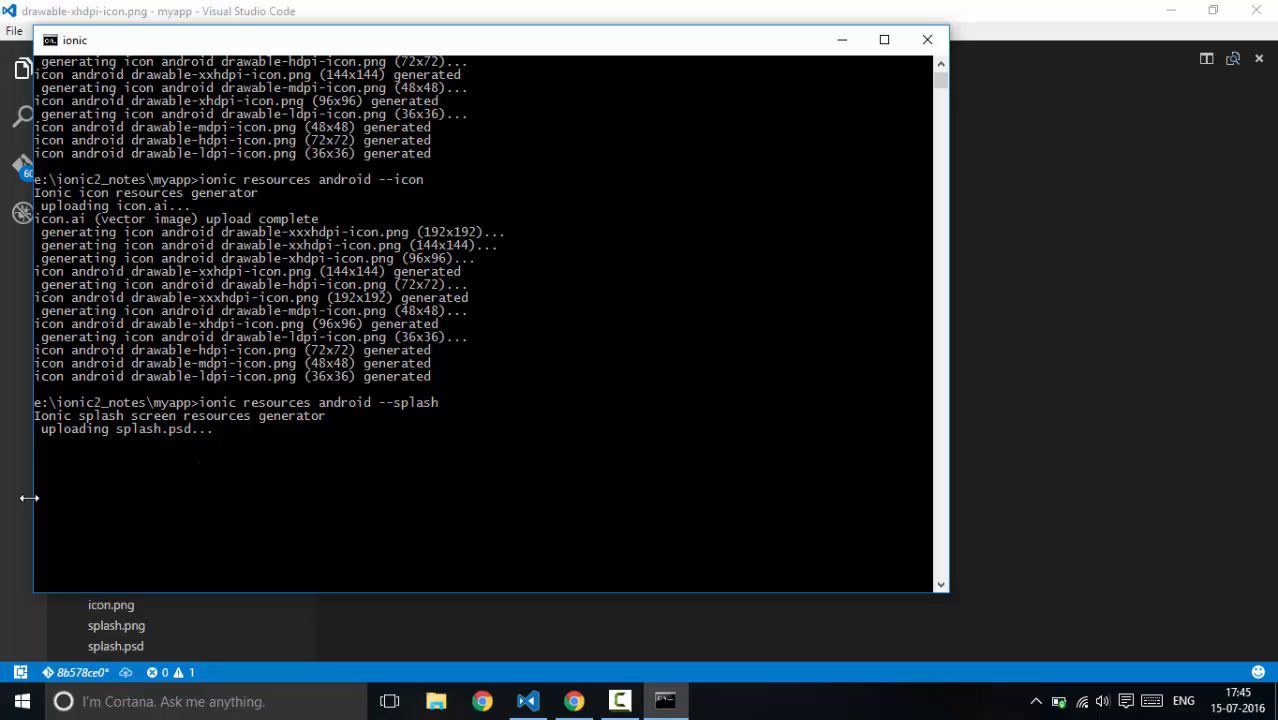
pyautogui.moveTo(38, 524)
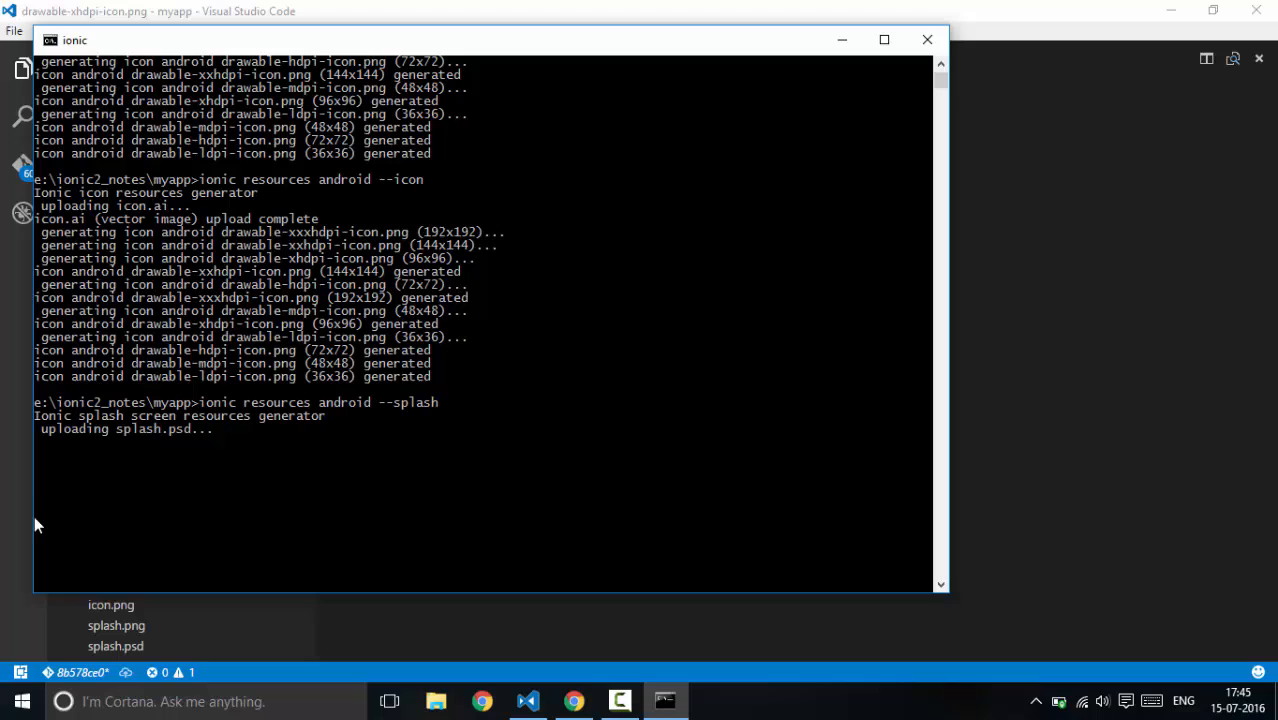
pyautogui.moveTo(368, 524)
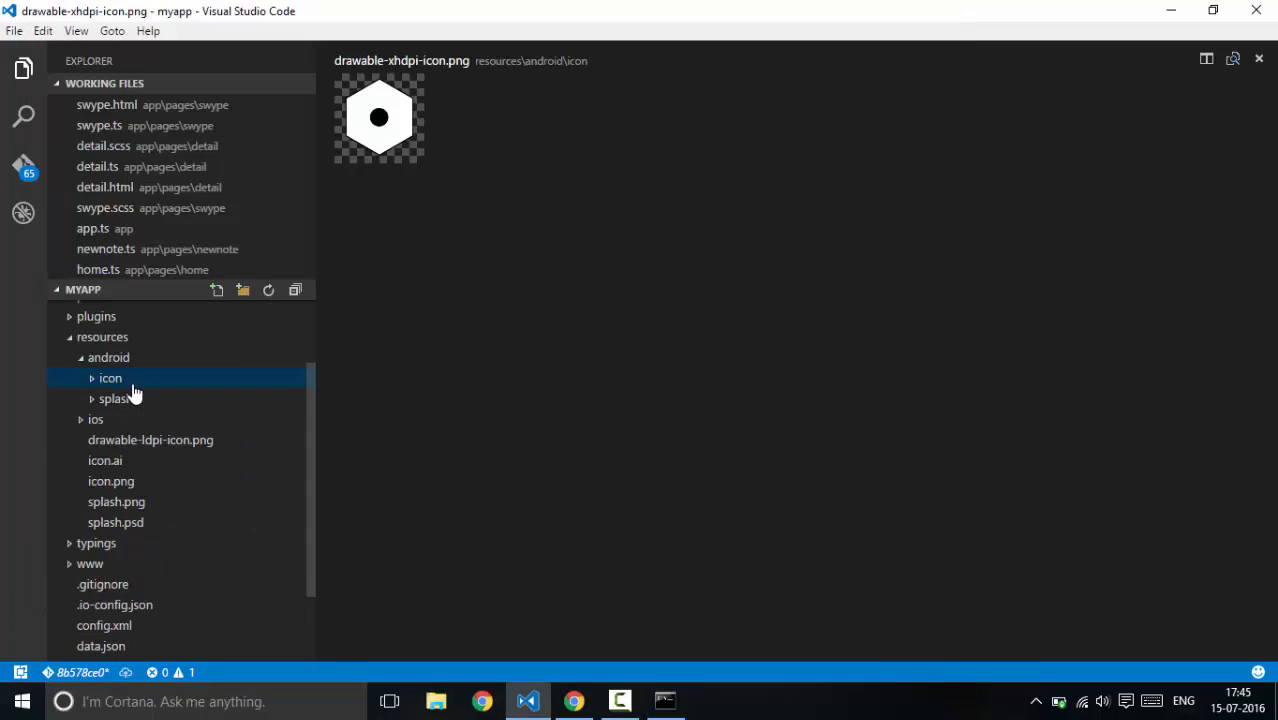
# Preview the generated BATMAN splash screens at landscape and portrait densities, ending on portrait xxhdpi
pyautogui.click(114, 398)
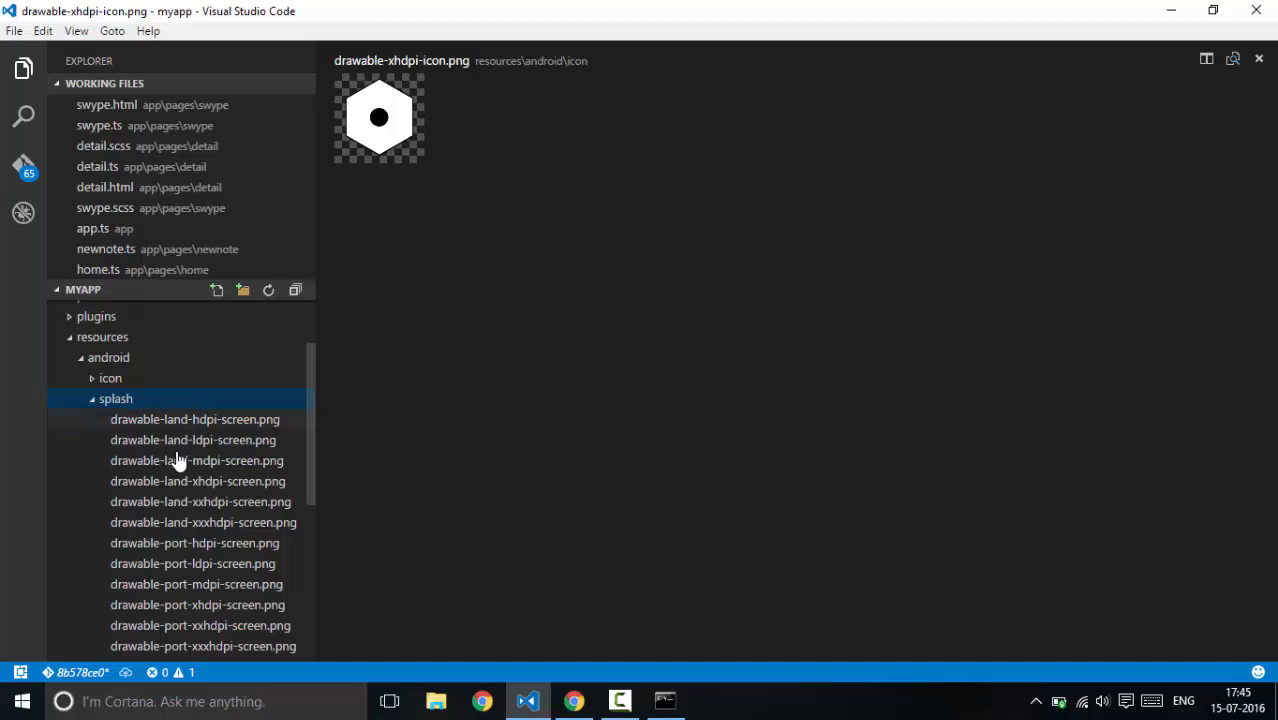
pyautogui.click(196, 480)
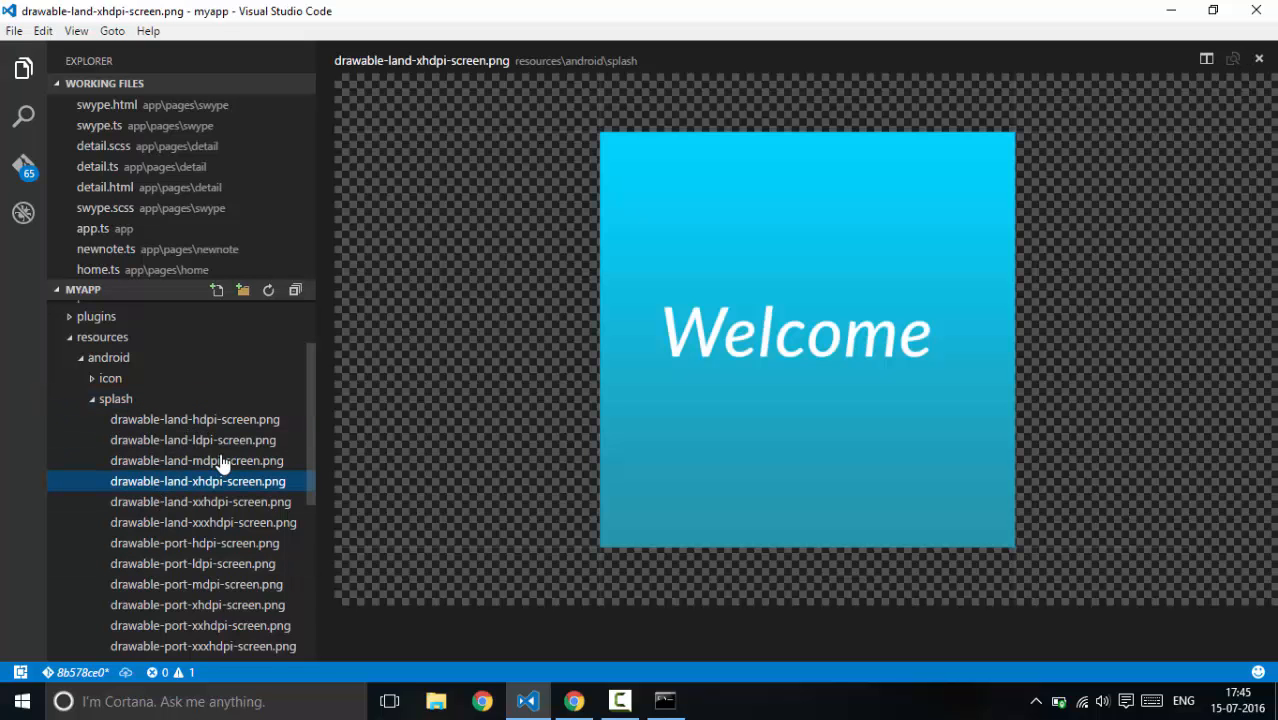
pyautogui.click(200, 624)
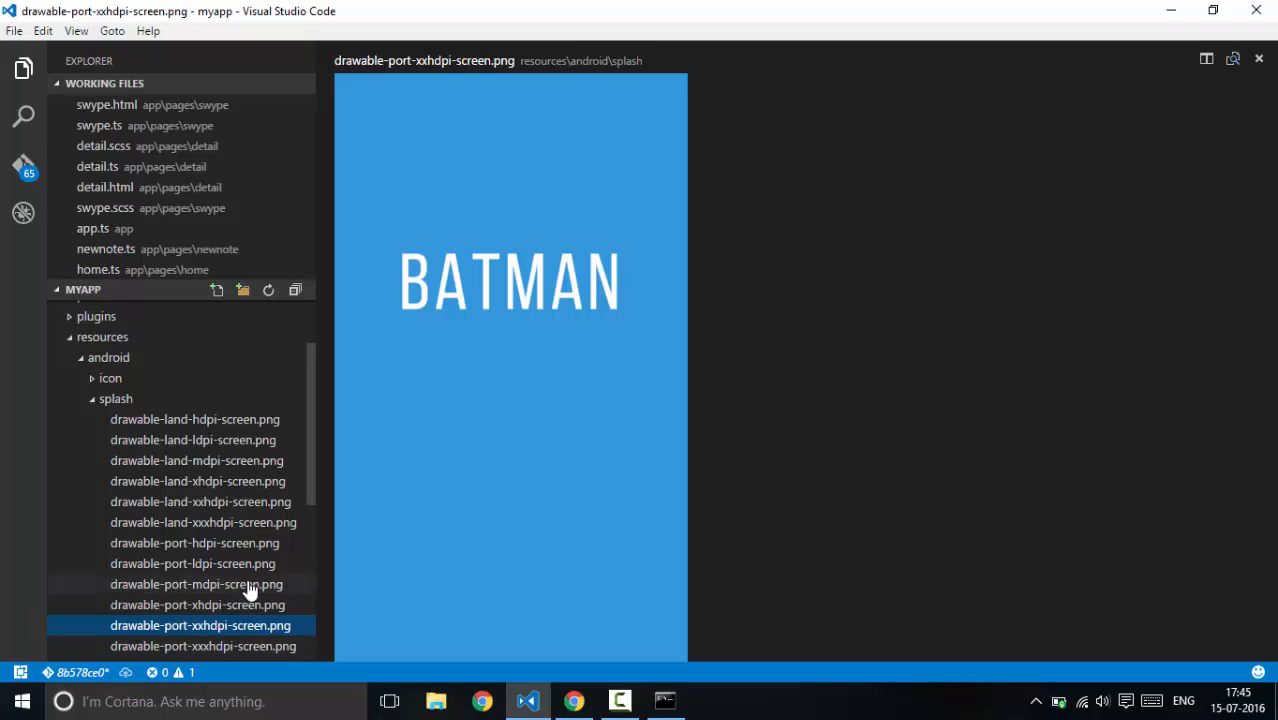
pyautogui.click(202, 646)
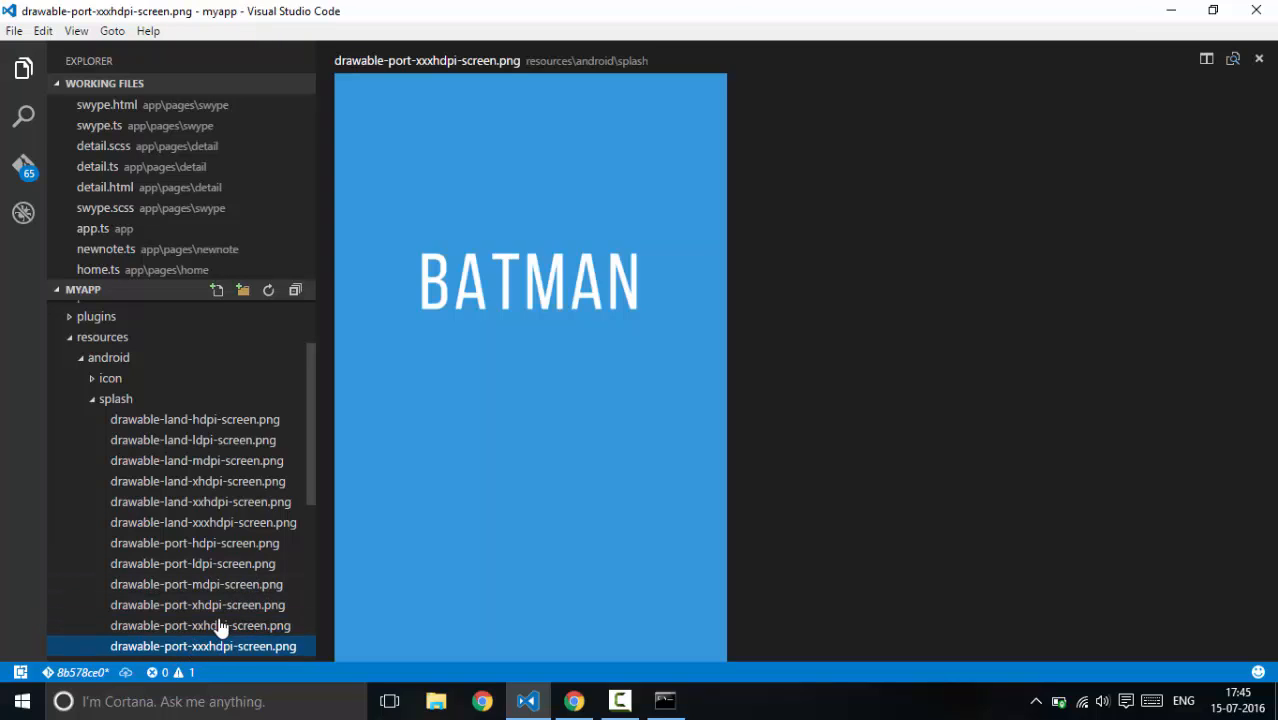
pyautogui.click(196, 584)
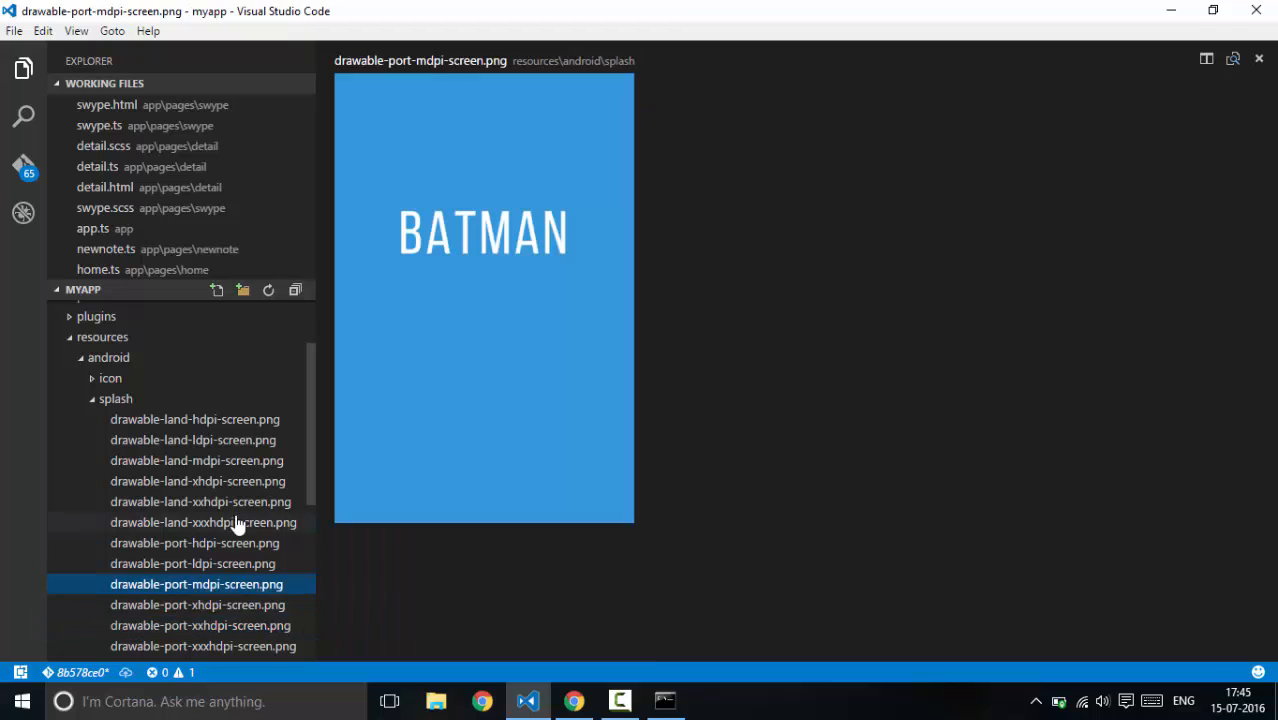
pyautogui.click(196, 480)
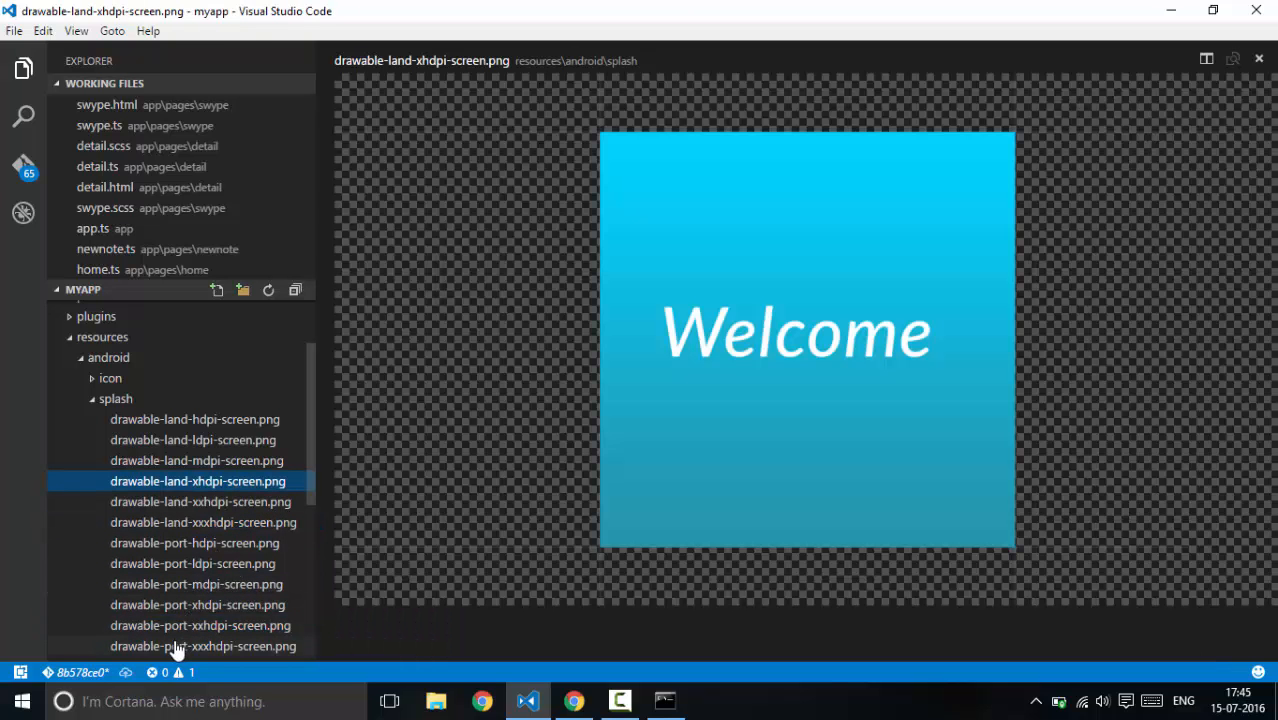
pyautogui.click(200, 624)
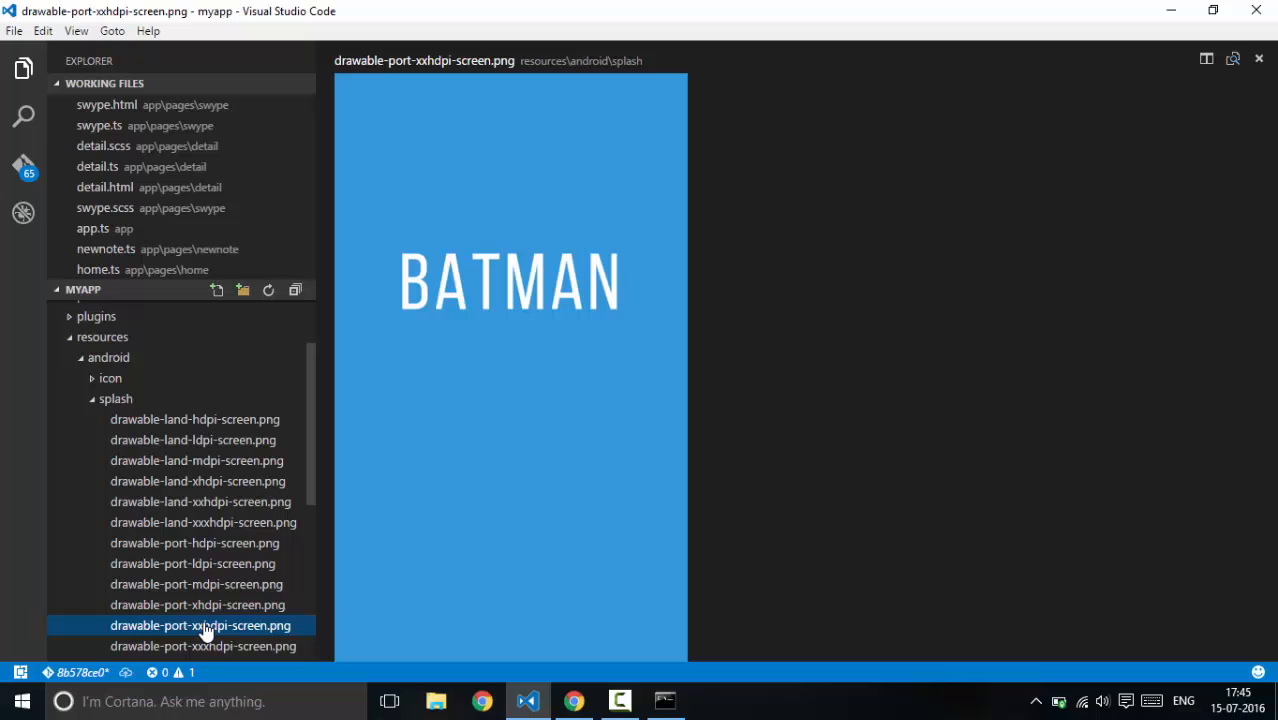
pyautogui.click(196, 480)
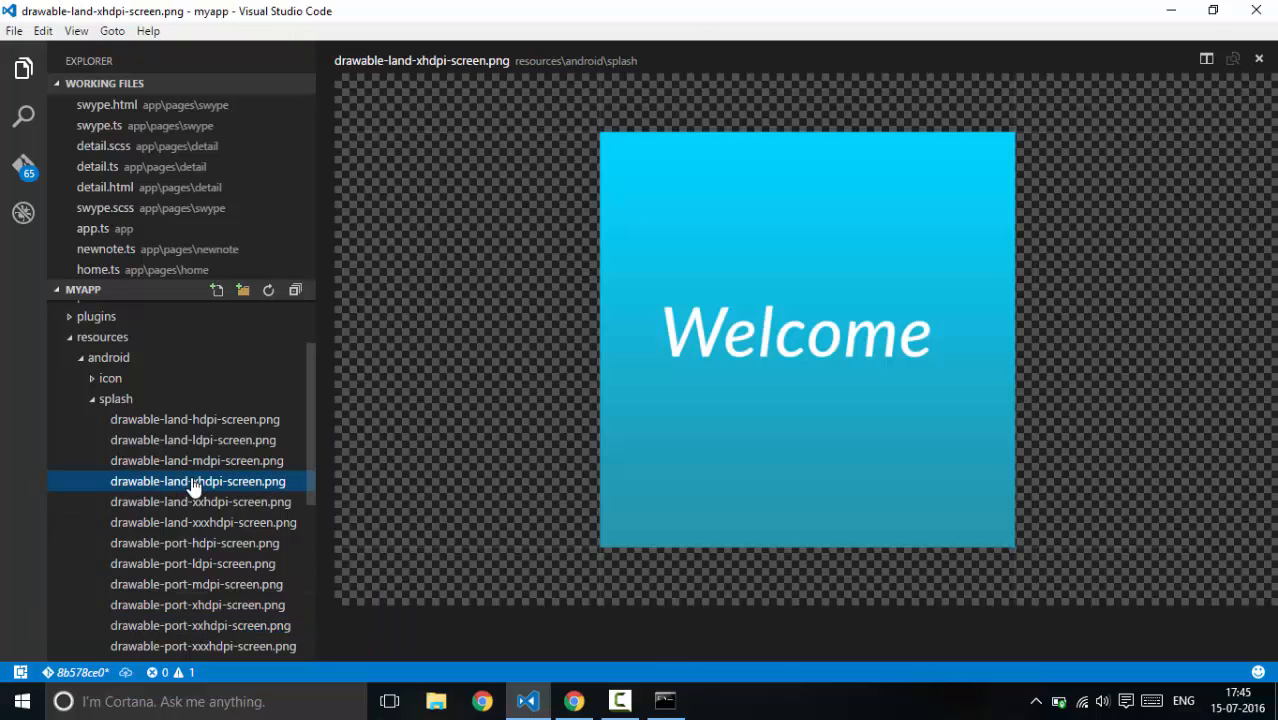
pyautogui.click(196, 460)
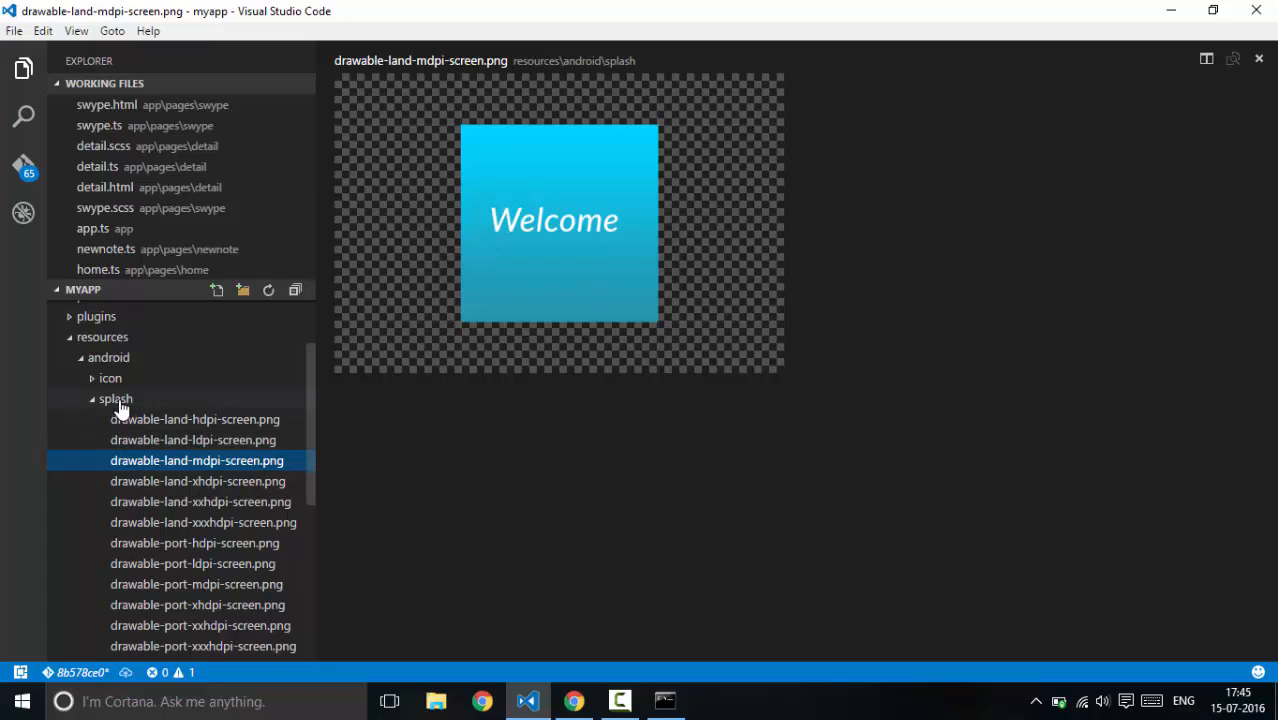
pyautogui.moveTo(178, 424)
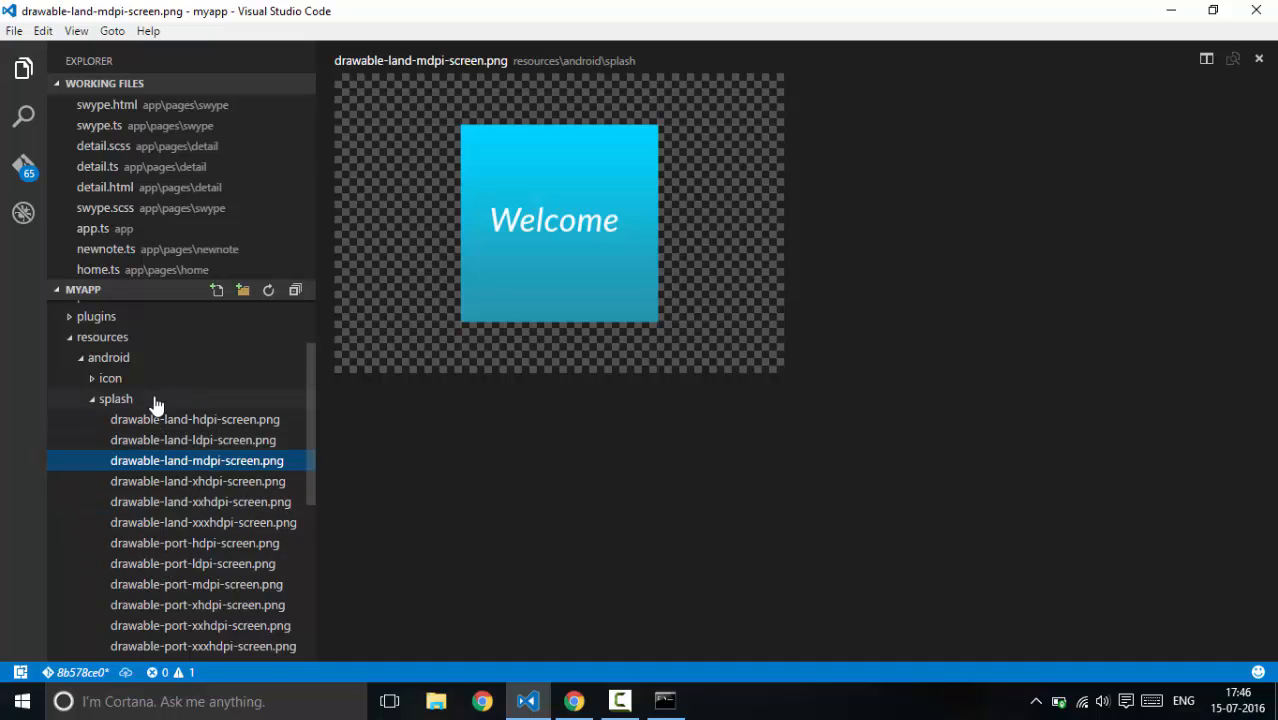
pyautogui.moveTo(152, 452)
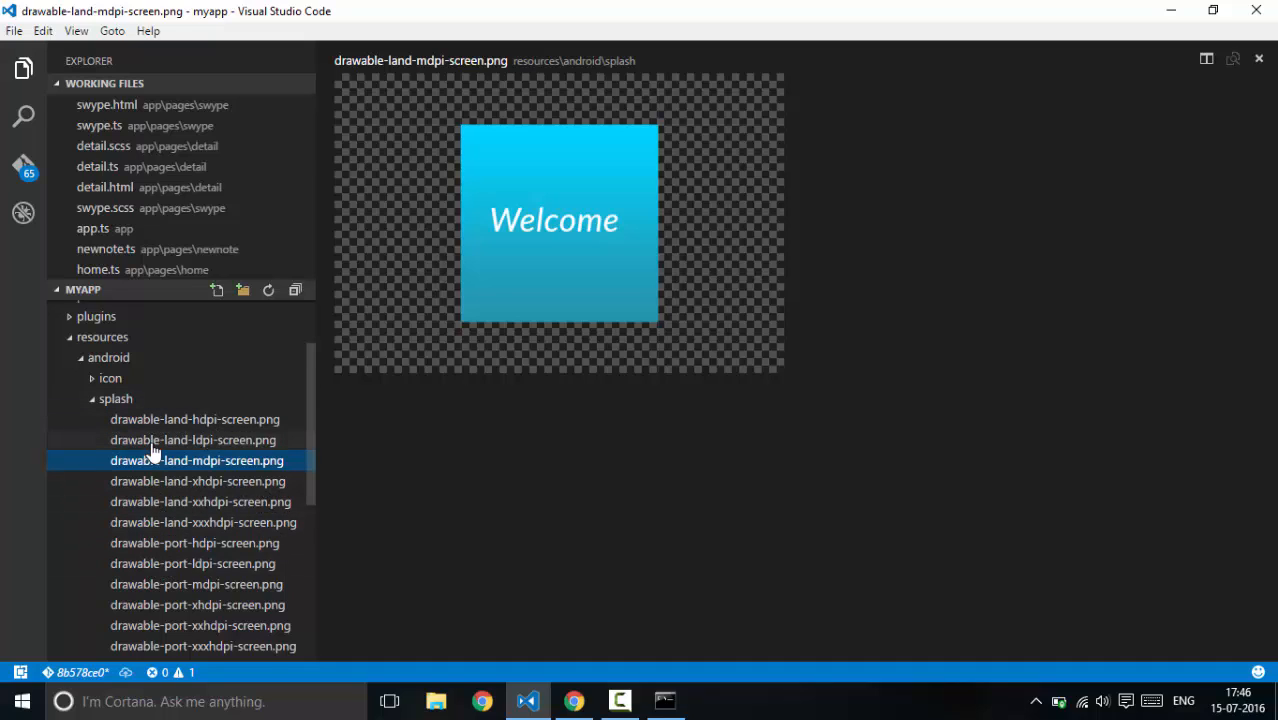
pyautogui.moveTo(156, 584)
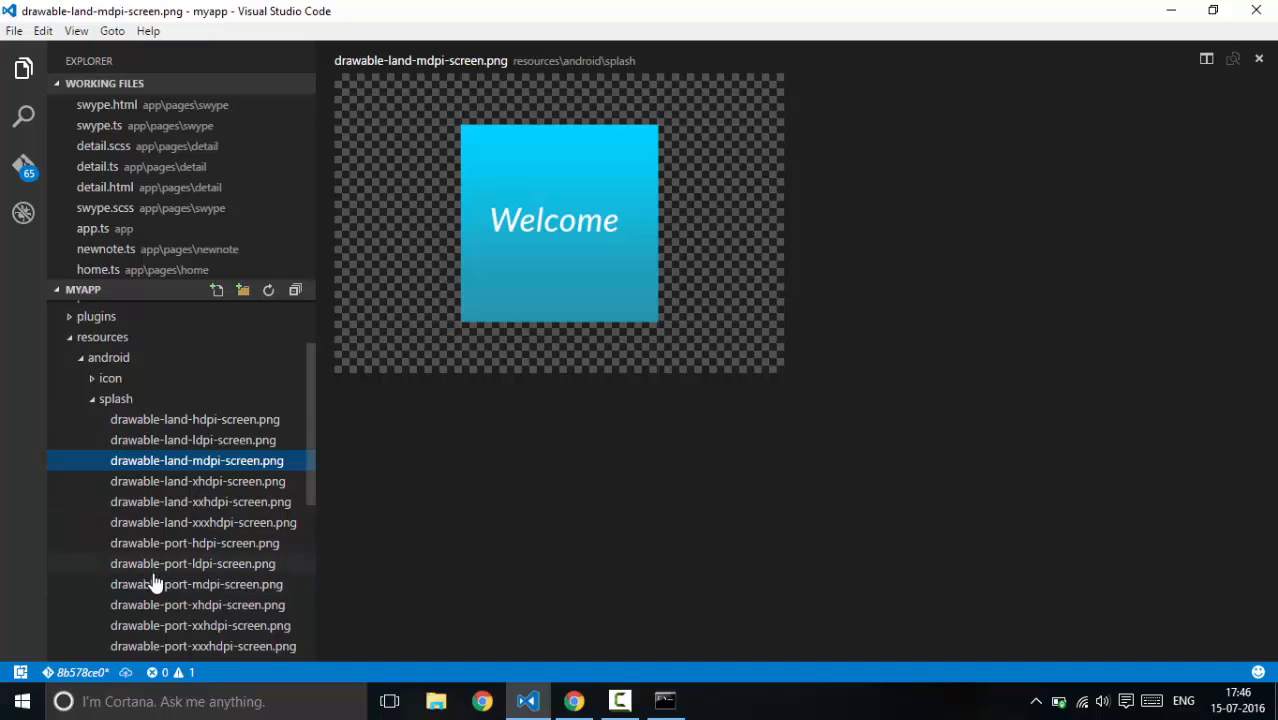
pyautogui.moveTo(170, 580)
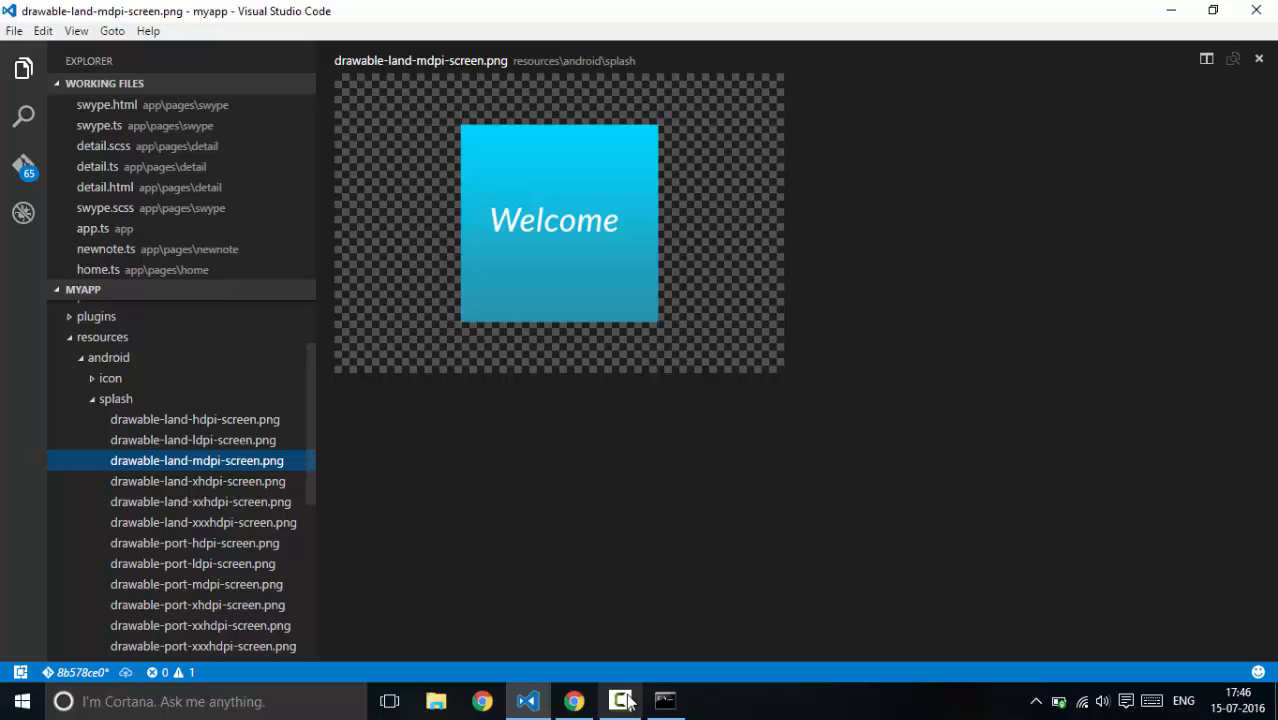
pyautogui.click(202, 646)
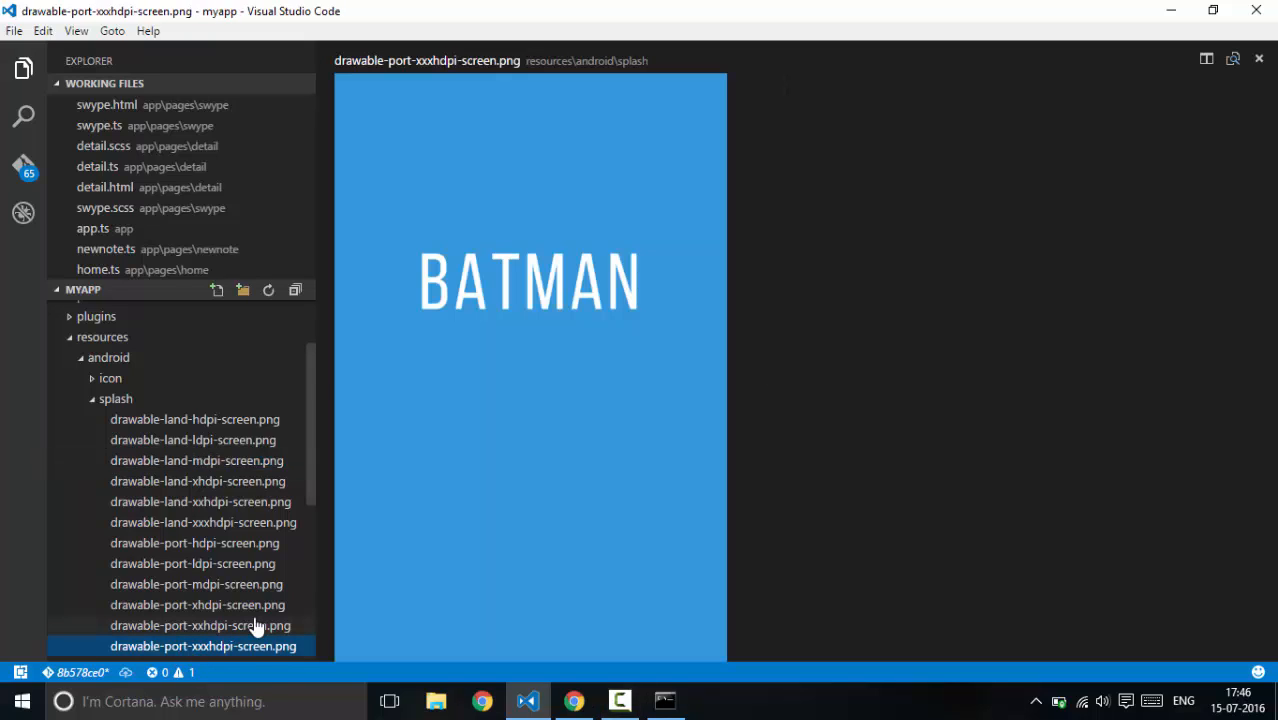
pyautogui.click(196, 624)
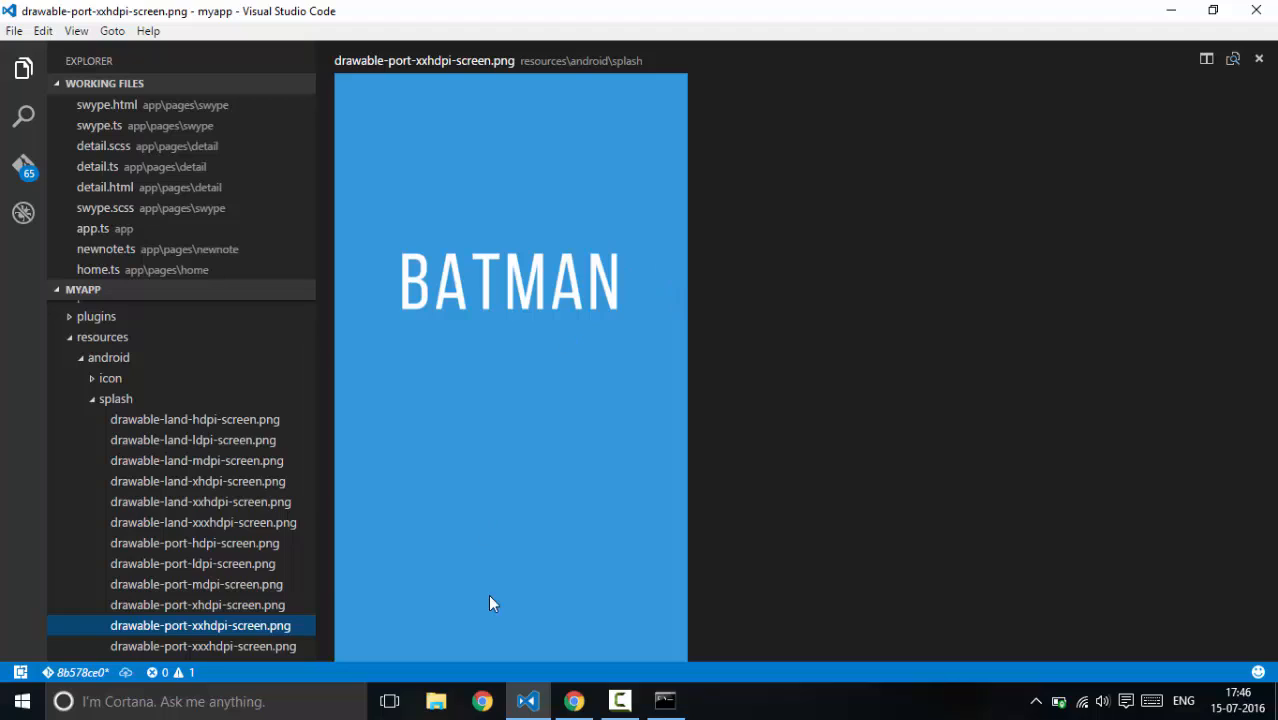
pyautogui.moveTo(640, 332)
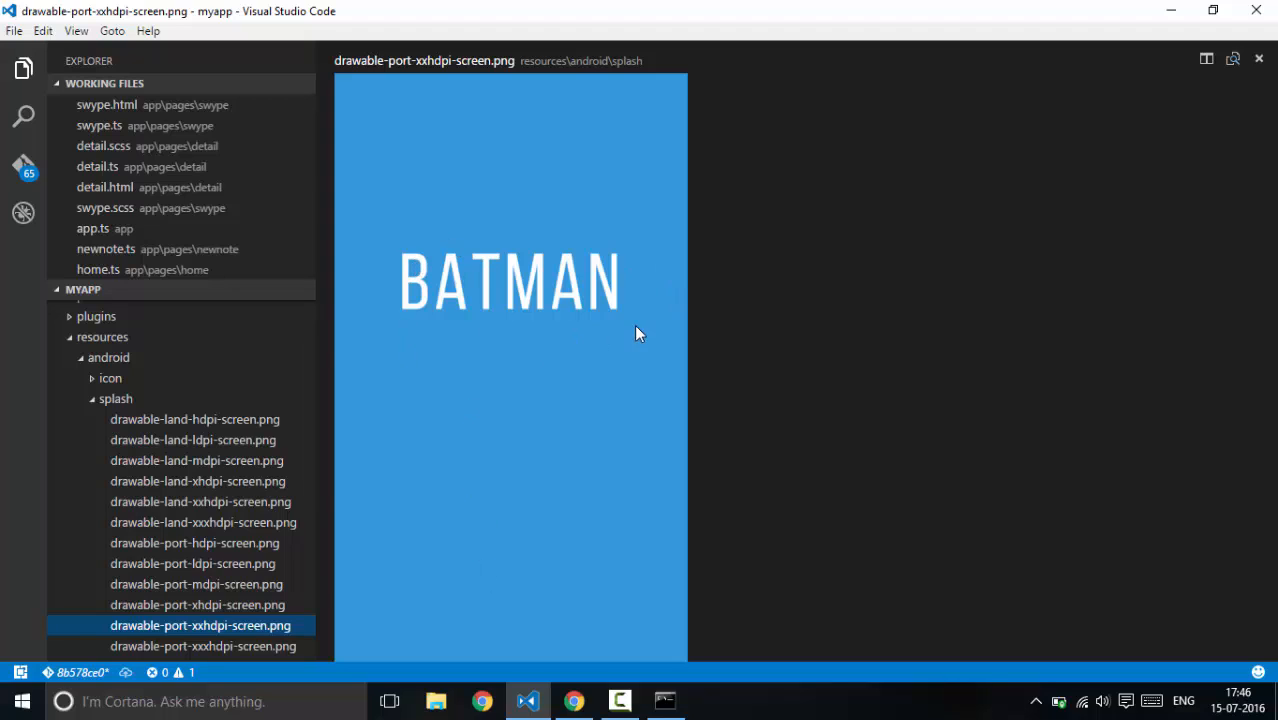
pyautogui.moveTo(388, 428)
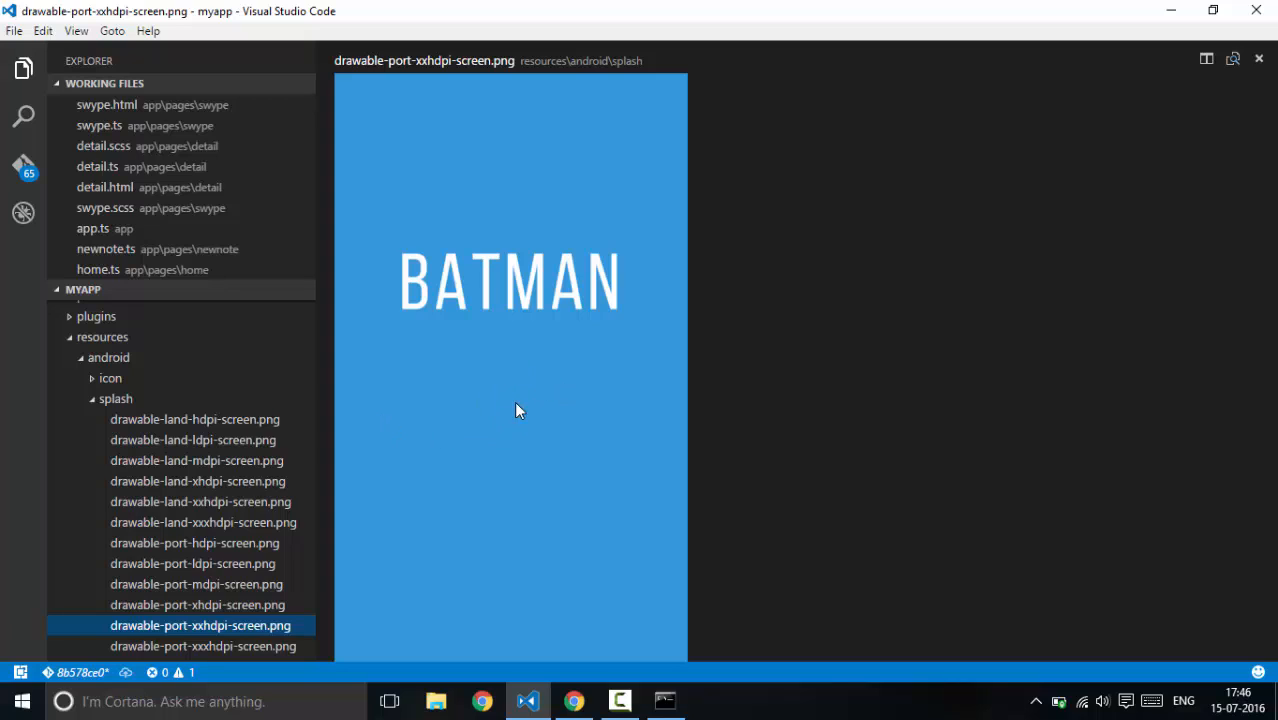
pyautogui.moveTo(504, 420)
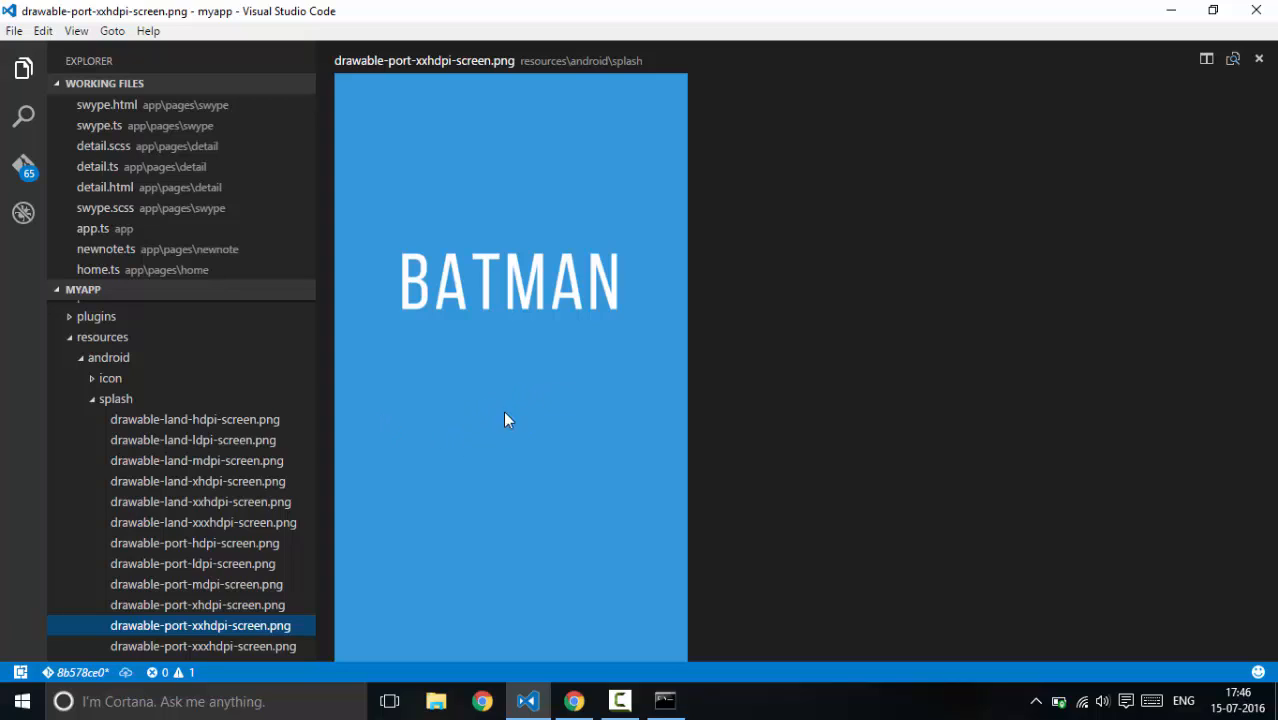
pyautogui.moveTo(558, 500)
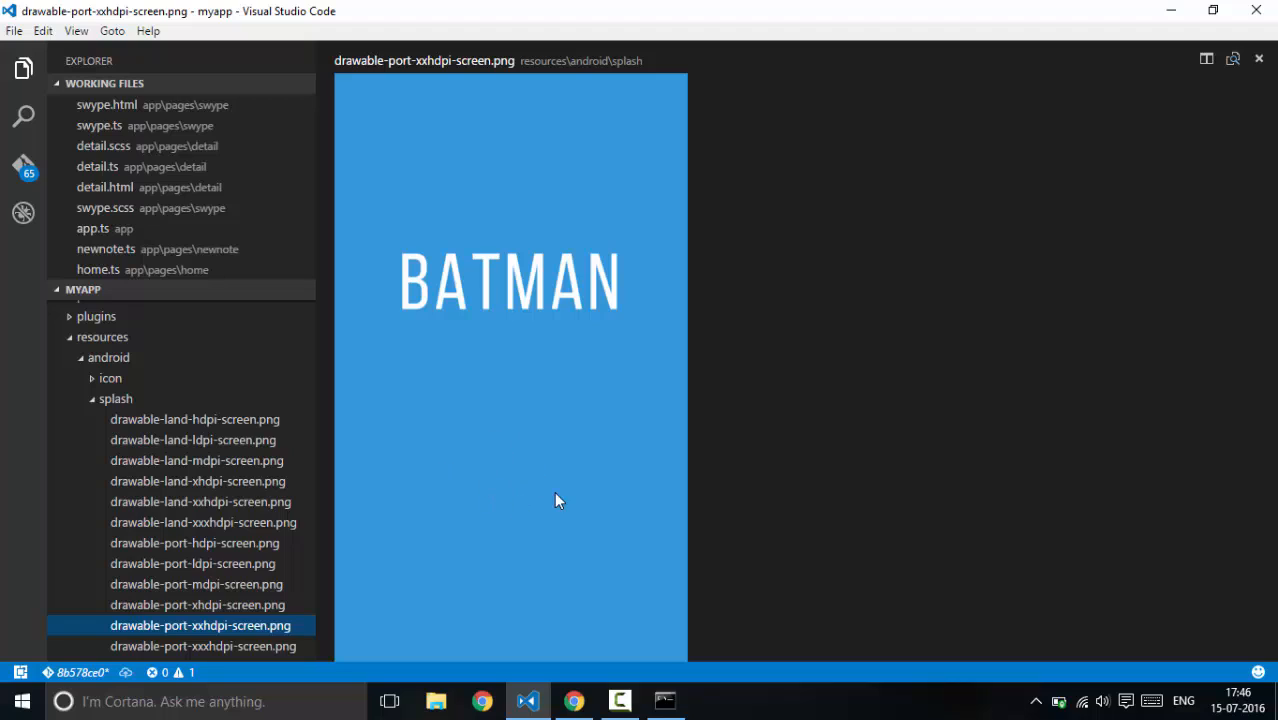
pyautogui.moveTo(584, 512)
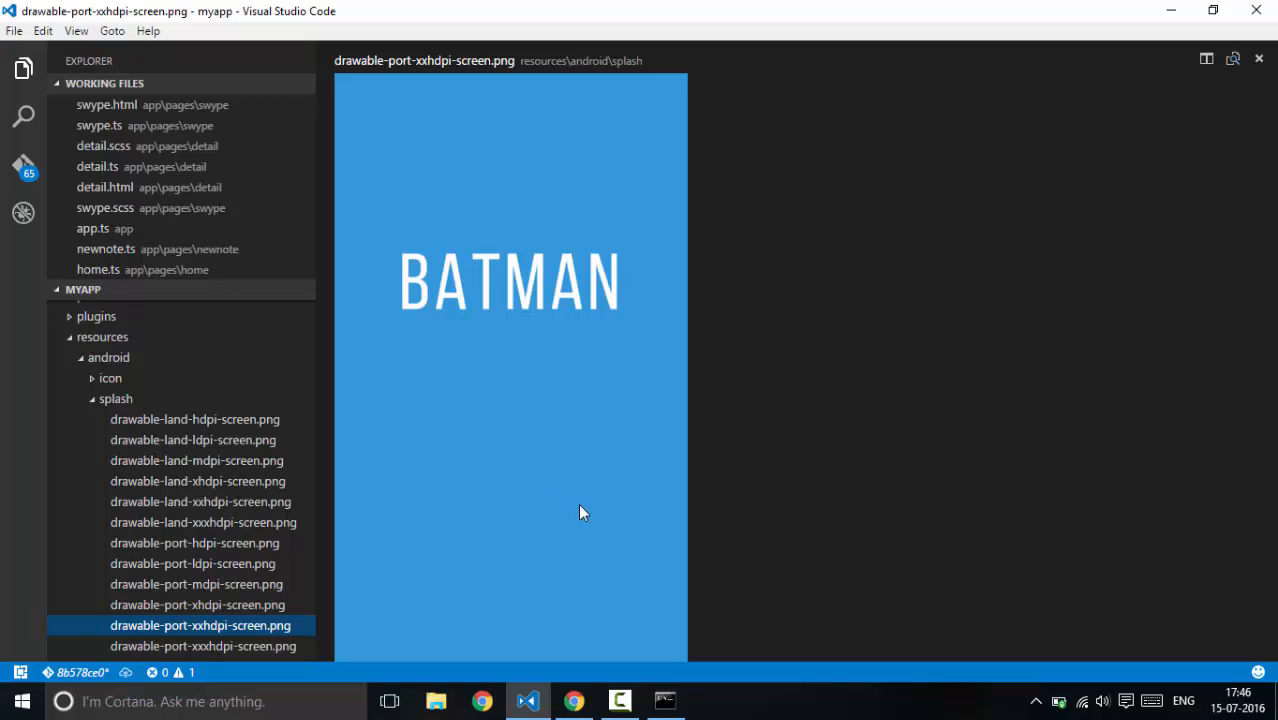
pyautogui.moveTo(512, 514)
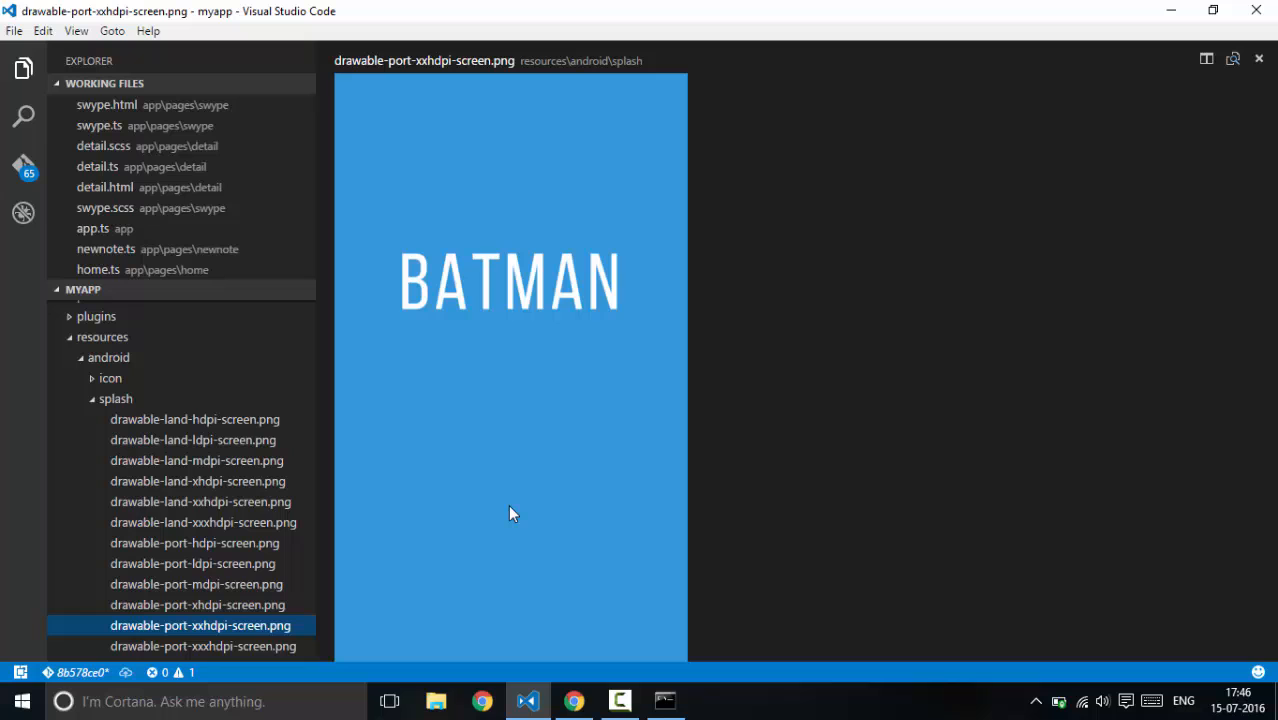
pyautogui.click(664, 700)
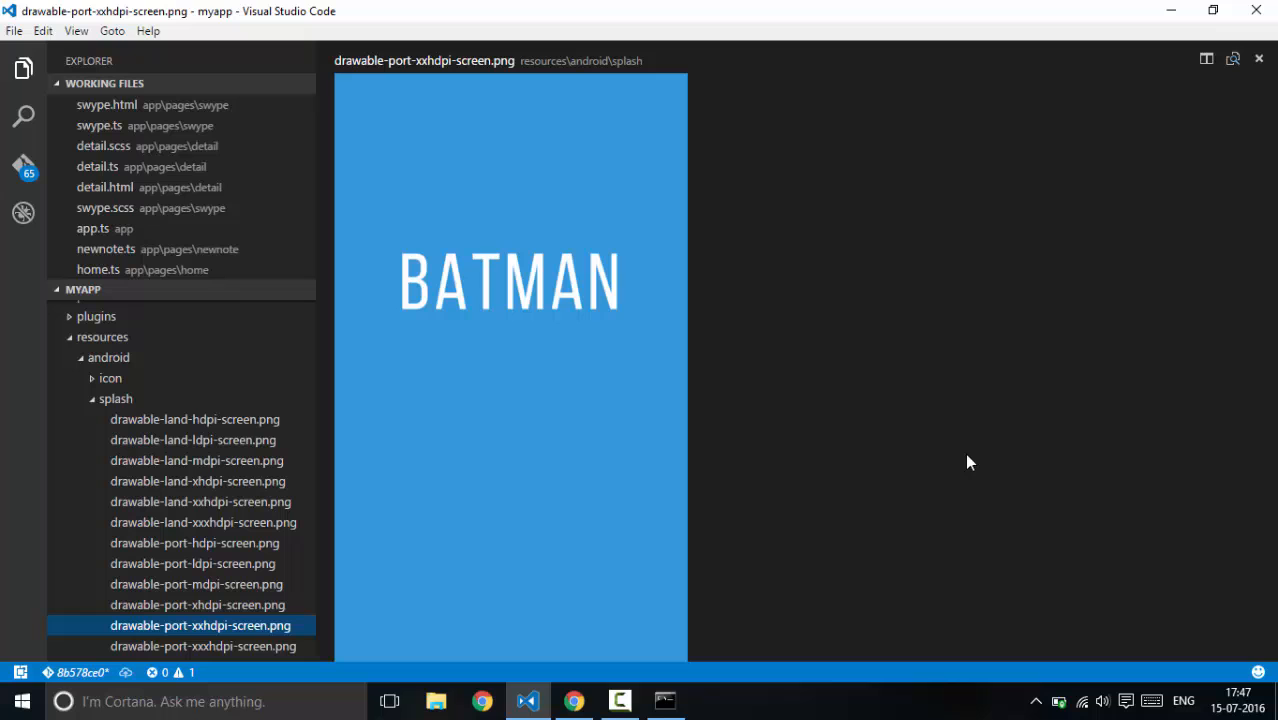
pyautogui.moveTo(668, 688)
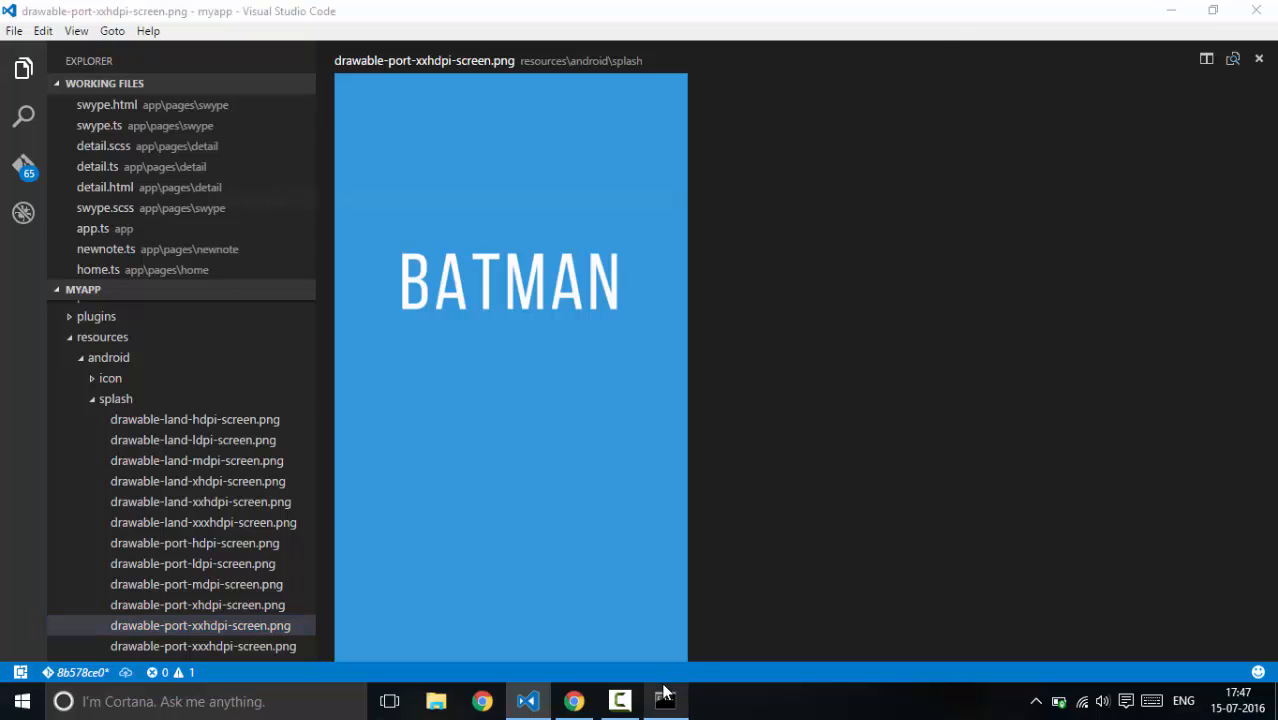
pyautogui.click(664, 700)
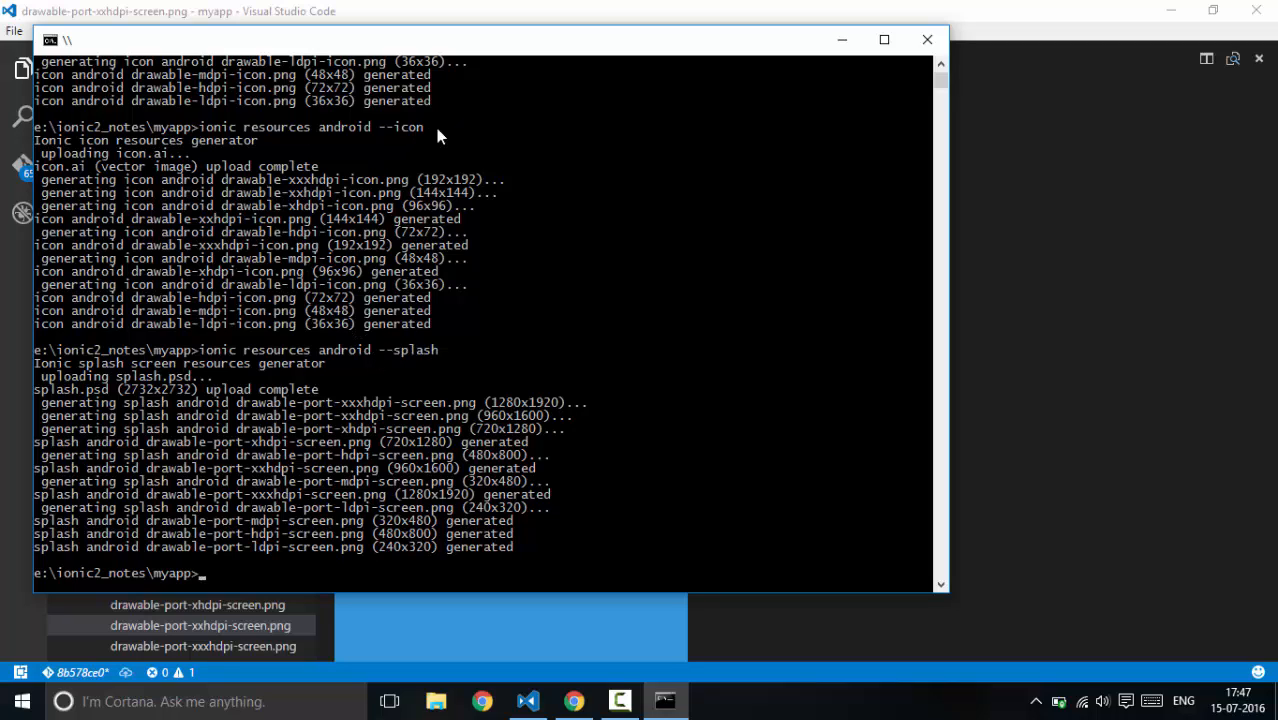
pyautogui.moveTo(338, 420)
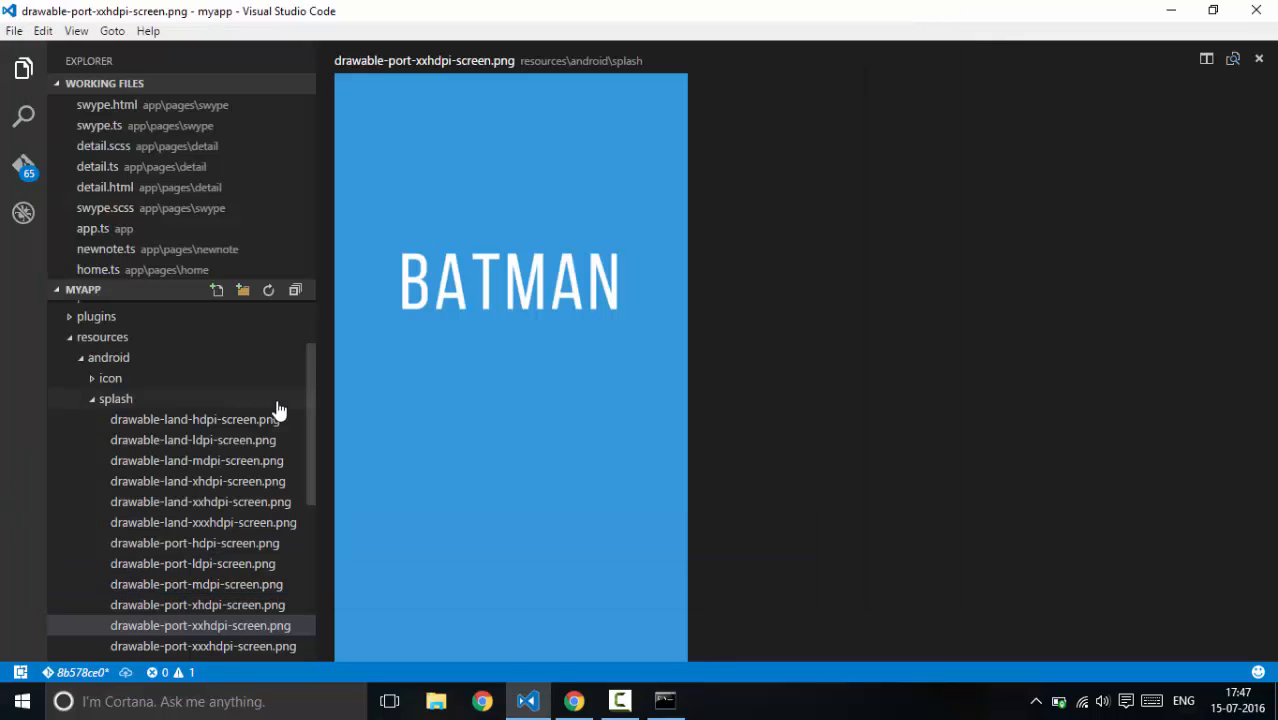
# Preview a generated Welcome splash image, then collapse the splash and icon folders in the Explorer
pyautogui.click(114, 398)
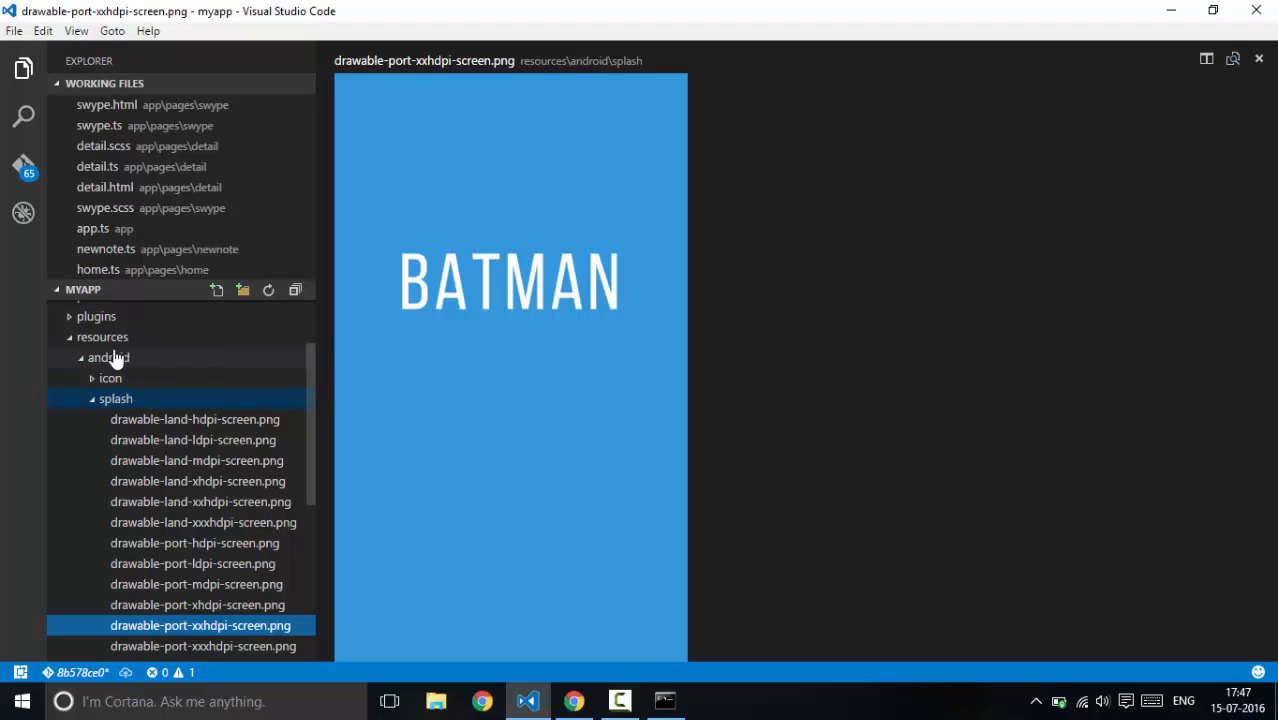
pyautogui.moveTo(130, 374)
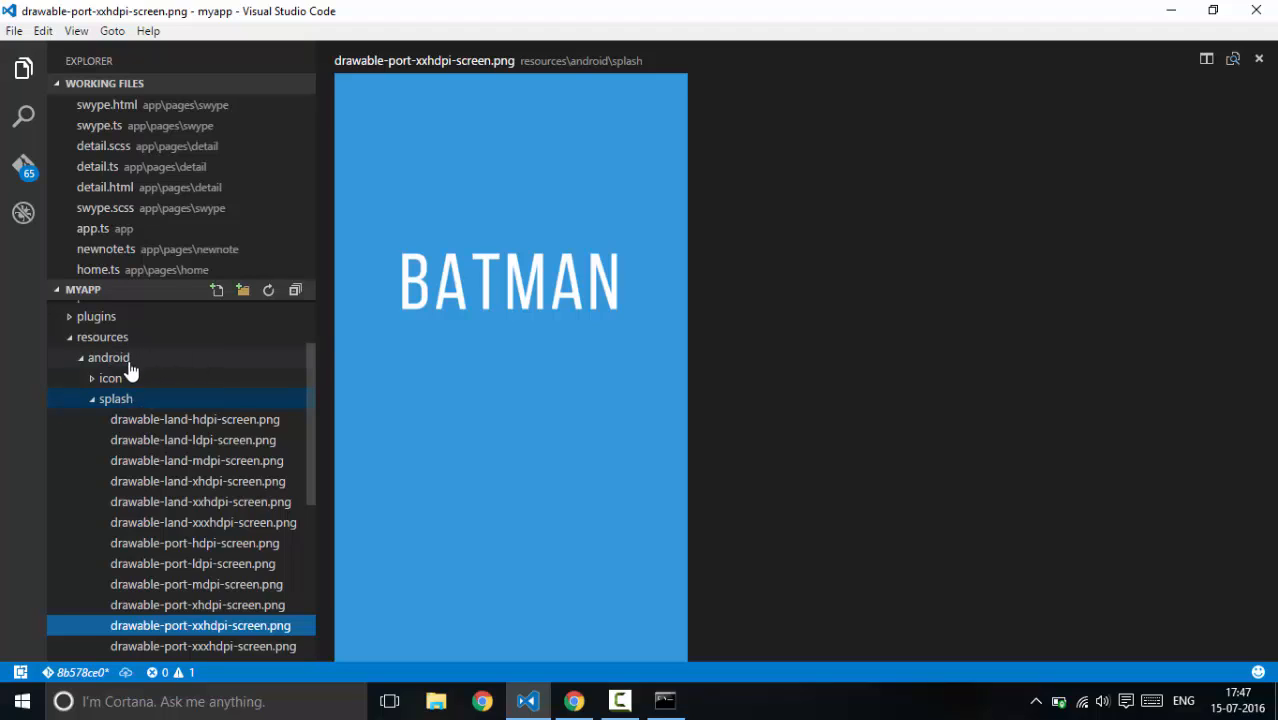
pyautogui.click(110, 376)
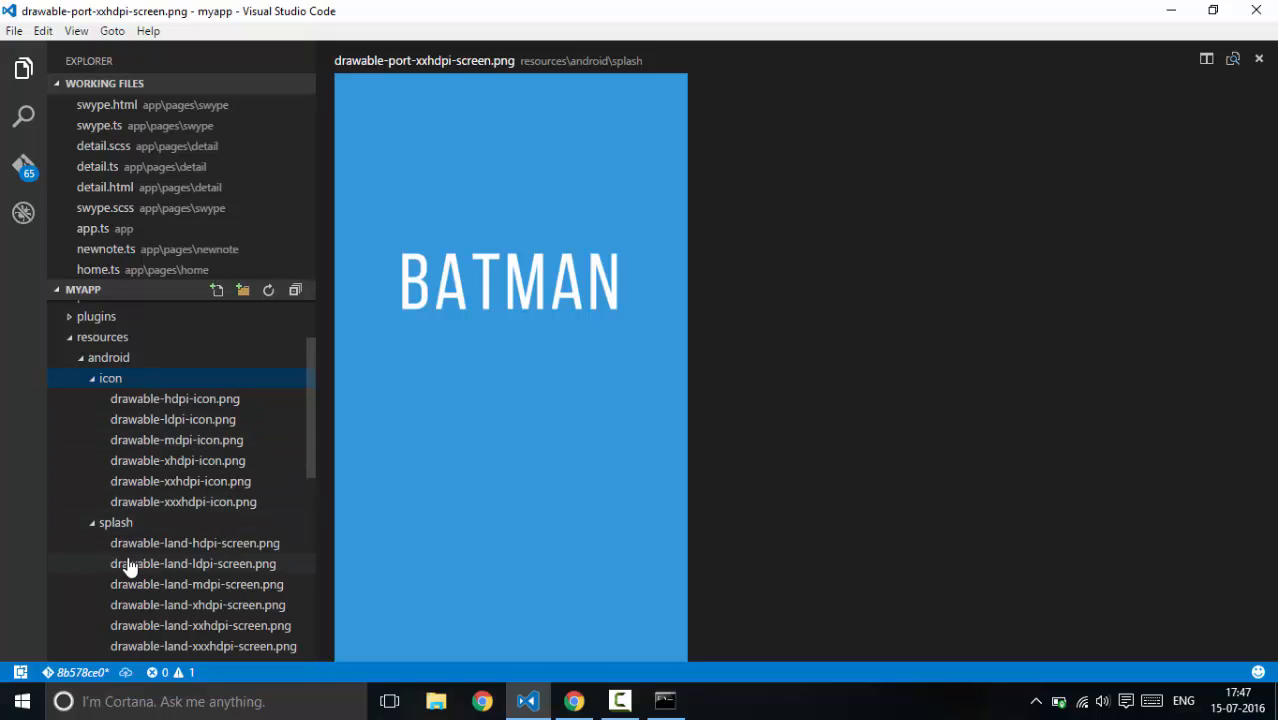
pyautogui.click(172, 420)
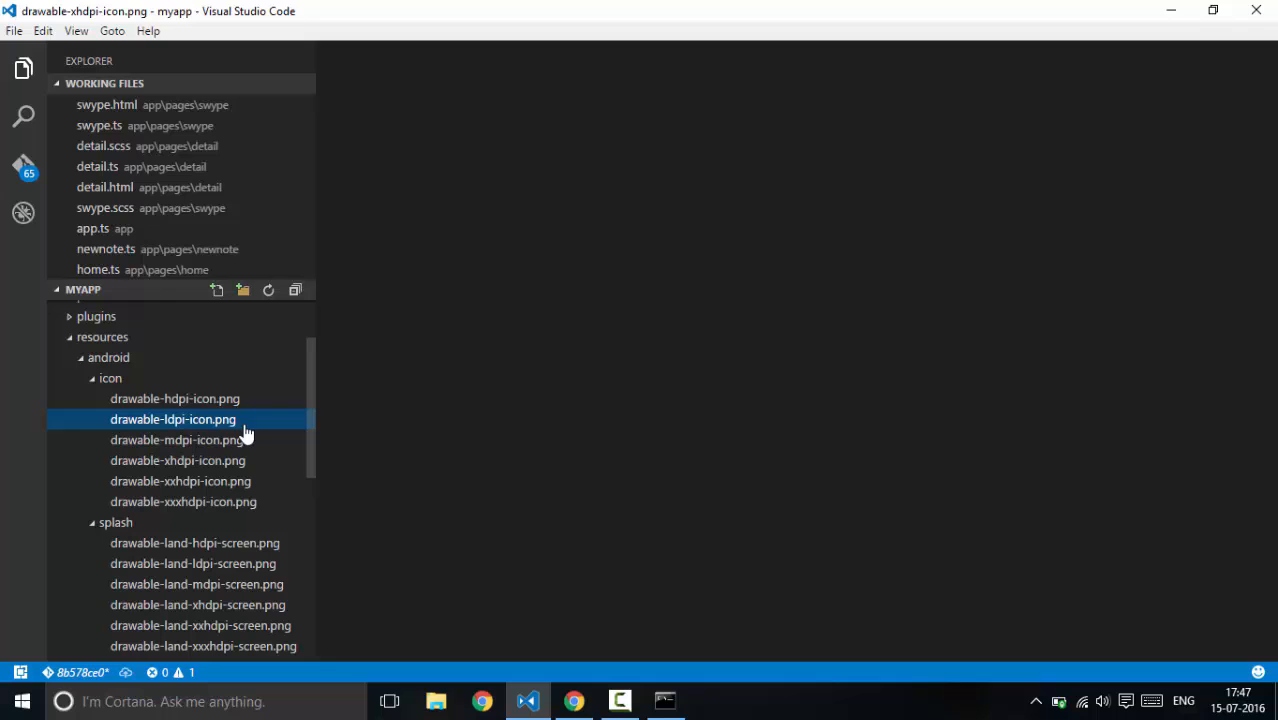
pyautogui.click(192, 564)
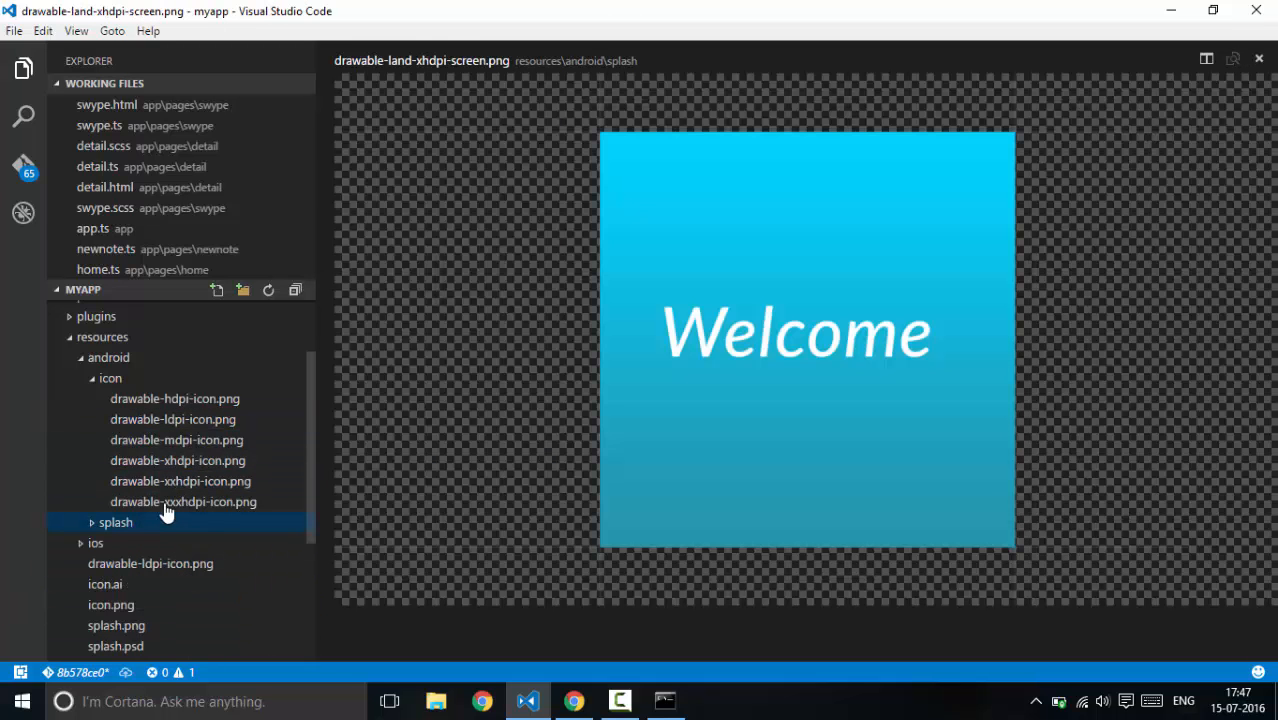
pyautogui.click(110, 378)
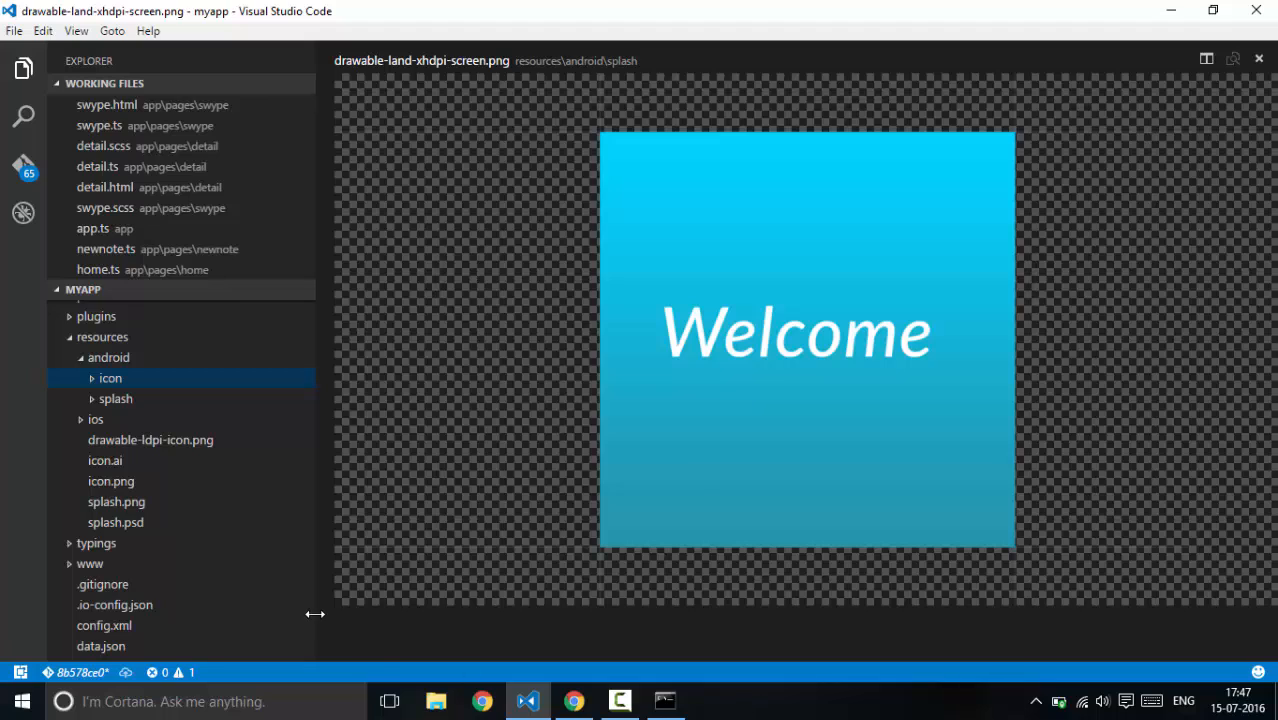
pyautogui.moveTo(276, 568)
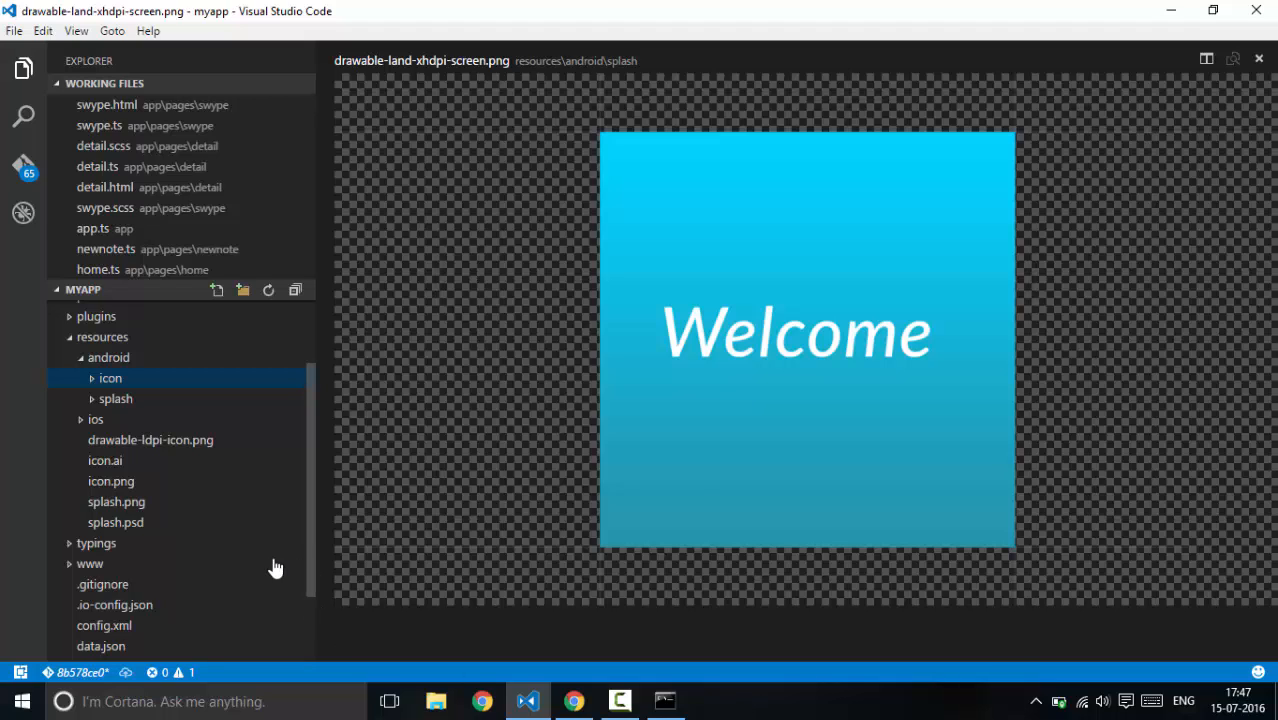
pyautogui.moveTo(230, 520)
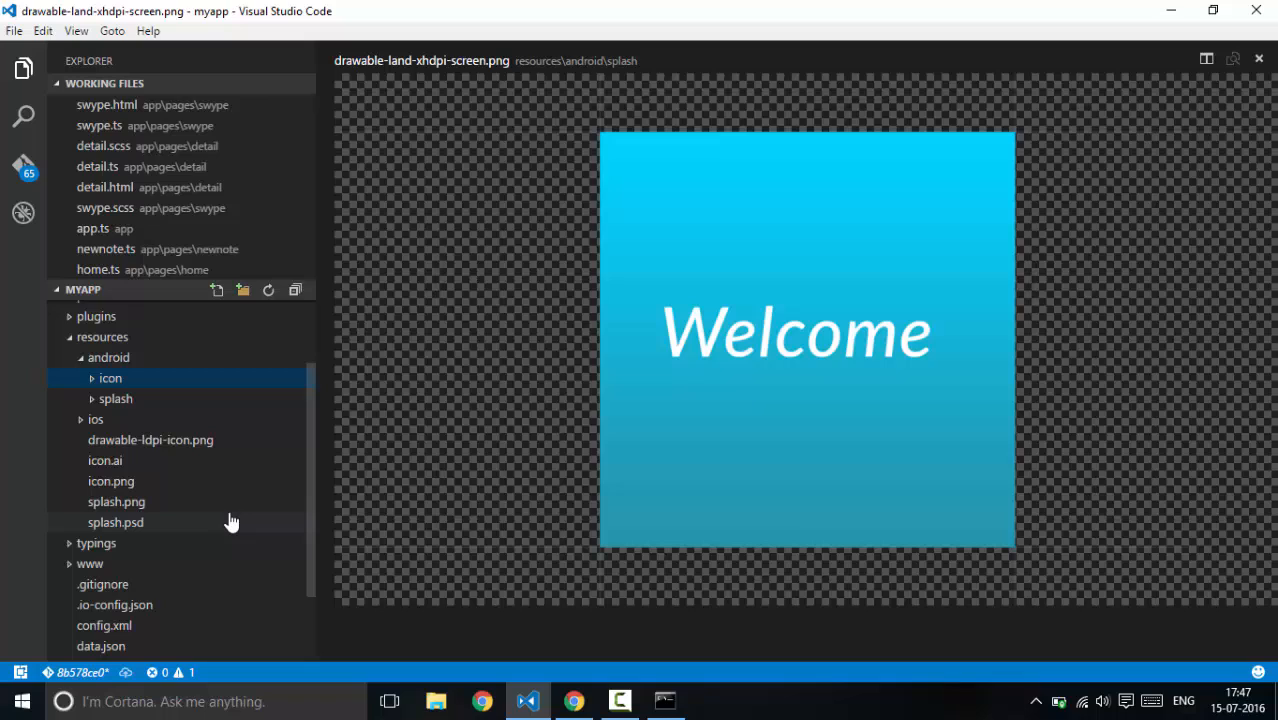
pyautogui.moveTo(444, 518)
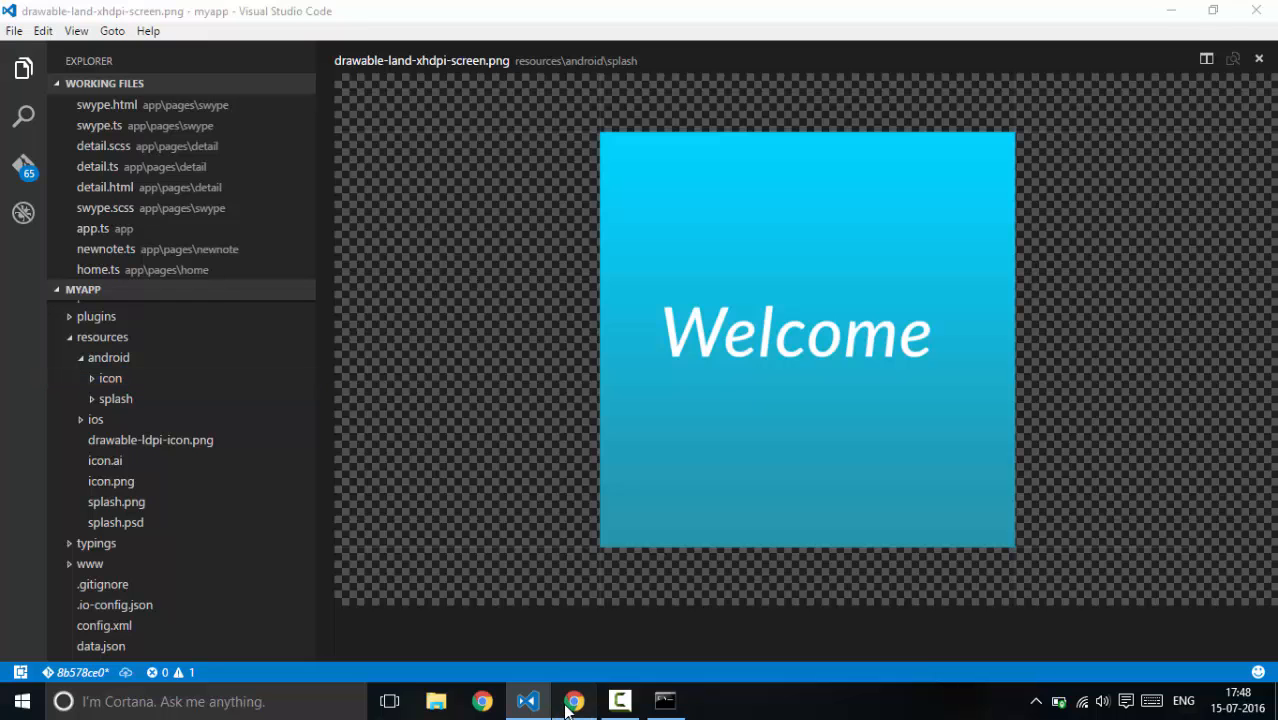
# Search Chrome for 'plugins ionic splash' and open the cordova-plugin-splashscreen GitHub result
pyautogui.click(572, 700)
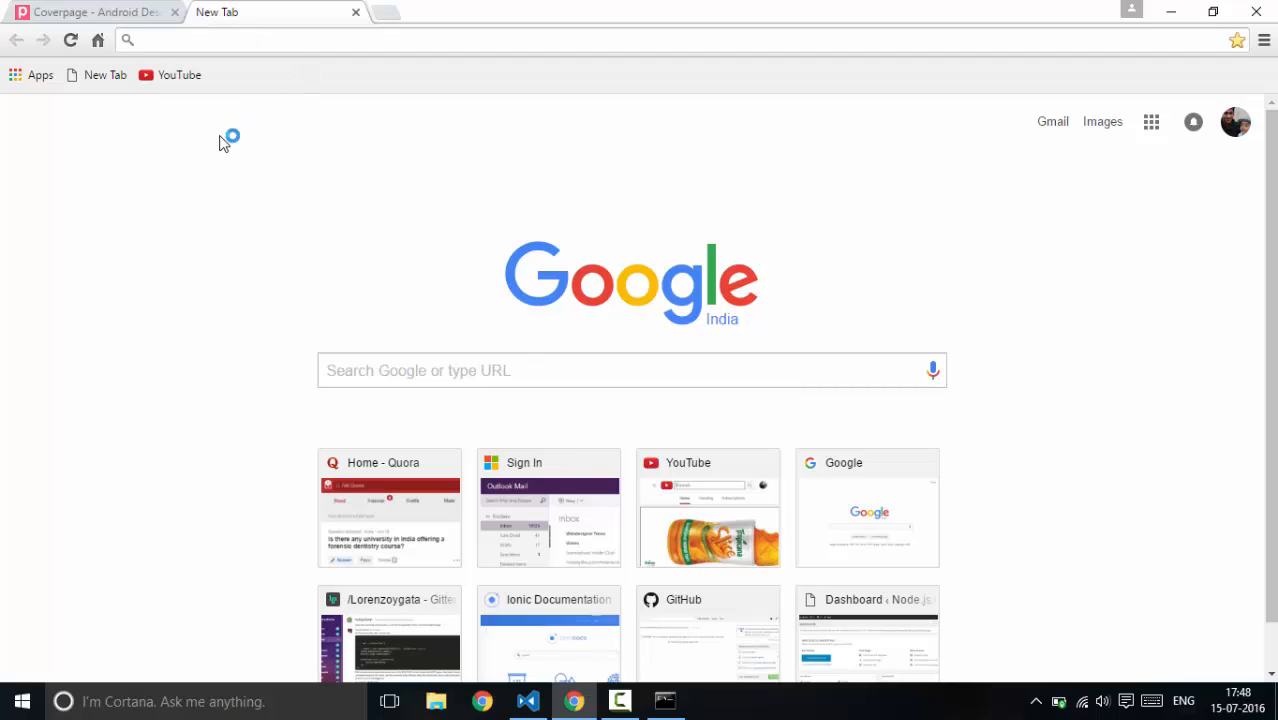
pyautogui.moveTo(208, 200)
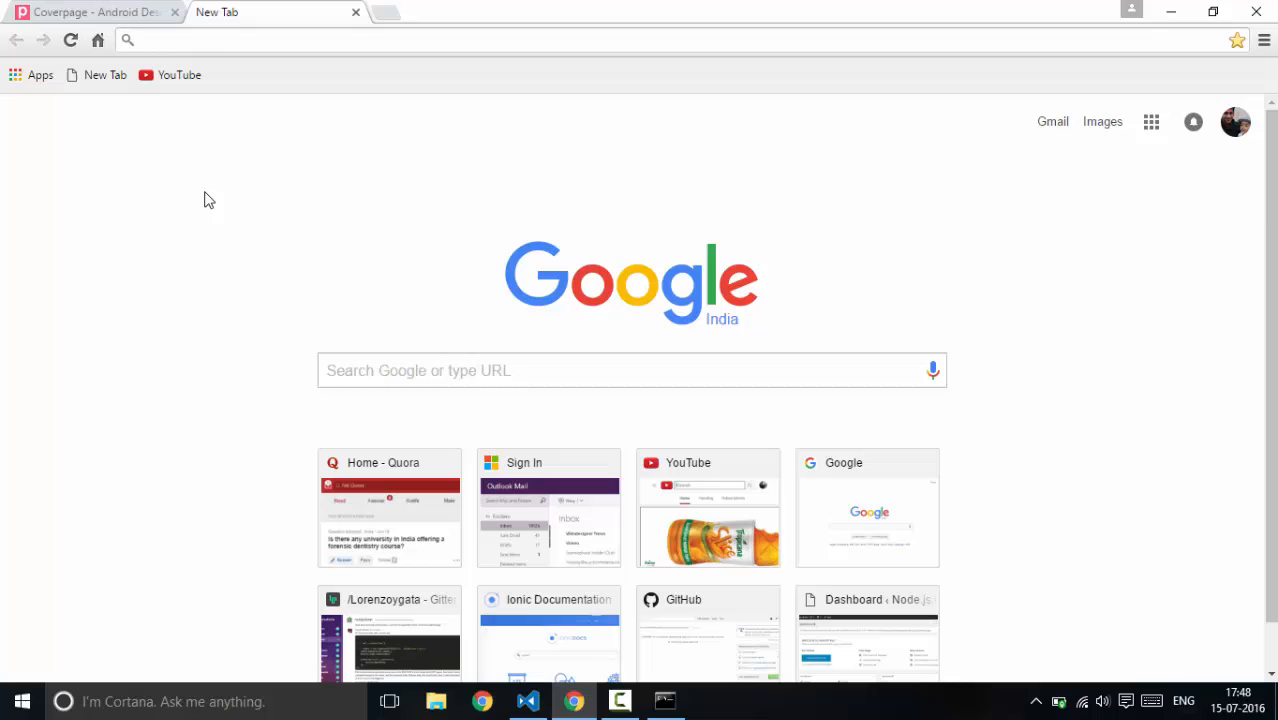
pyautogui.write('plugins ionic')
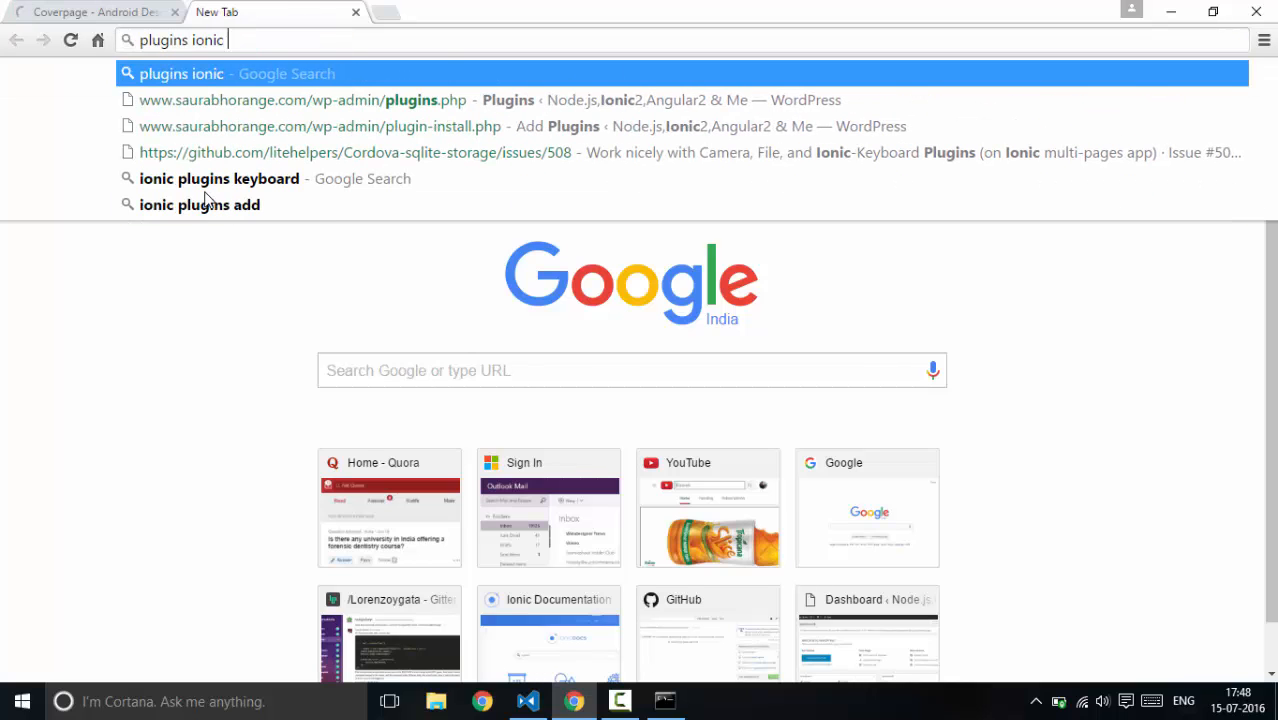
pyautogui.write('splash')
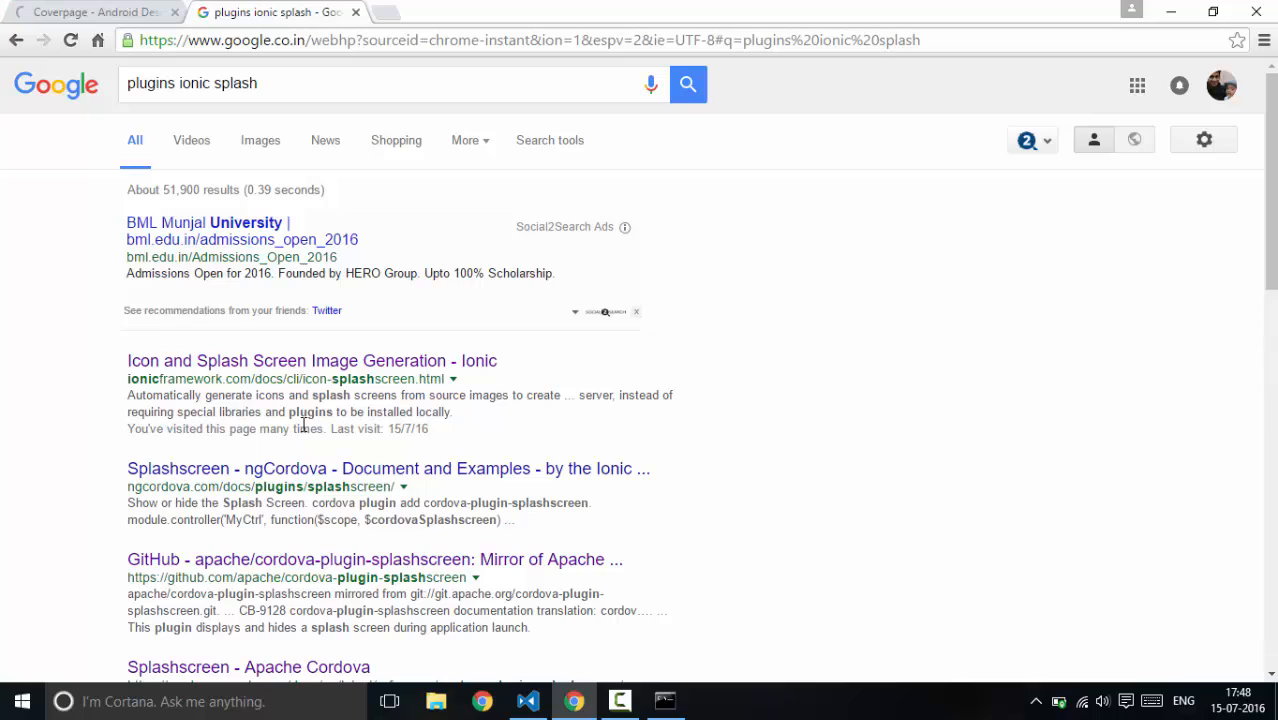
pyautogui.moveTo(270, 568)
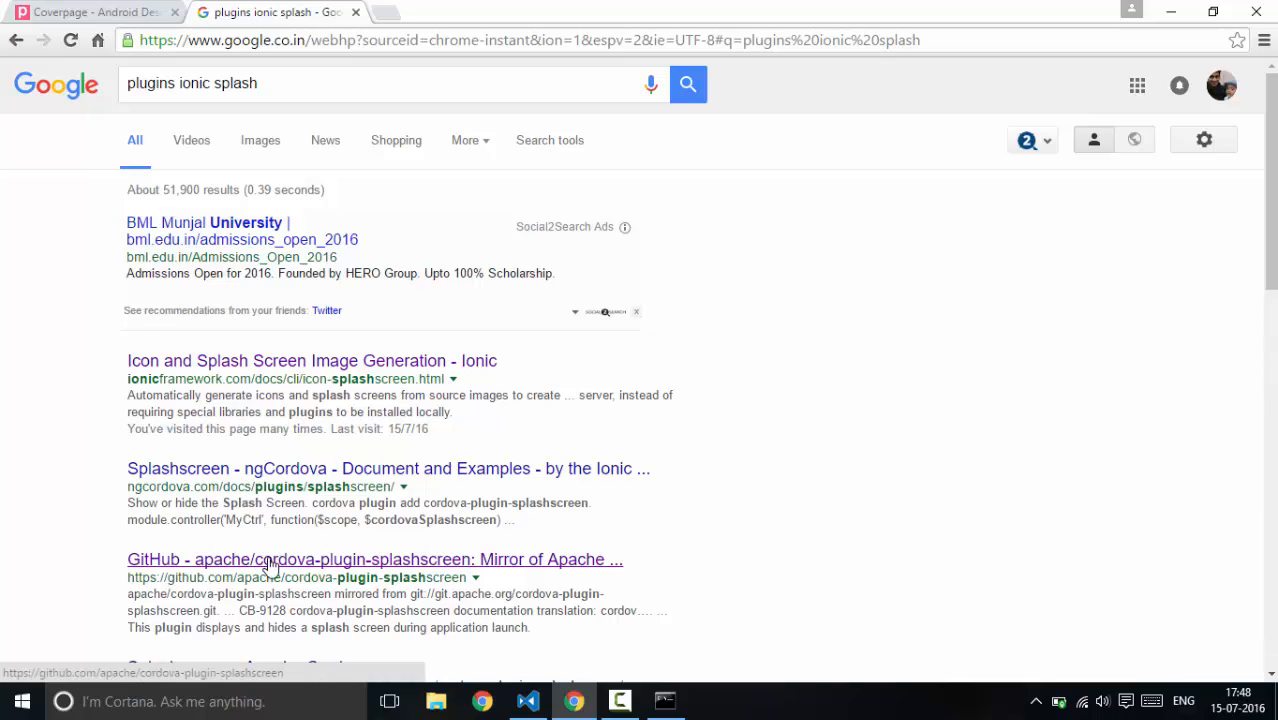
pyautogui.click(376, 560)
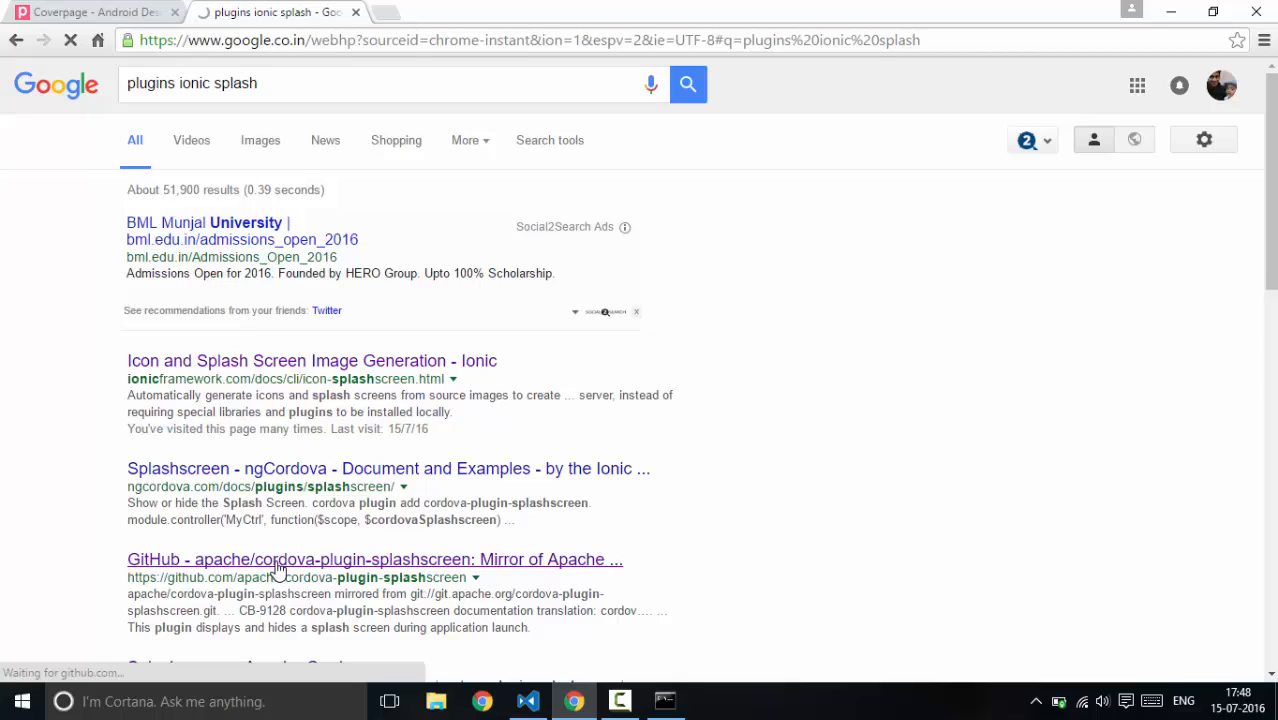
# Scroll through the apache/cordova-plugin-splashscreen file list and README, then back to the top
pyautogui.click(374, 560)
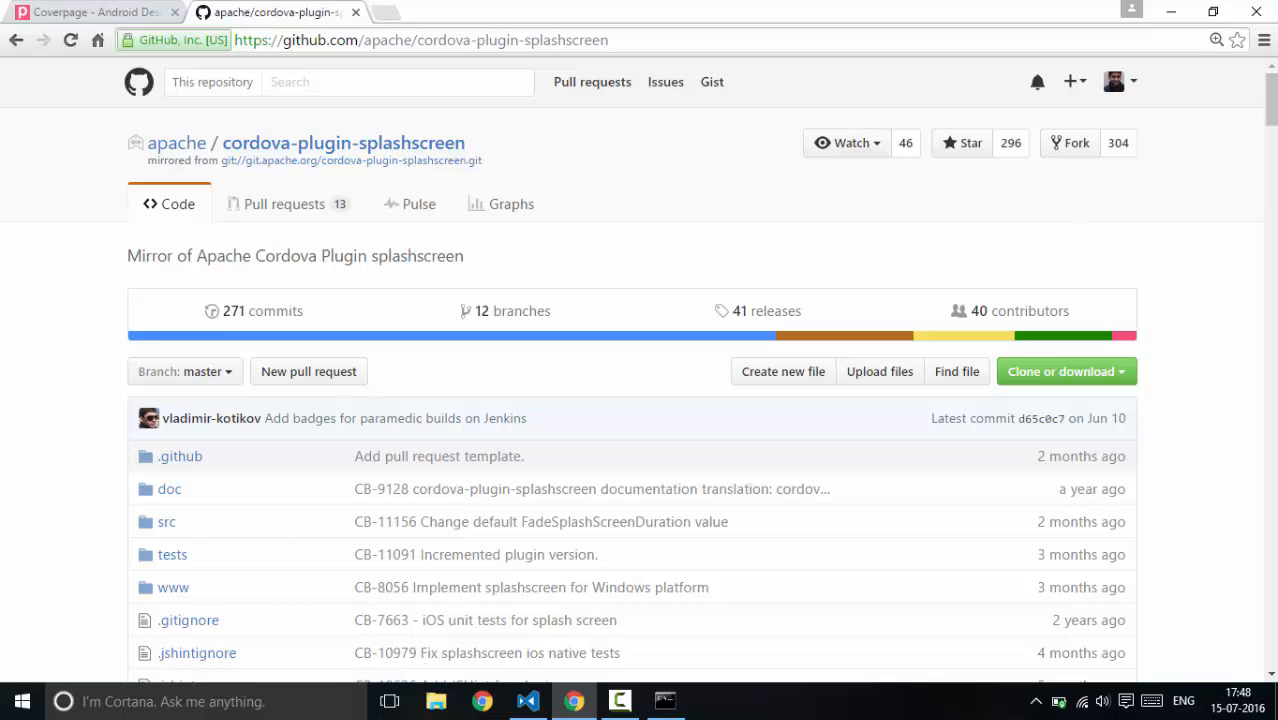
pyautogui.scroll(-3)
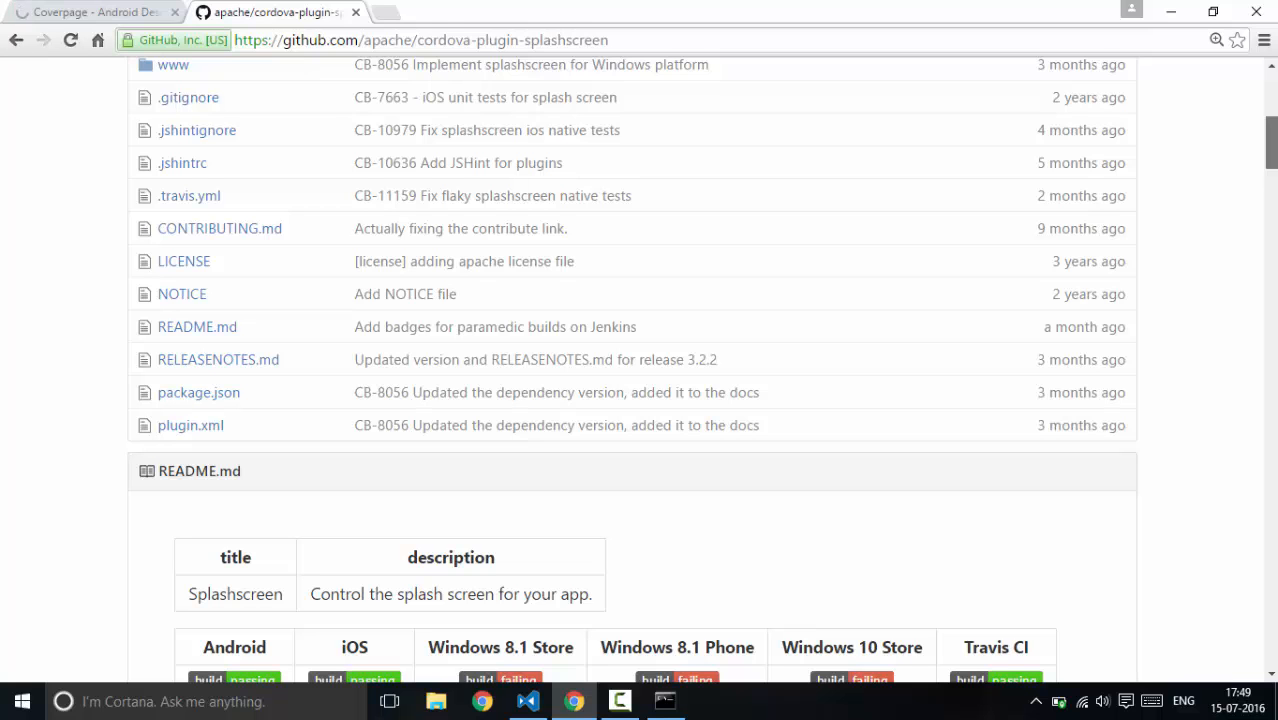
pyautogui.scroll(3)
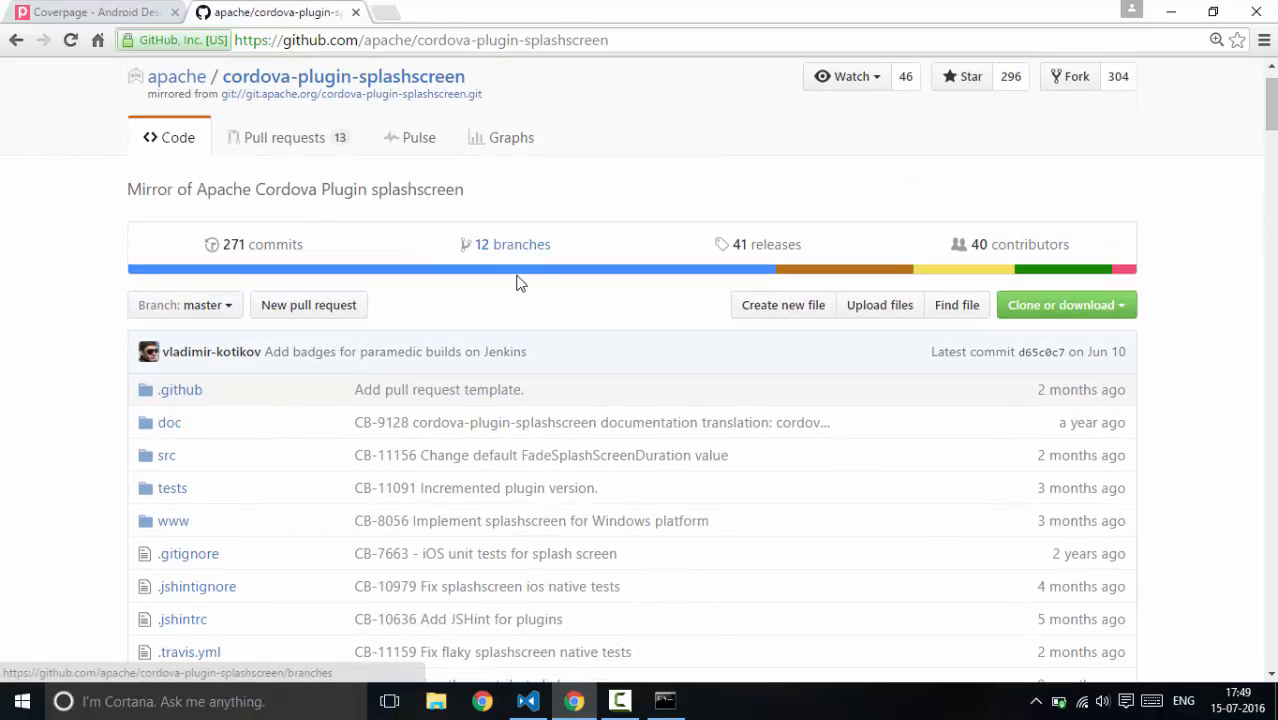